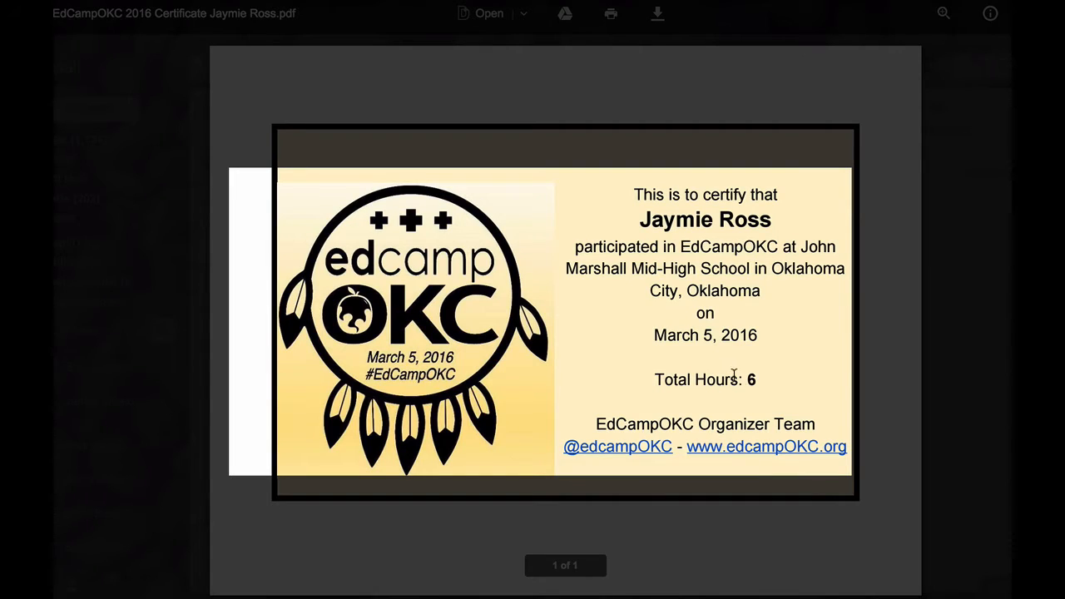
mouse_move(755, 336)
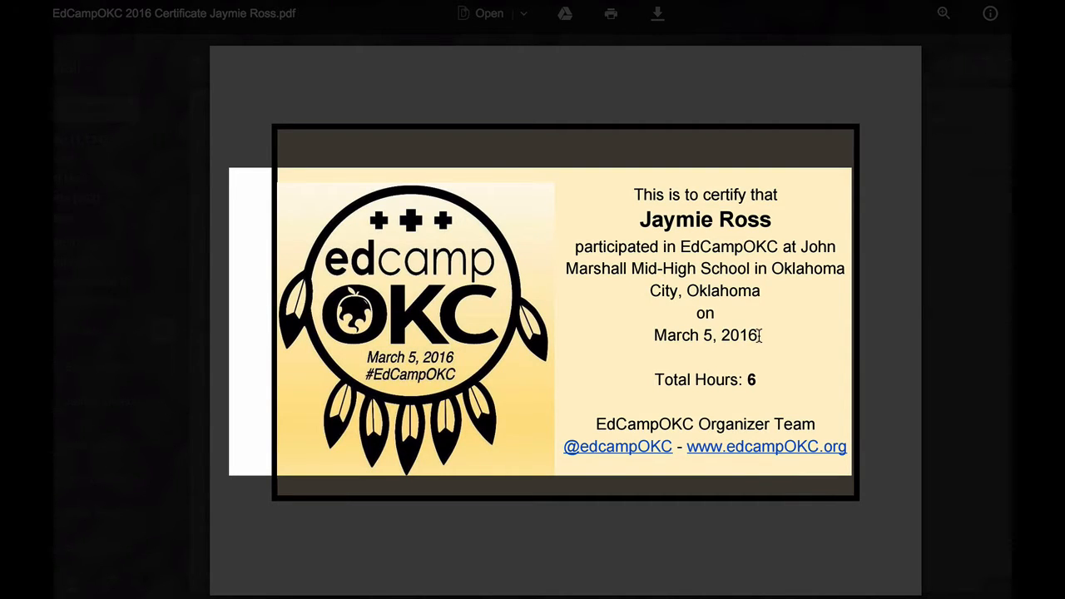
mouse_move(688, 301)
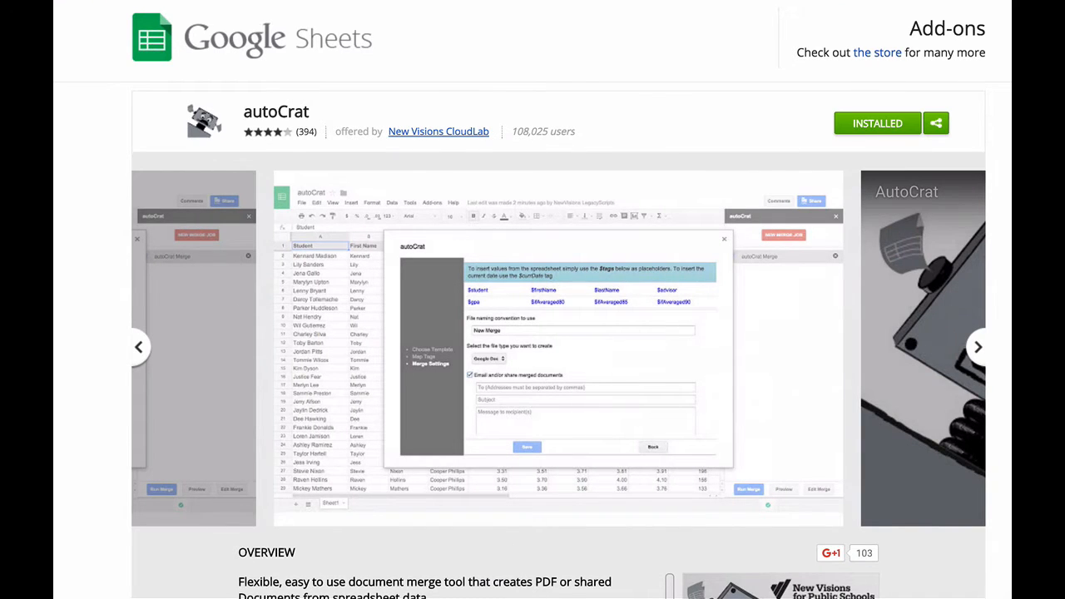
mouse_move(159, 379)
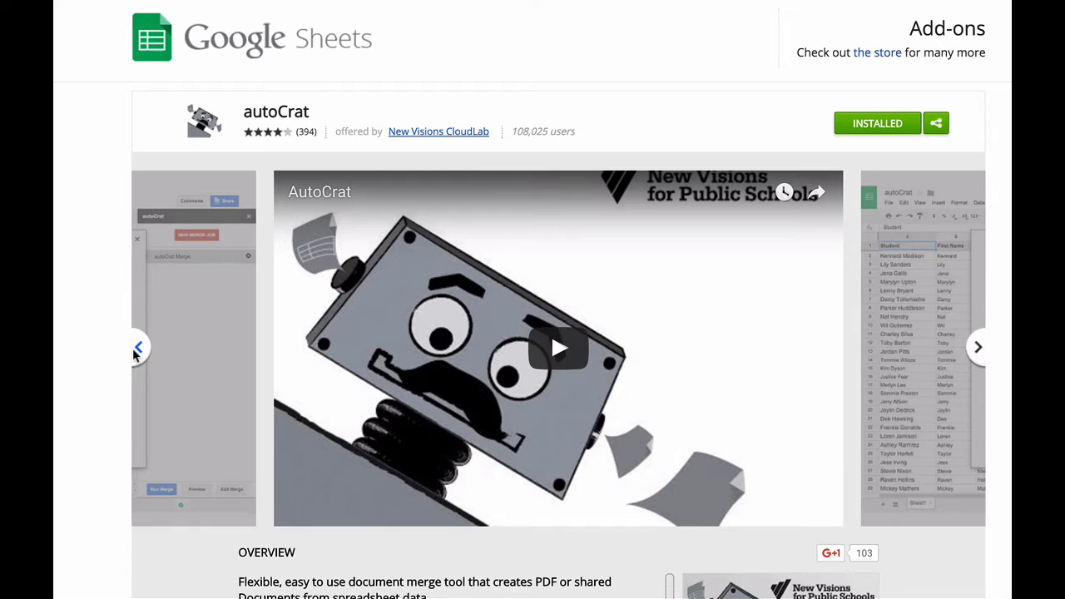
mouse_move(233, 279)
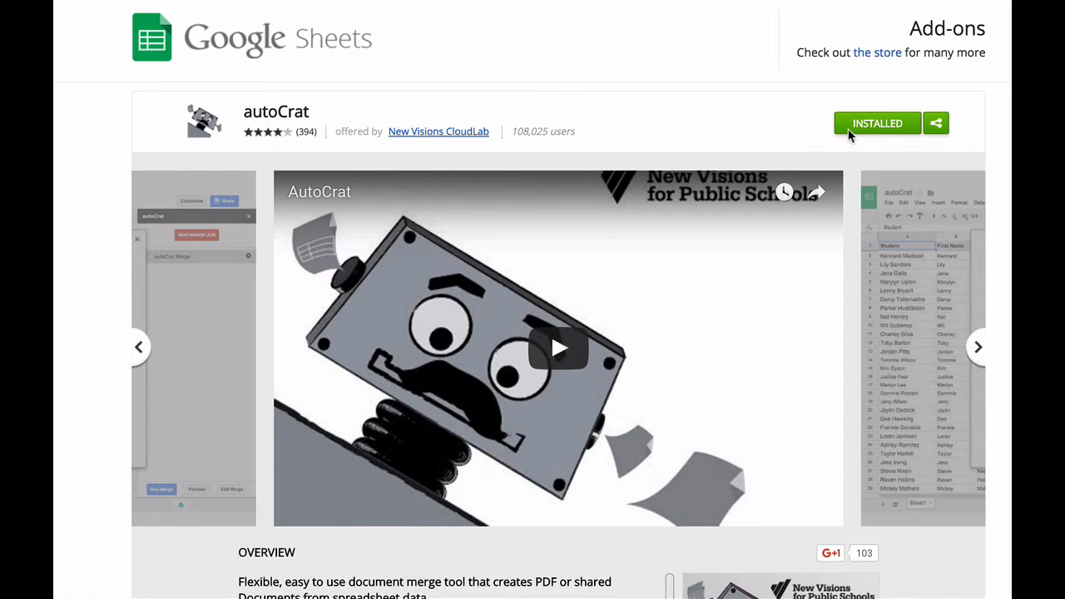
mouse_move(685, 103)
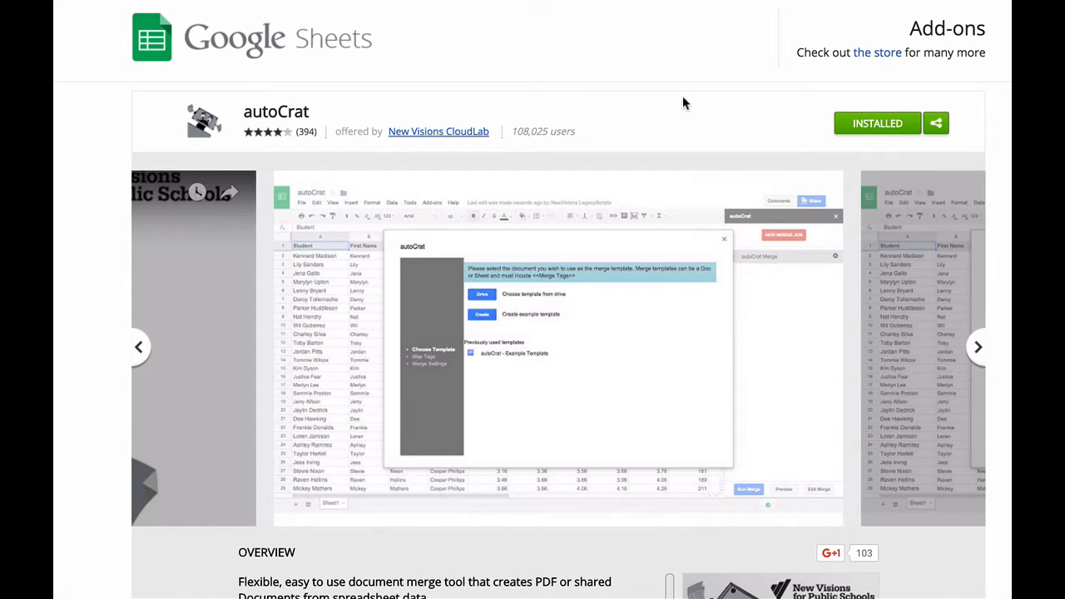
mouse_move(512, 51)
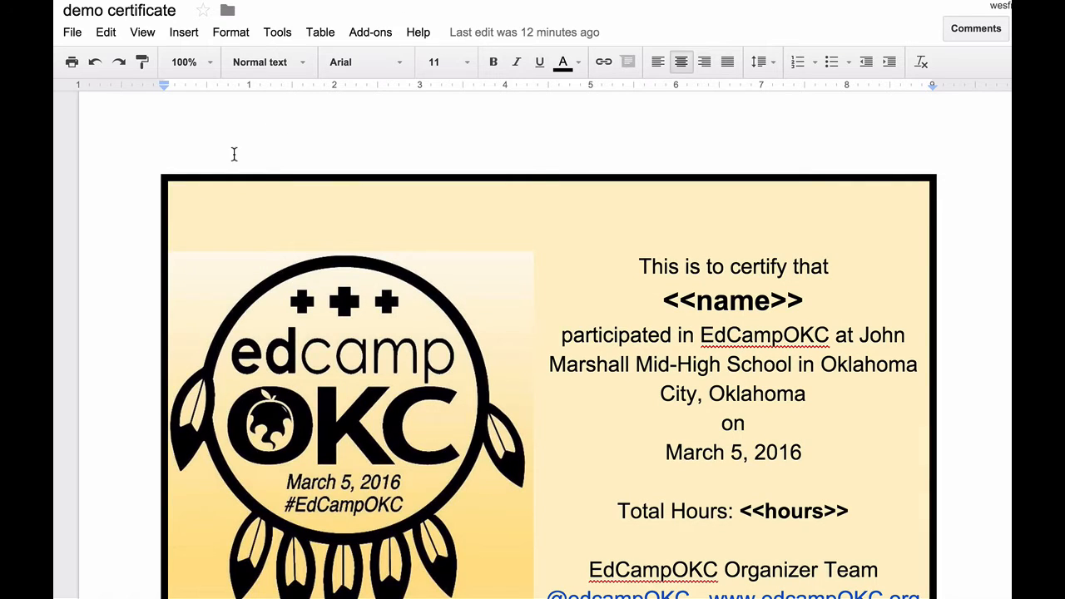
mouse_move(123, 348)
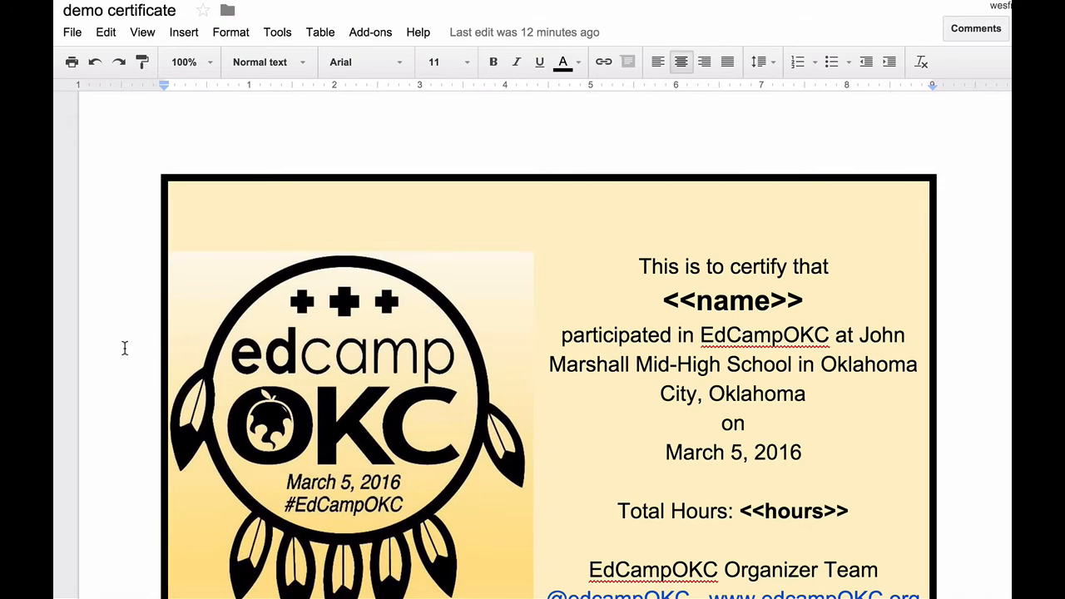
- Browse the demo survey, return to its questions and select the email address question for editing
scroll(down, 3)
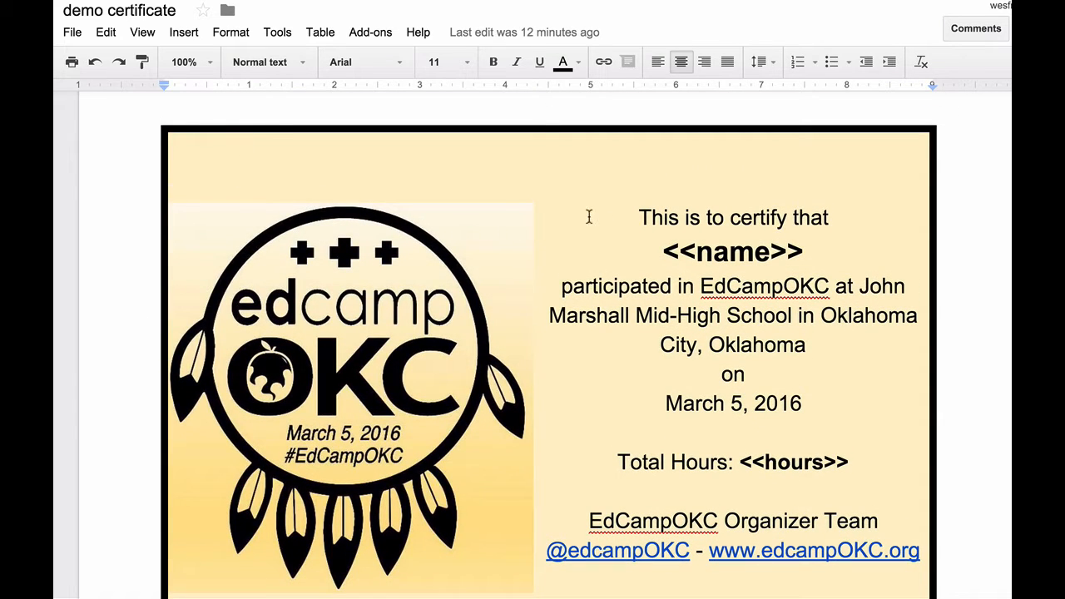
mouse_move(352, 345)
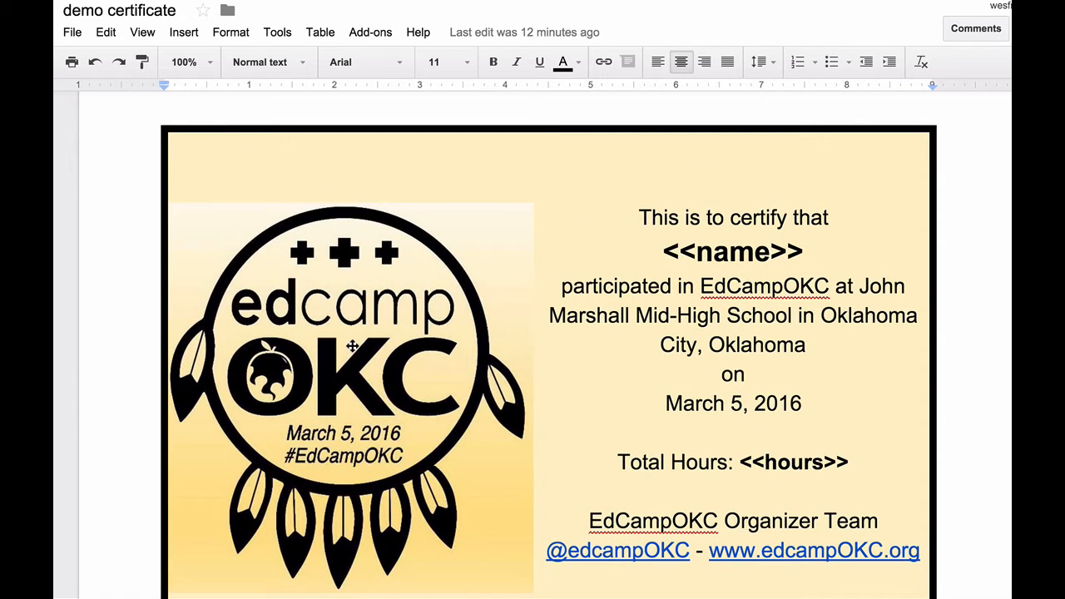
click(349, 344)
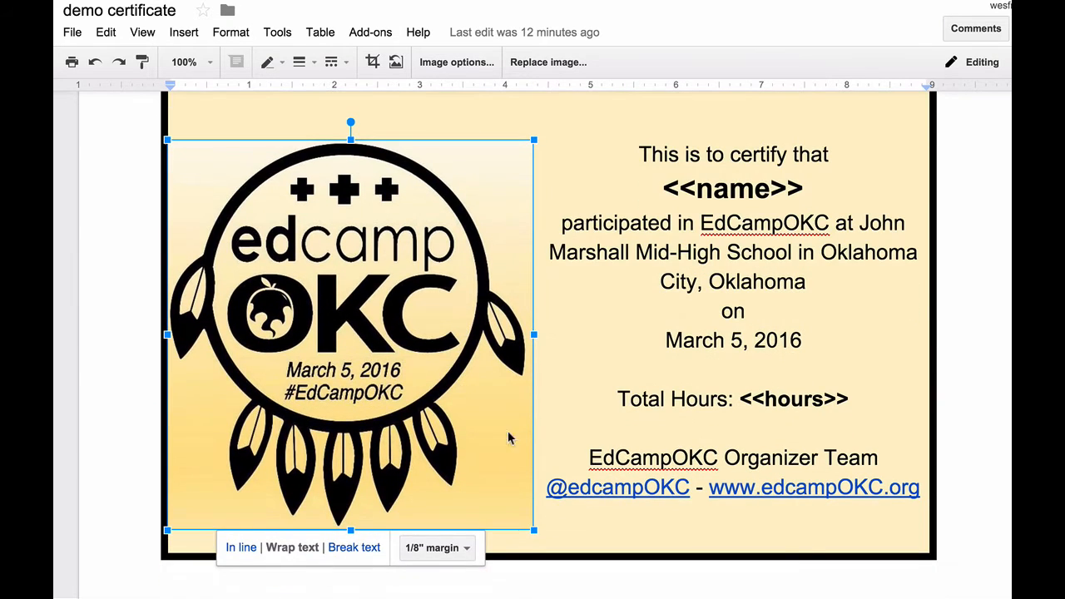
scroll(down, 3)
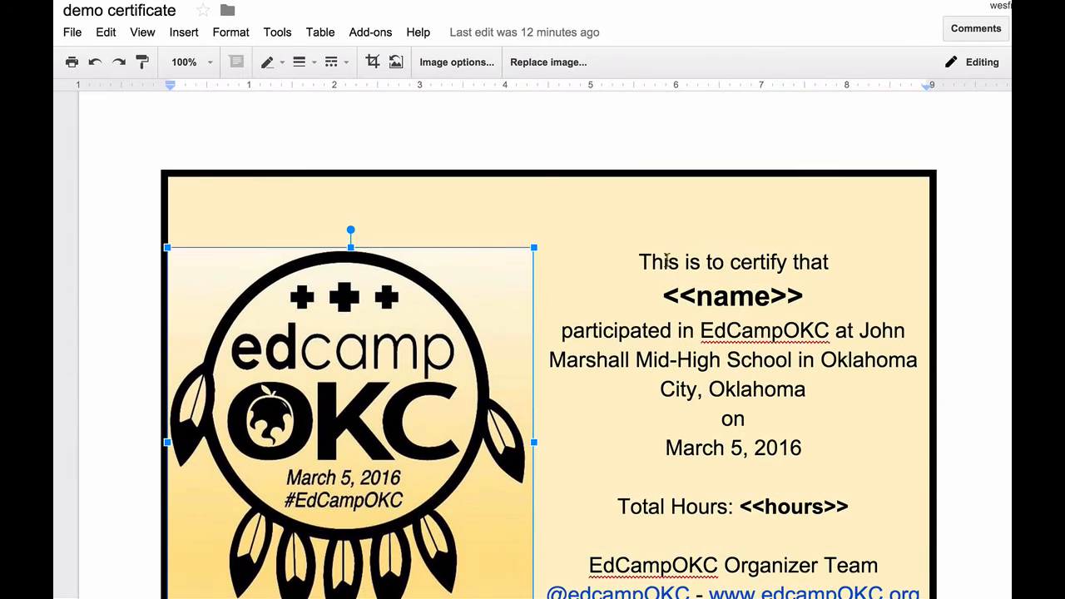
scroll(down, 3)
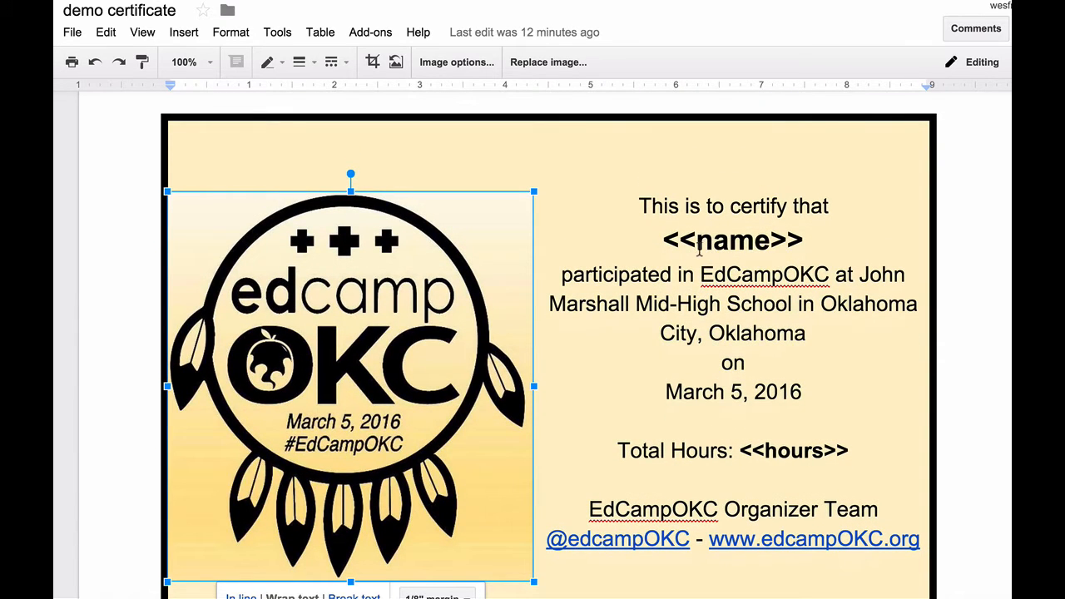
mouse_move(674, 250)
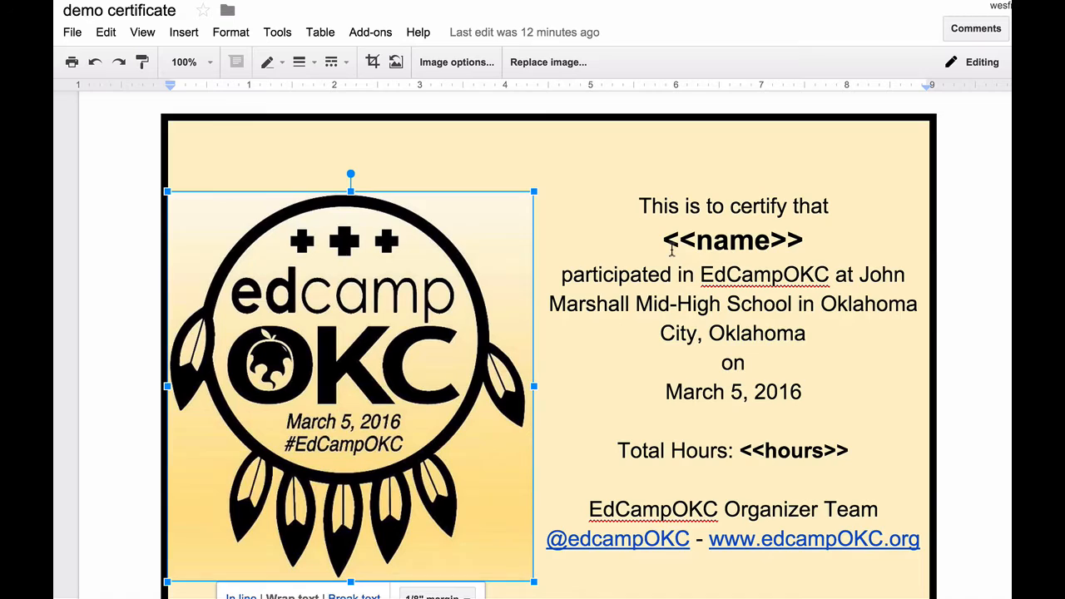
mouse_move(673, 253)
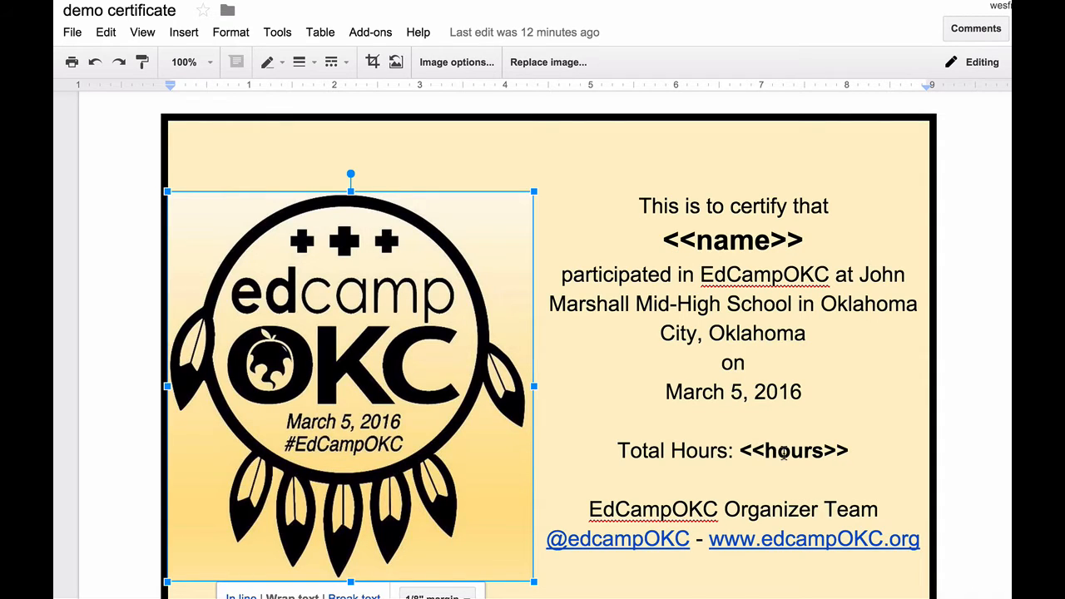
mouse_move(805, 431)
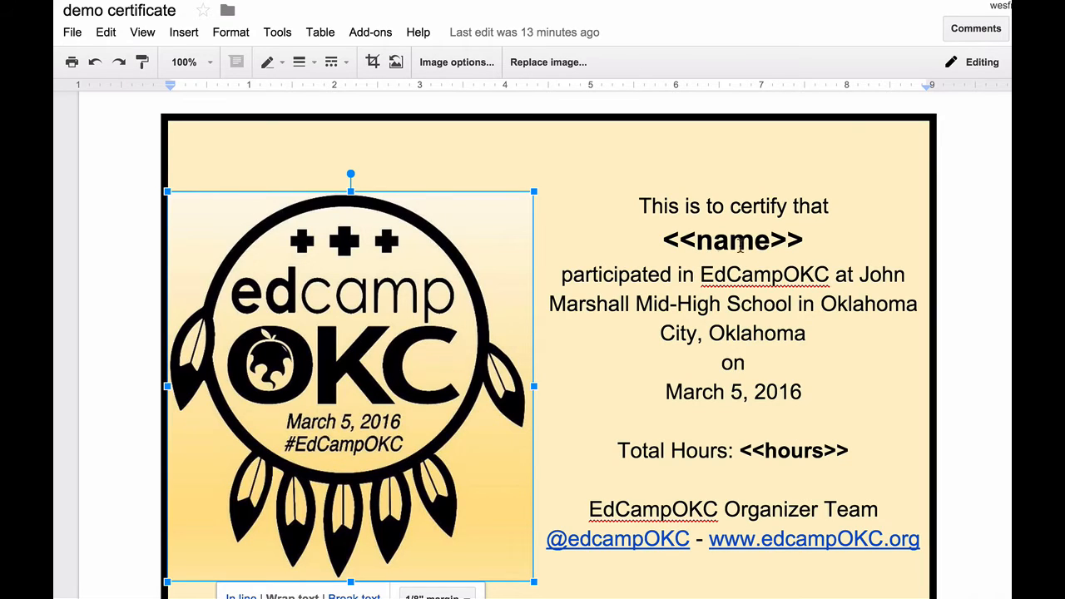
mouse_move(767, 456)
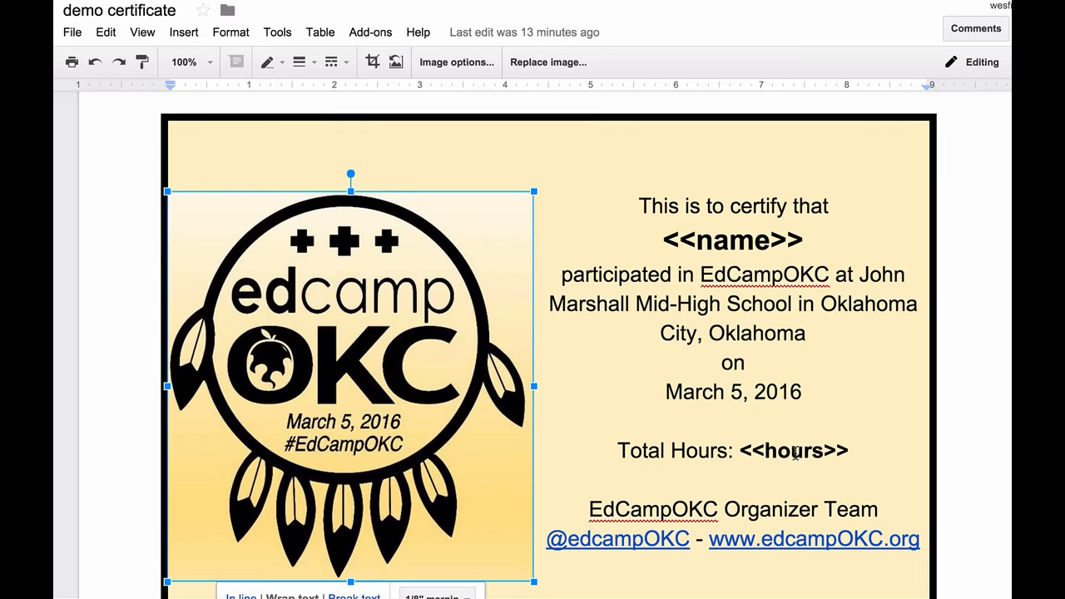
scroll(down, 3)
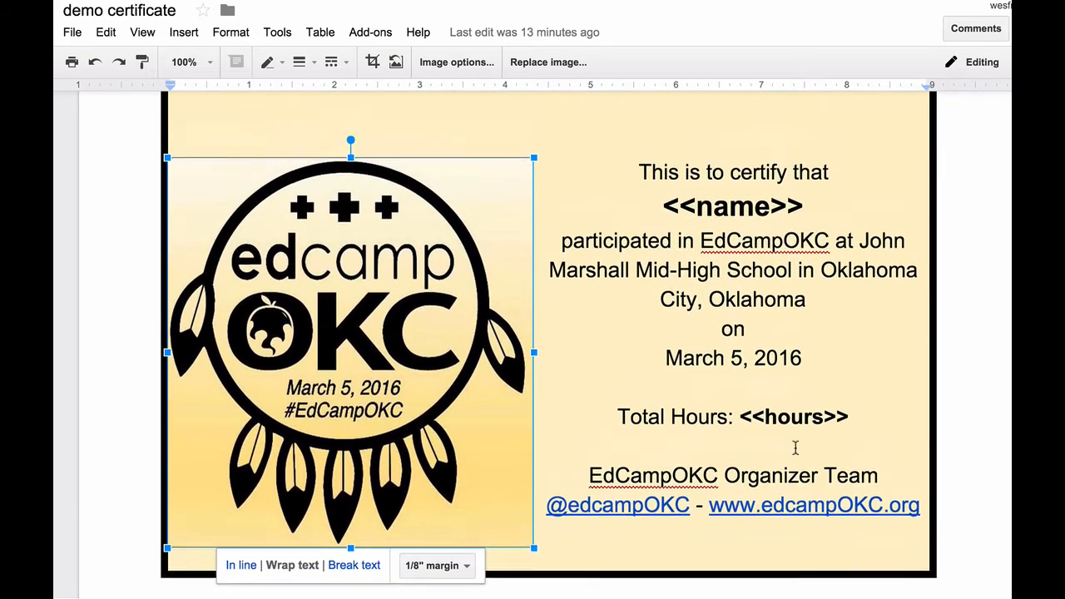
scroll(down, 3)
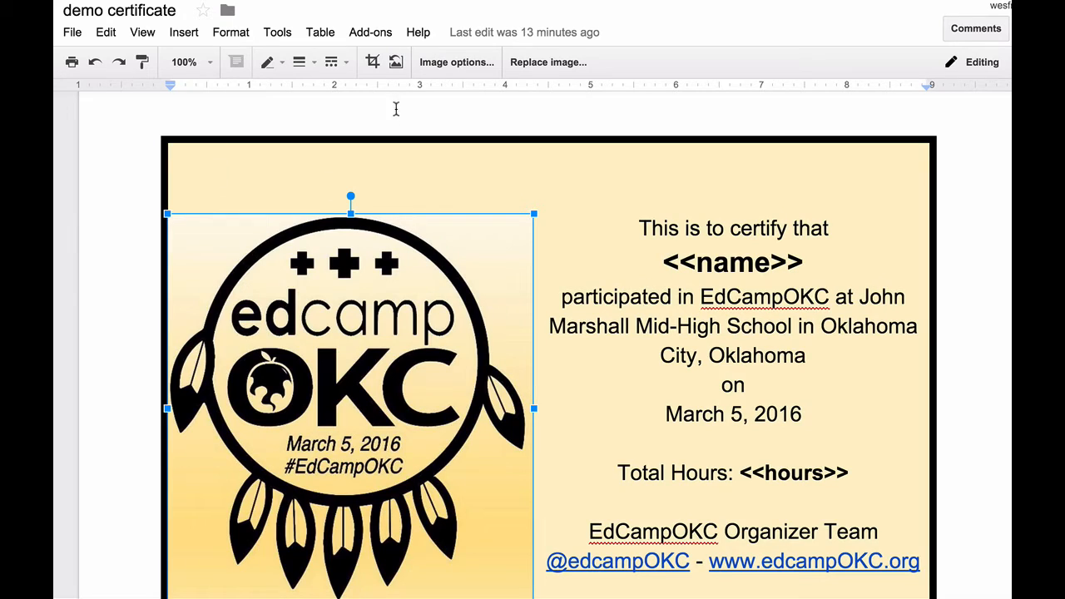
mouse_move(372, 83)
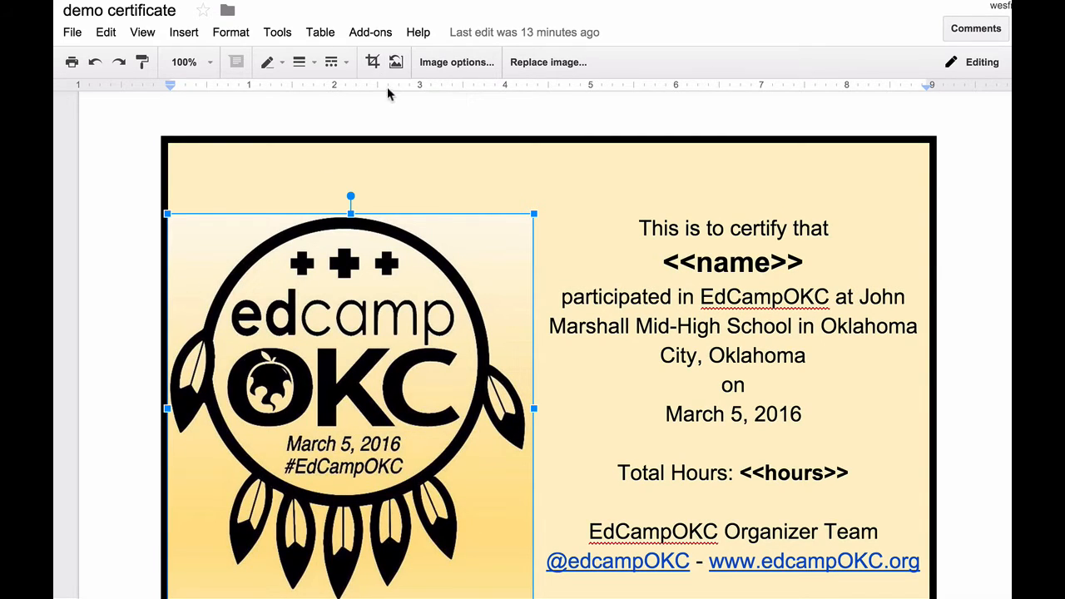
click(183, 32)
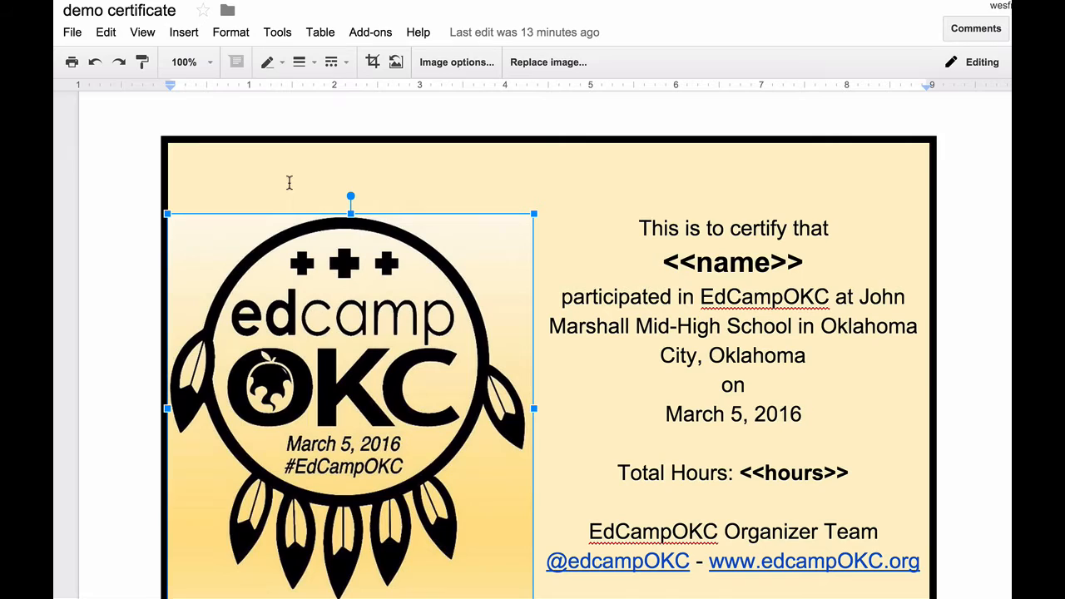
mouse_move(299, 62)
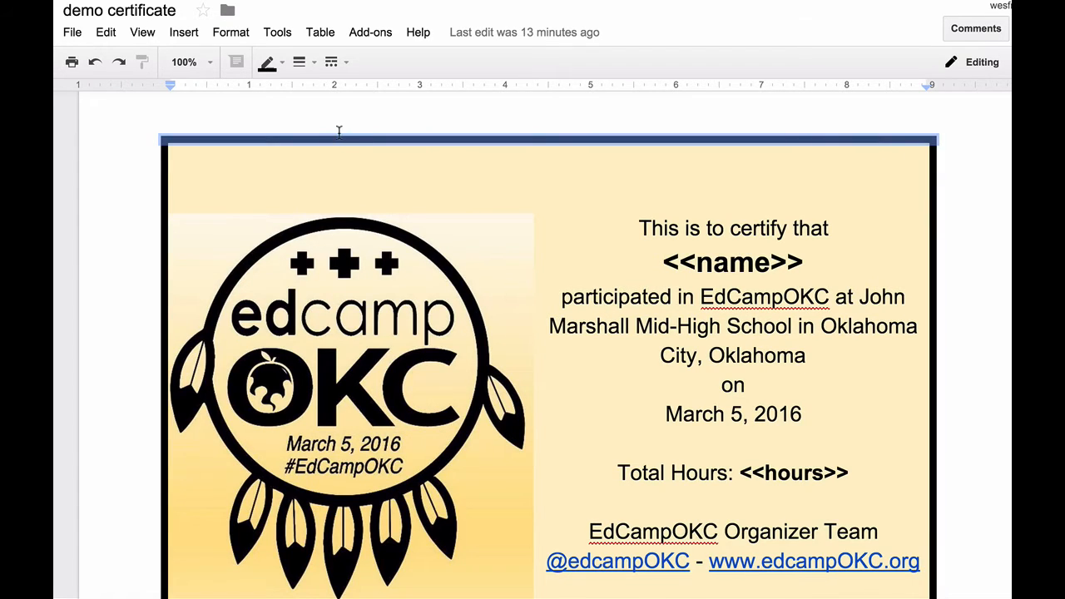
mouse_move(331, 61)
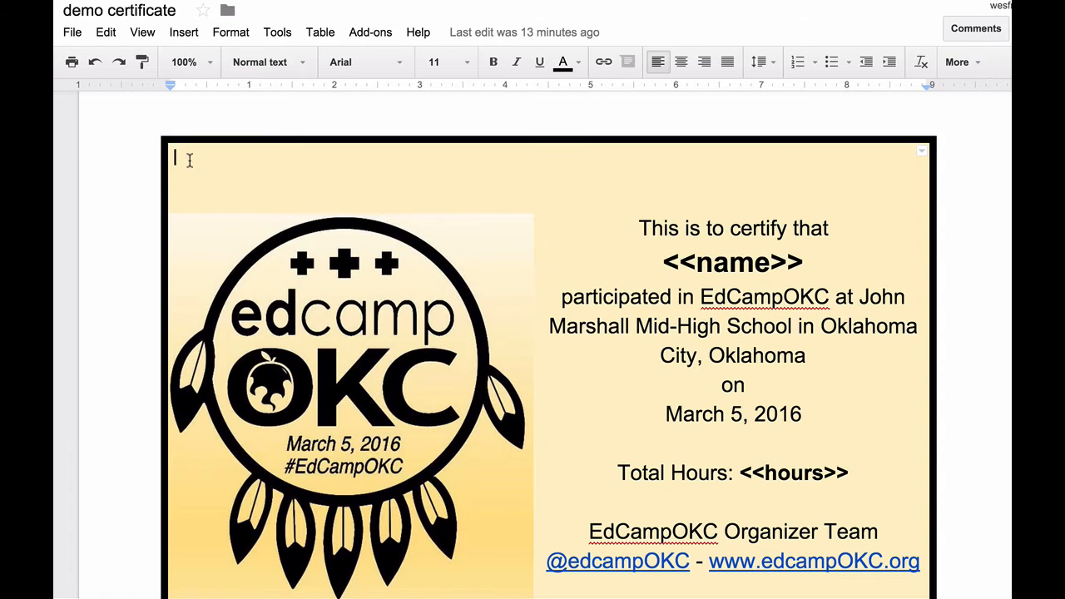
scroll(down, 3)
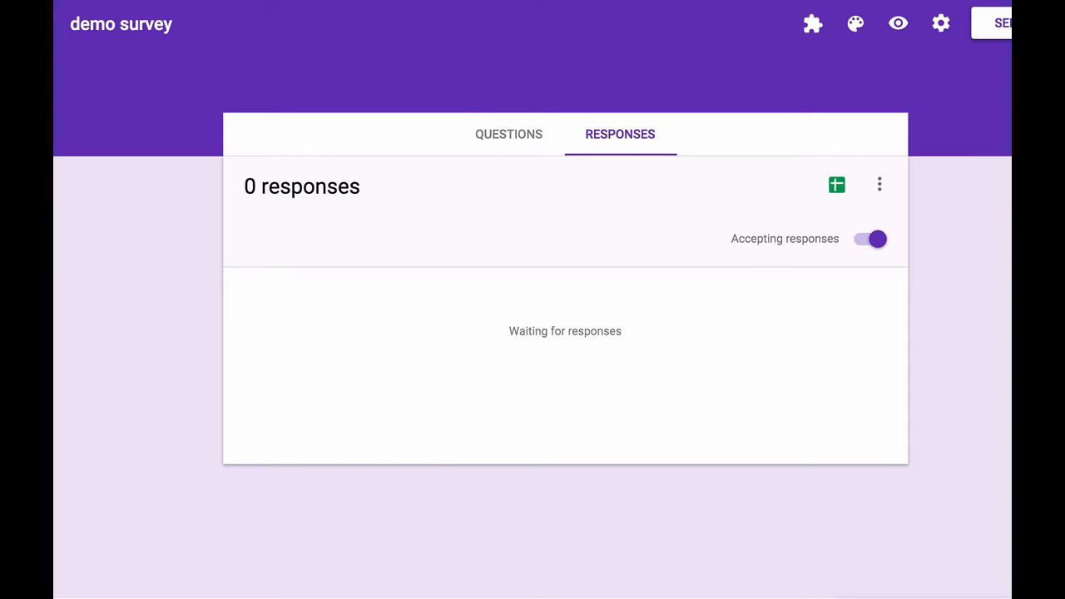
click(509, 133)
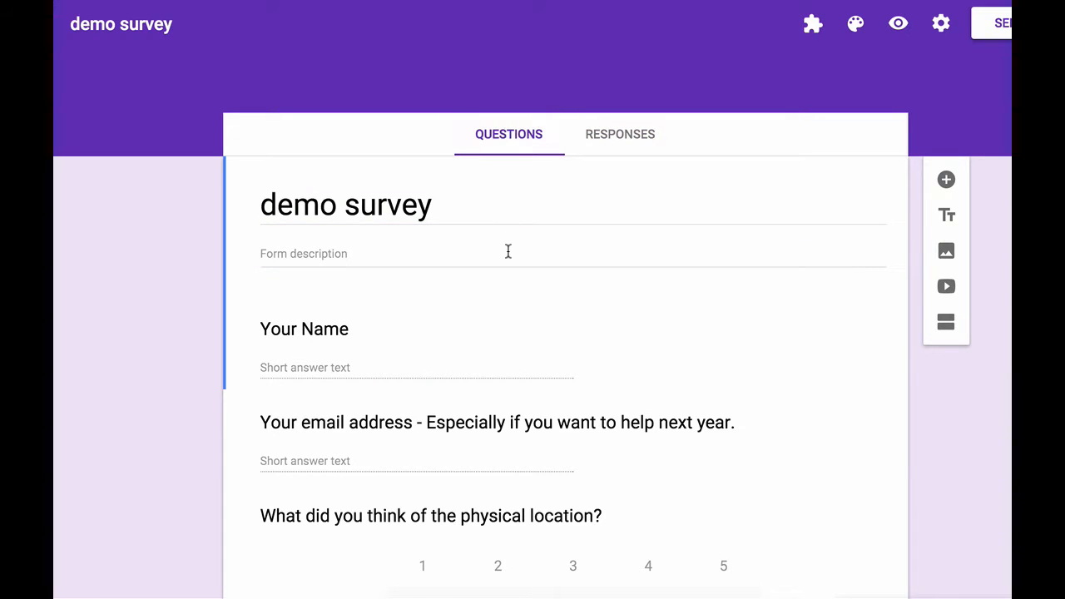
scroll(down, 3)
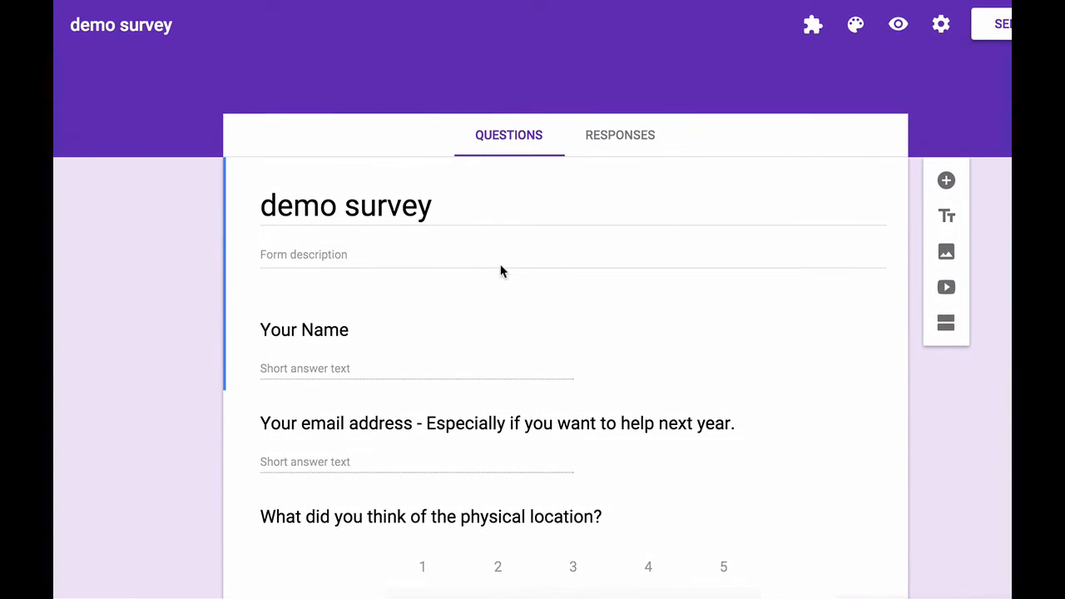
scroll(down, 3)
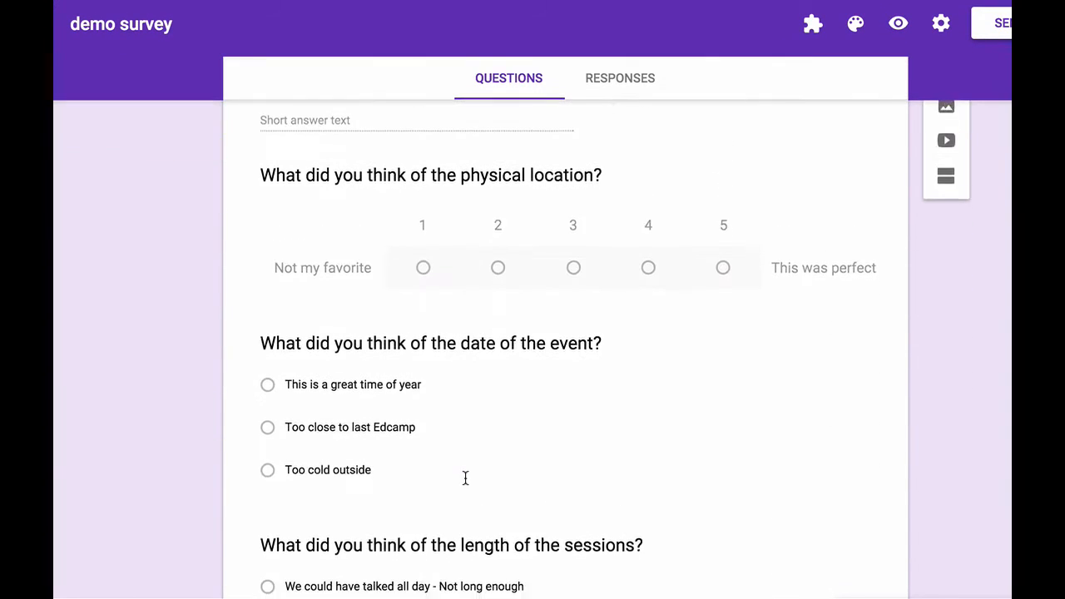
scroll(up, 3)
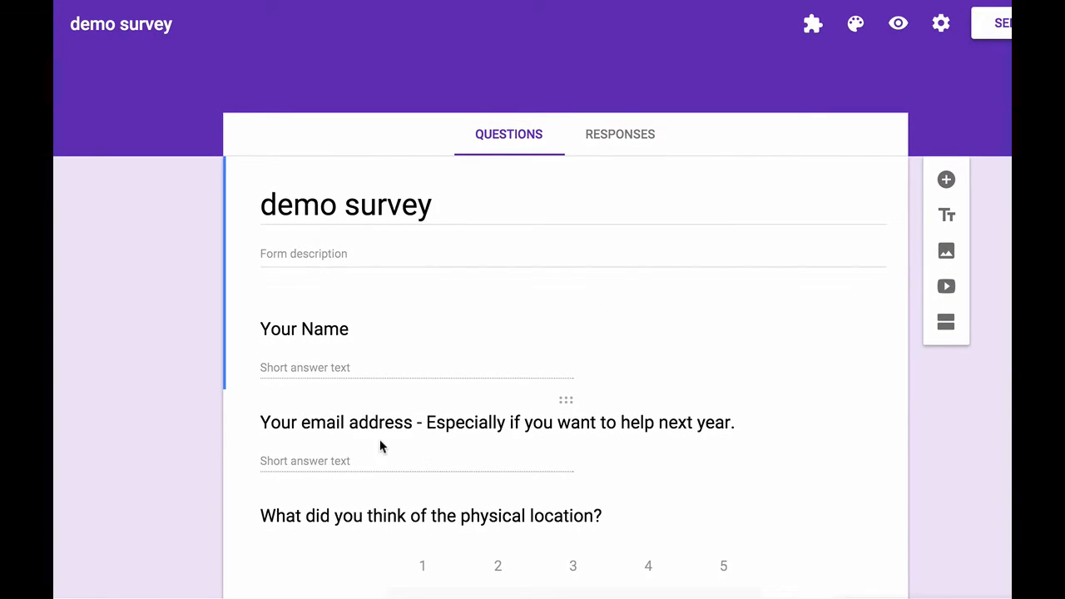
scroll(down, 3)
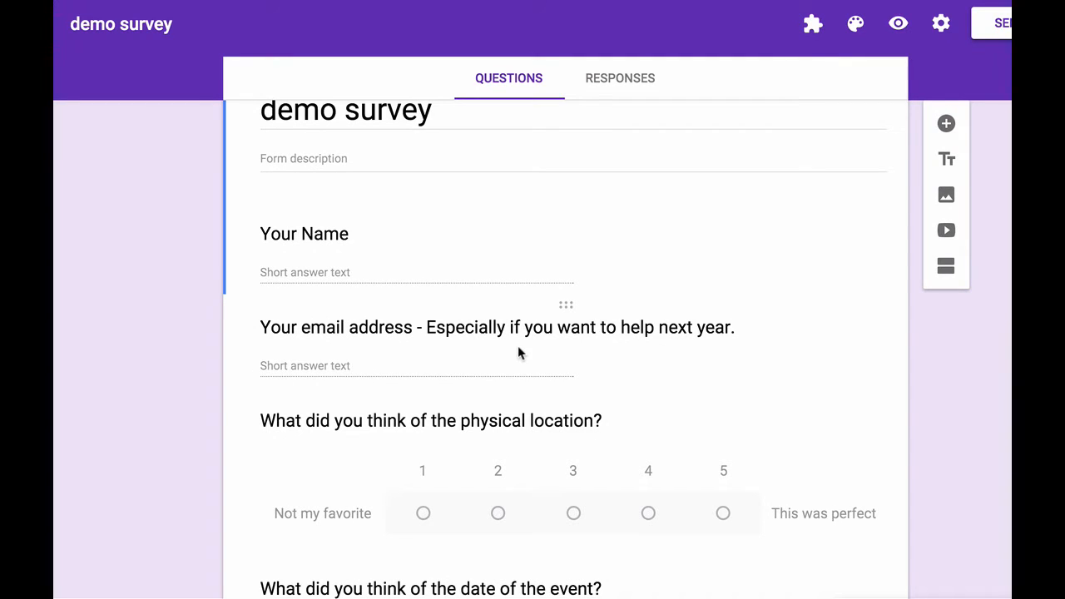
click(496, 326)
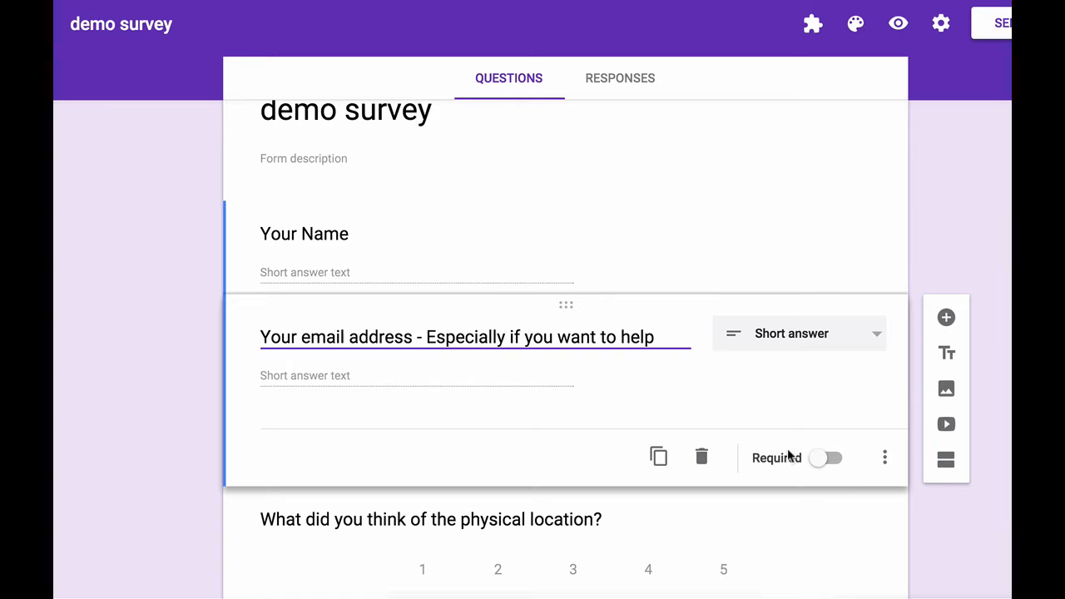
- Add Text > Email address validation to the email question and mark it Required
click(885, 457)
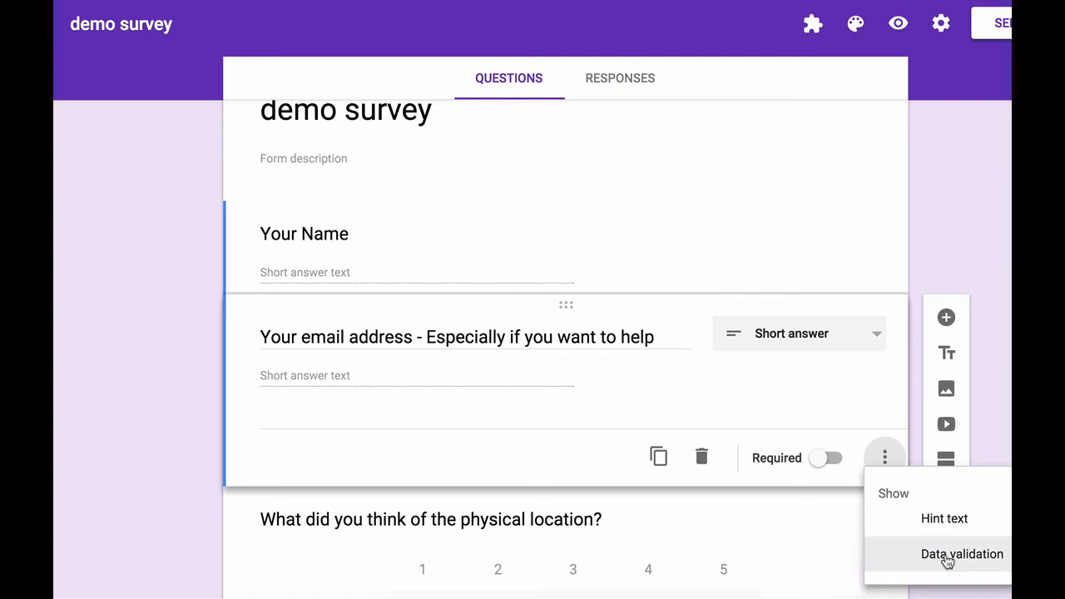
click(961, 554)
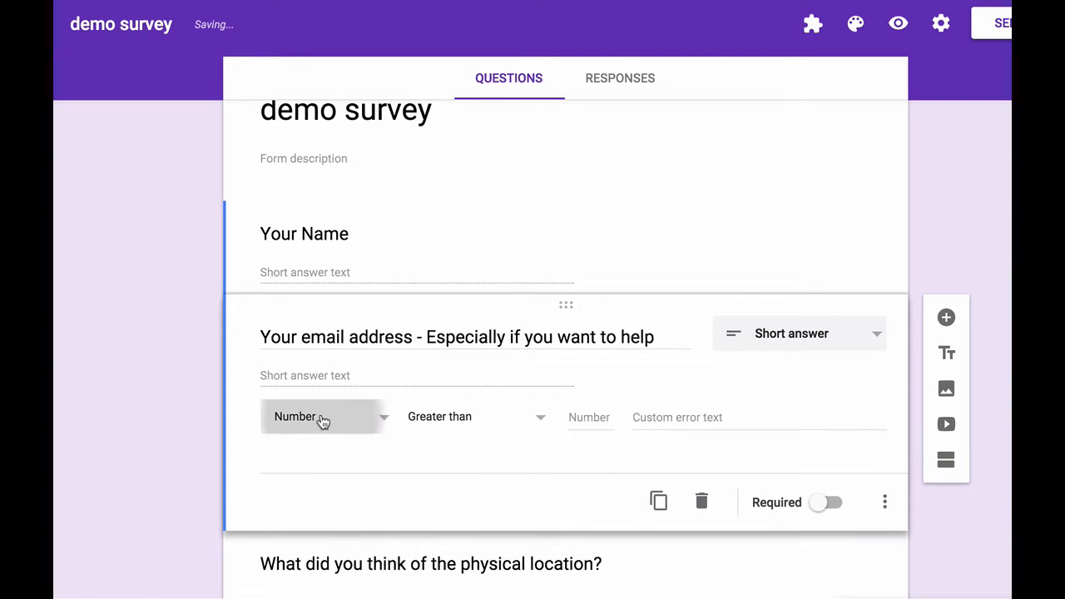
click(323, 416)
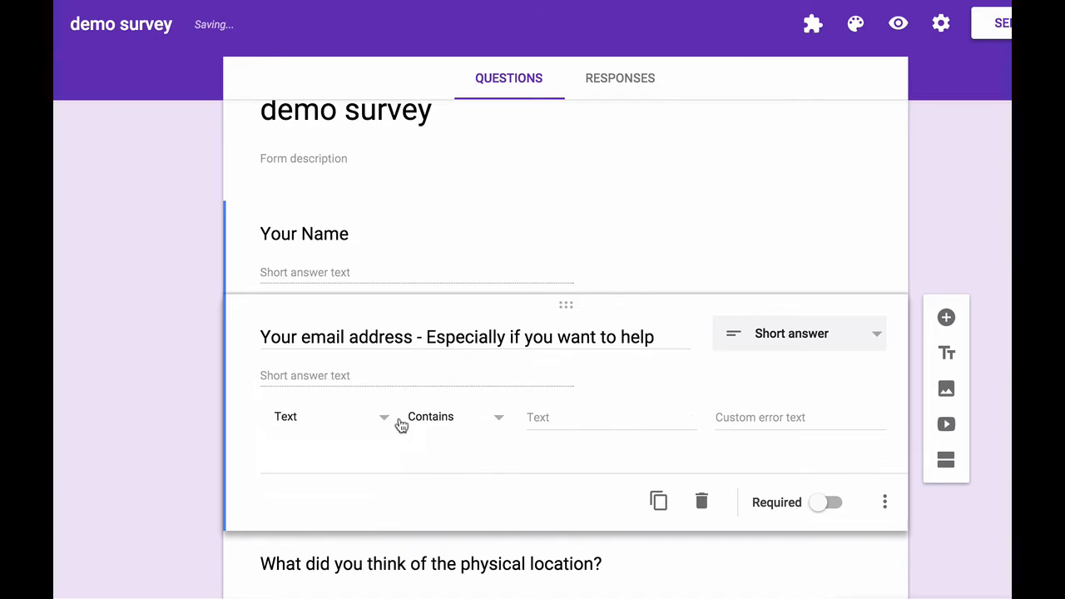
click(430, 416)
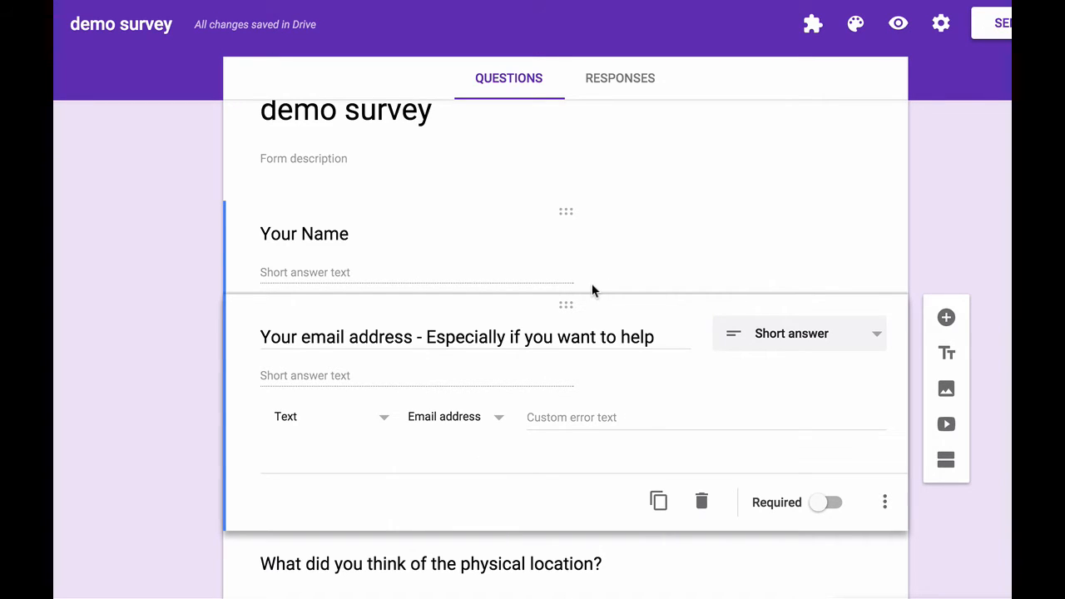
mouse_move(509, 393)
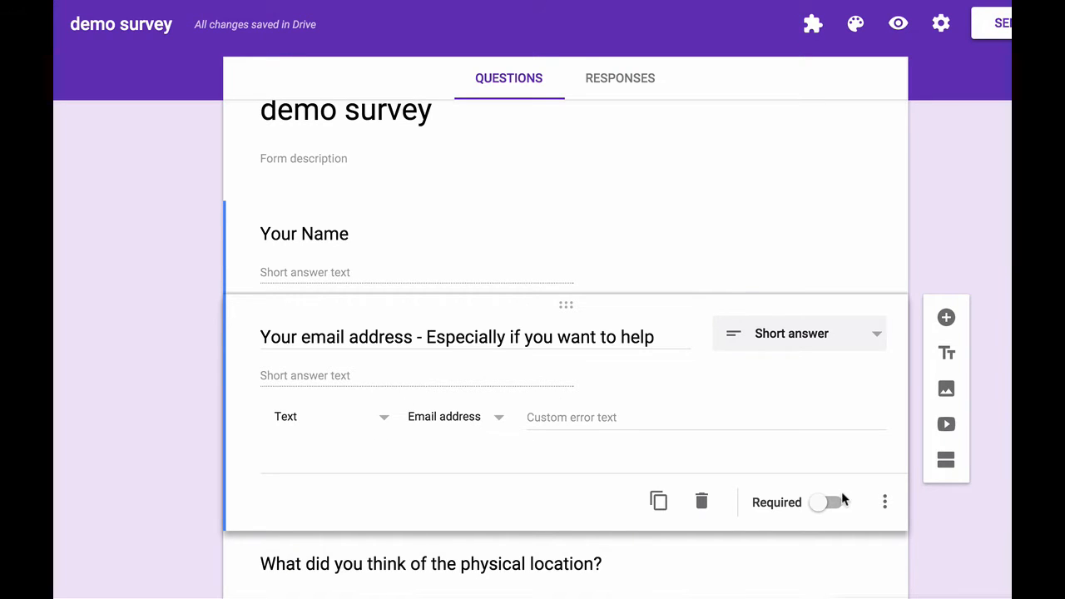
click(828, 502)
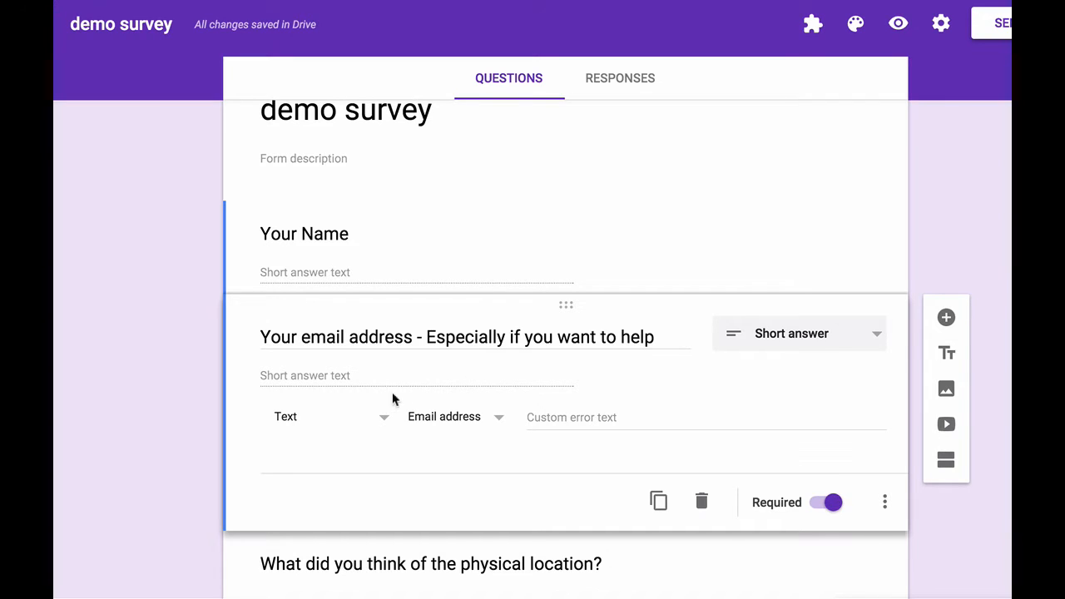
mouse_move(476, 424)
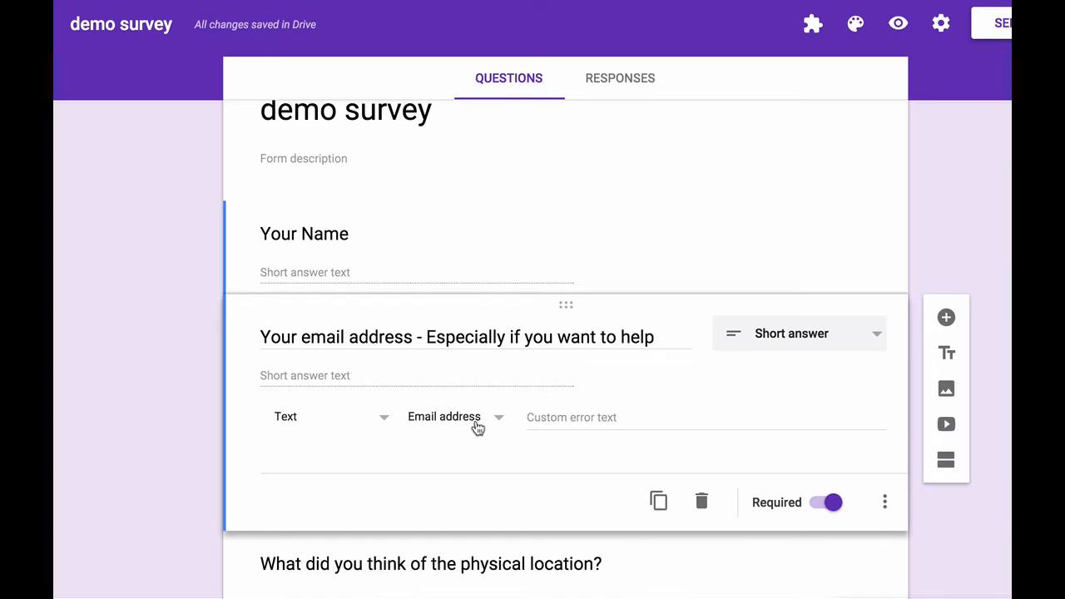
mouse_move(493, 381)
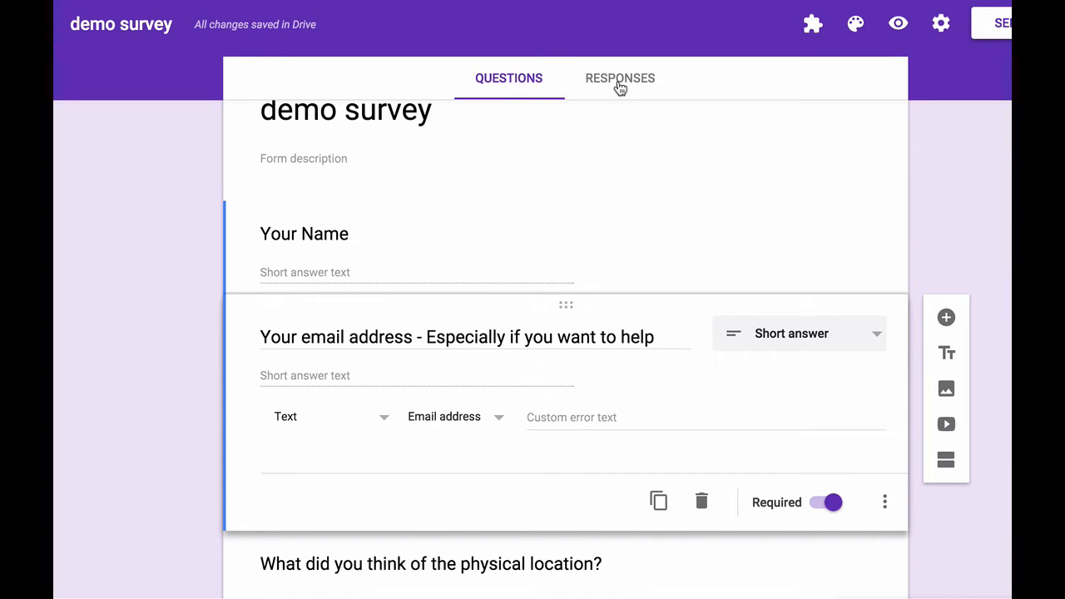
- From Responses, create a new linked spreadsheet 'demo survey (Responses)' for the form's answers
click(619, 79)
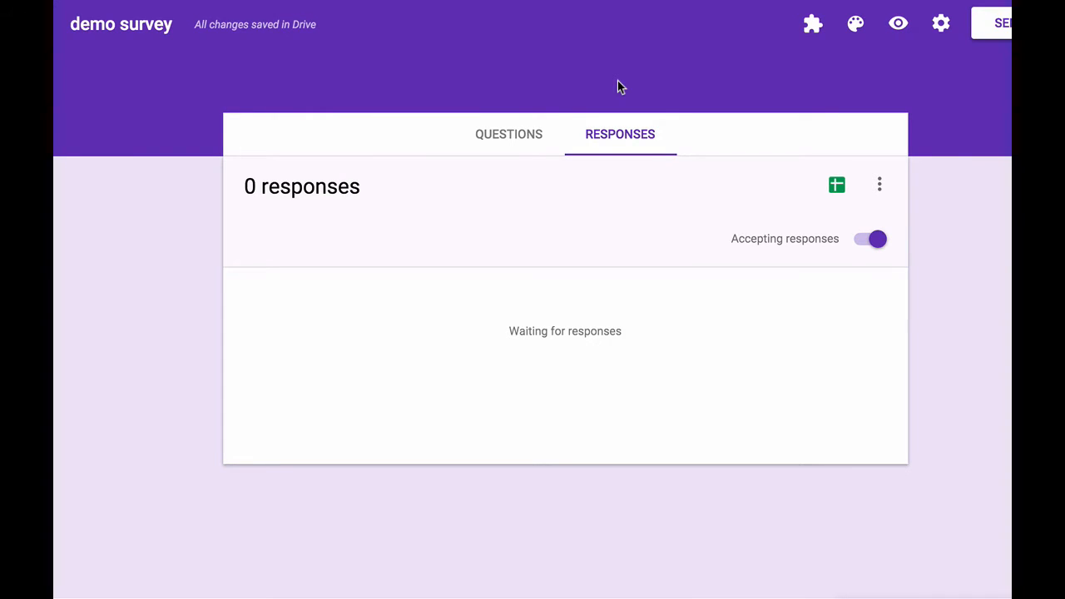
mouse_move(556, 163)
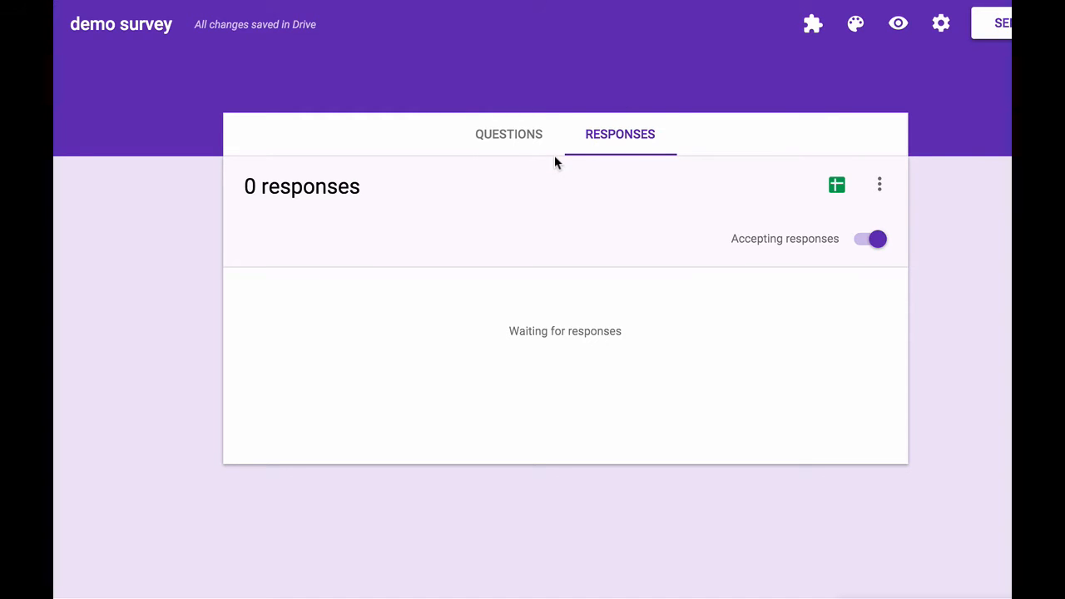
mouse_move(647, 155)
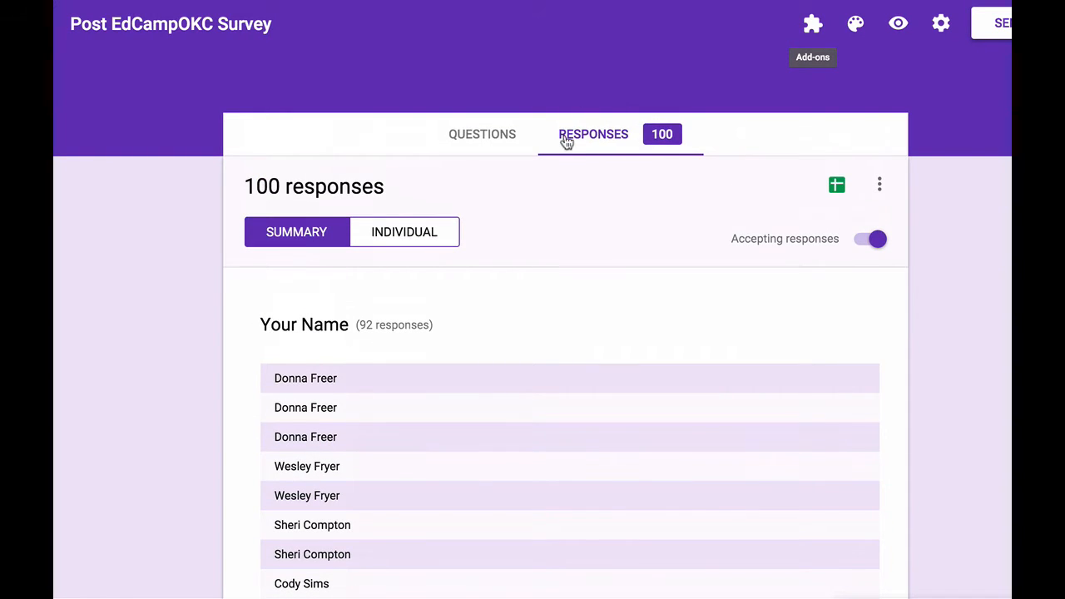
mouse_move(780, 186)
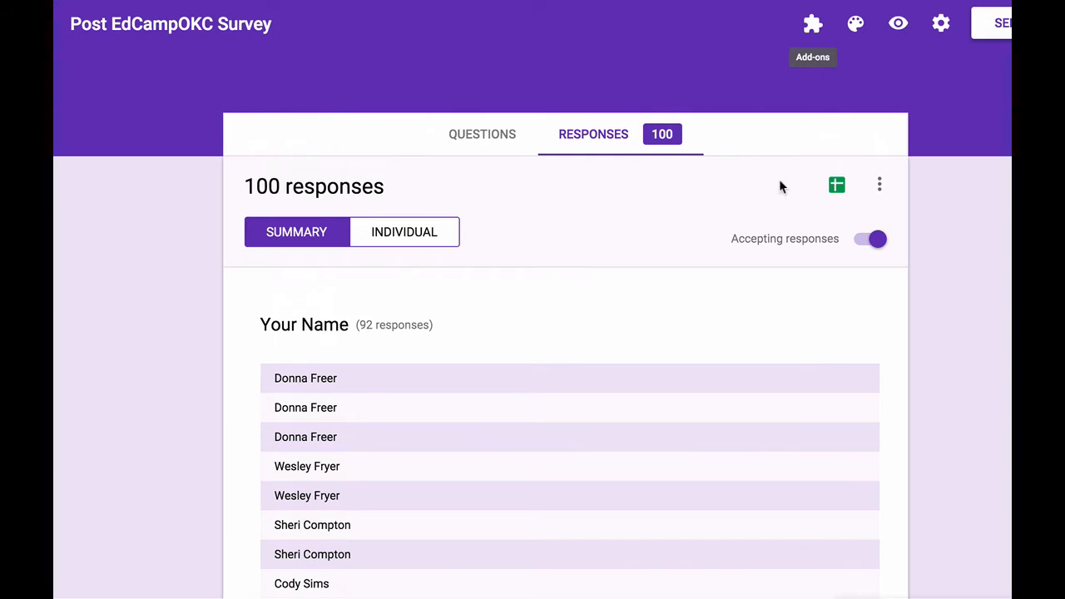
mouse_move(836, 187)
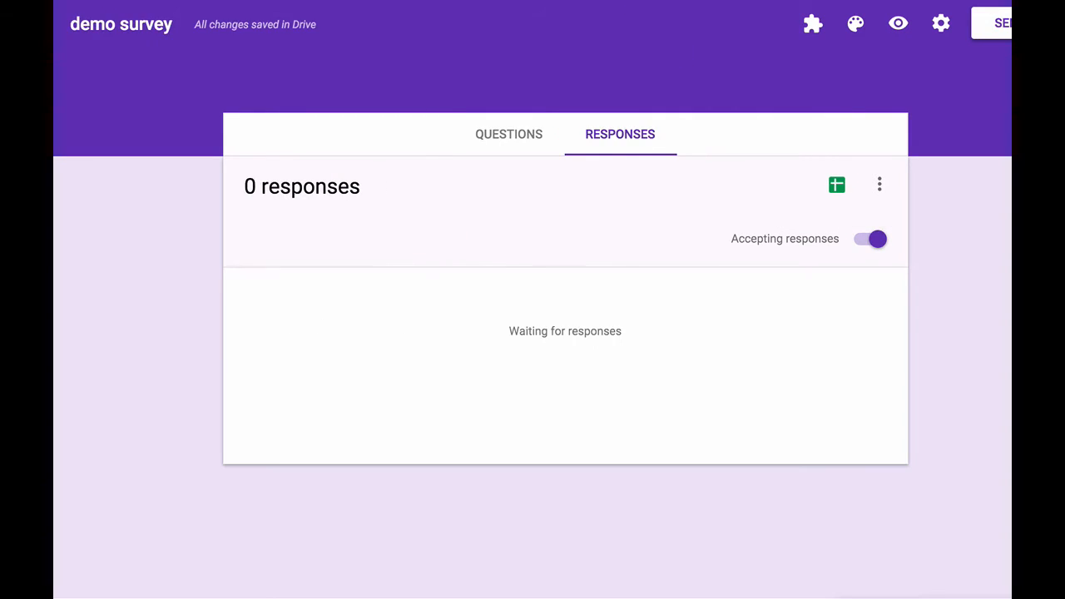
mouse_move(835, 184)
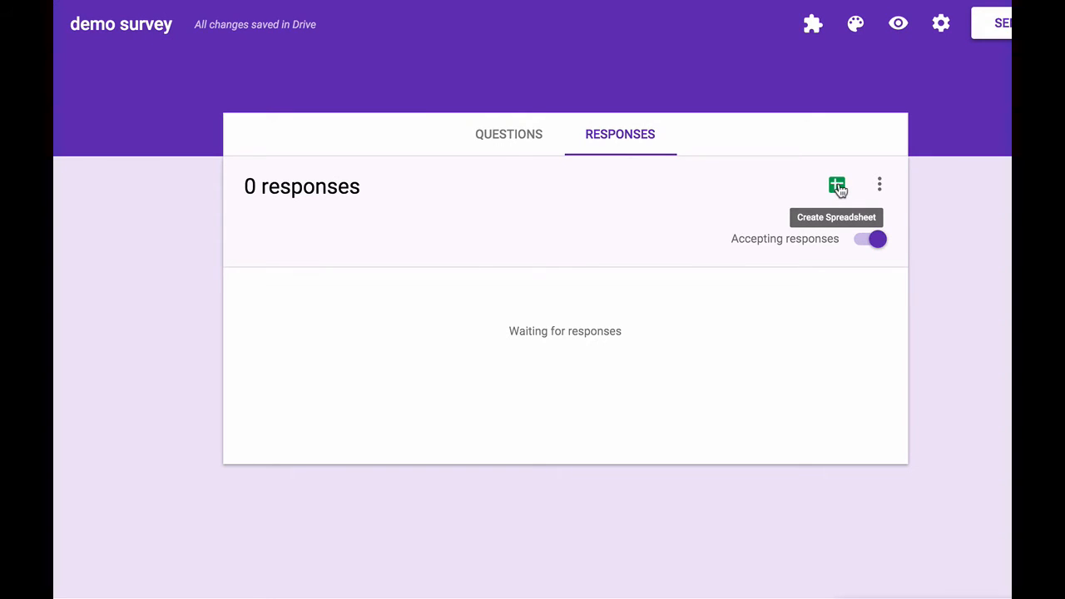
click(837, 187)
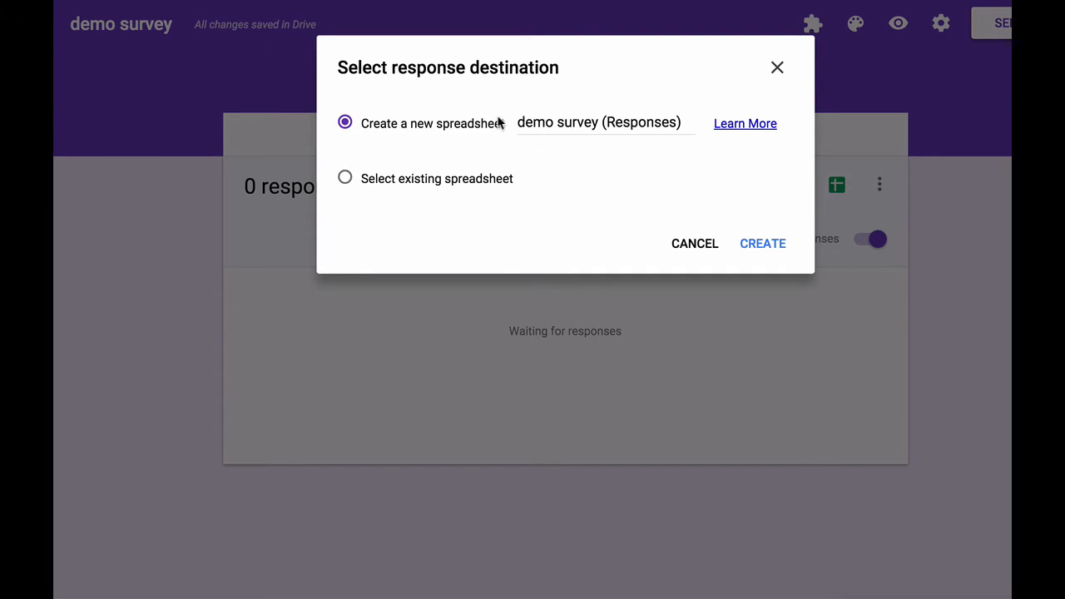
click(762, 243)
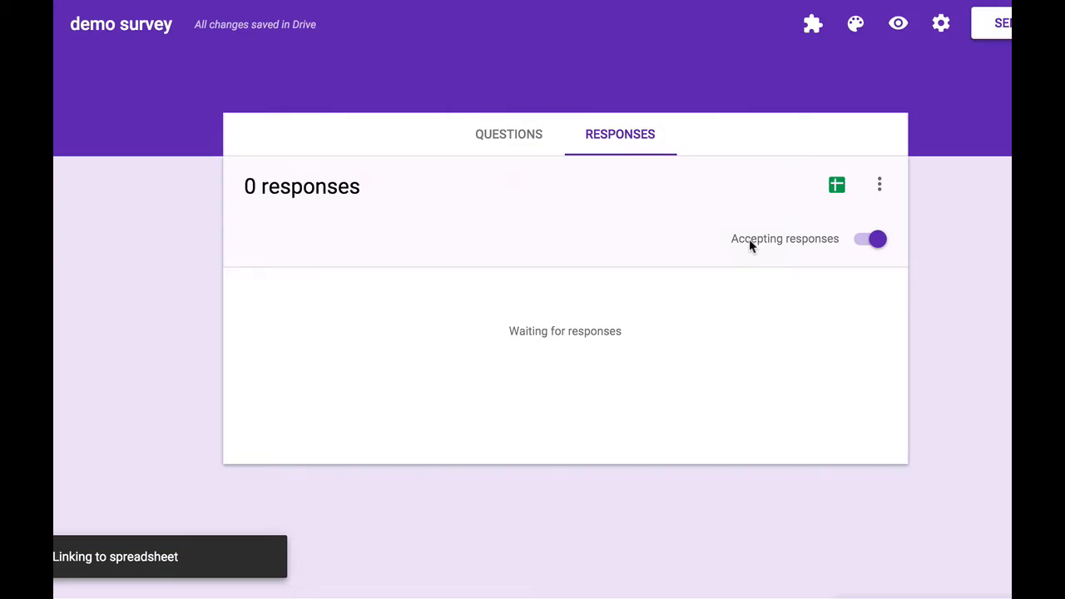
click(835, 183)
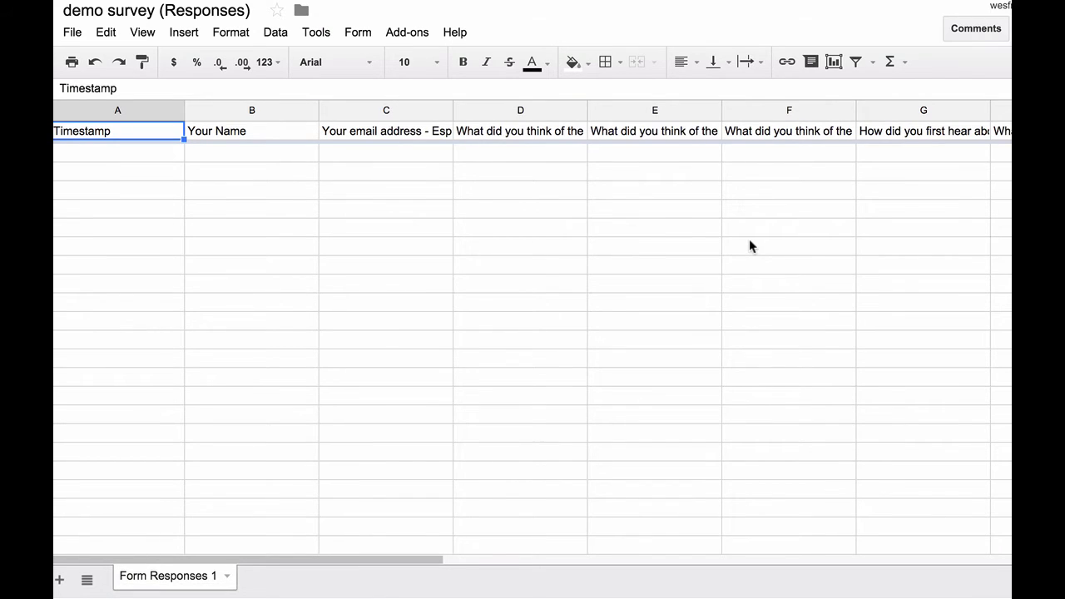
mouse_move(533, 218)
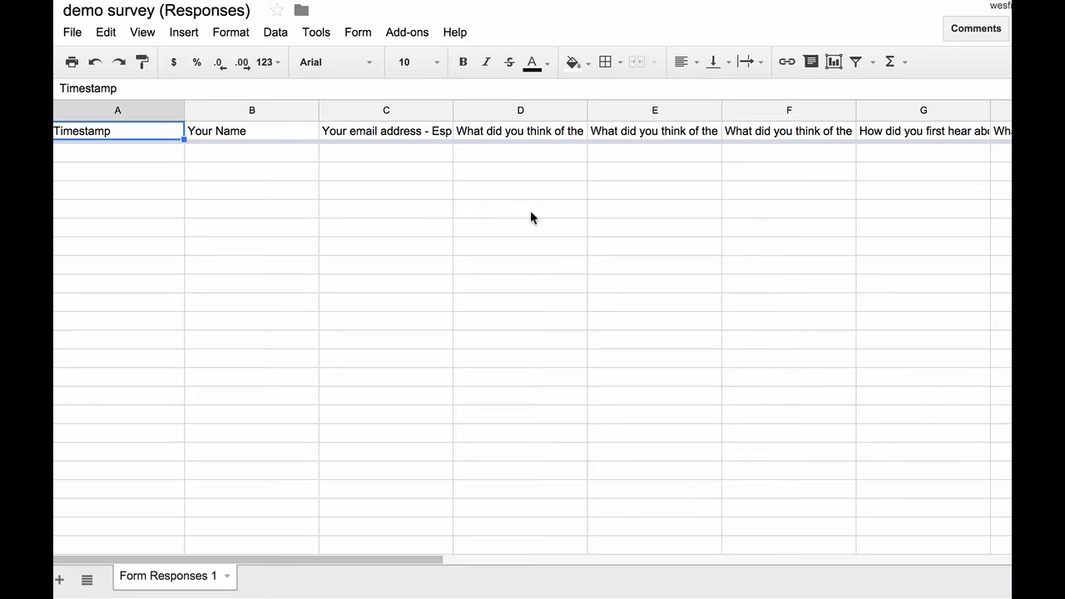
mouse_move(548, 172)
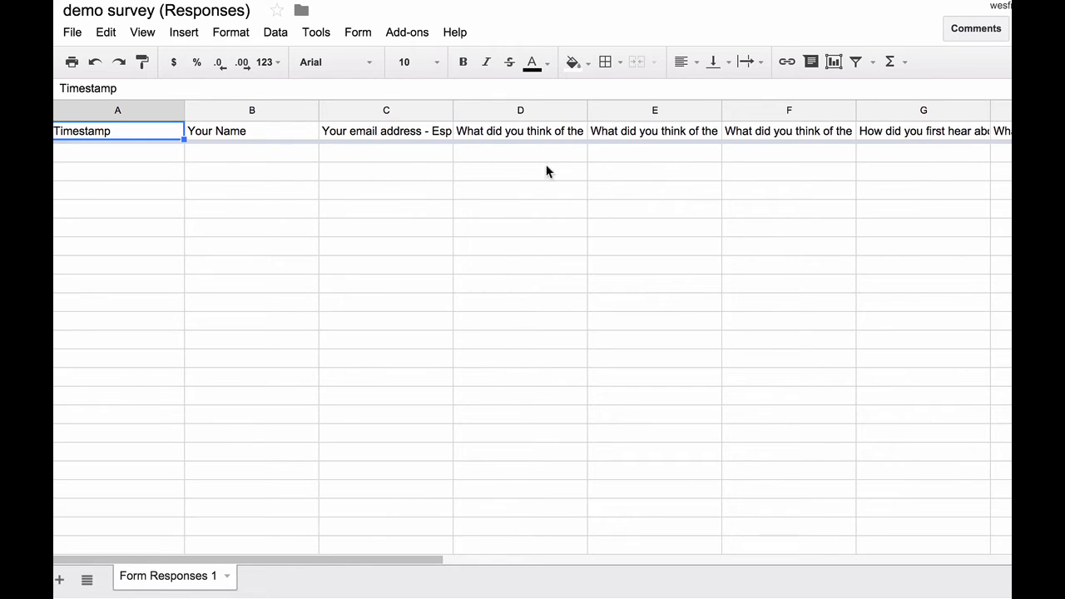
mouse_move(432, 169)
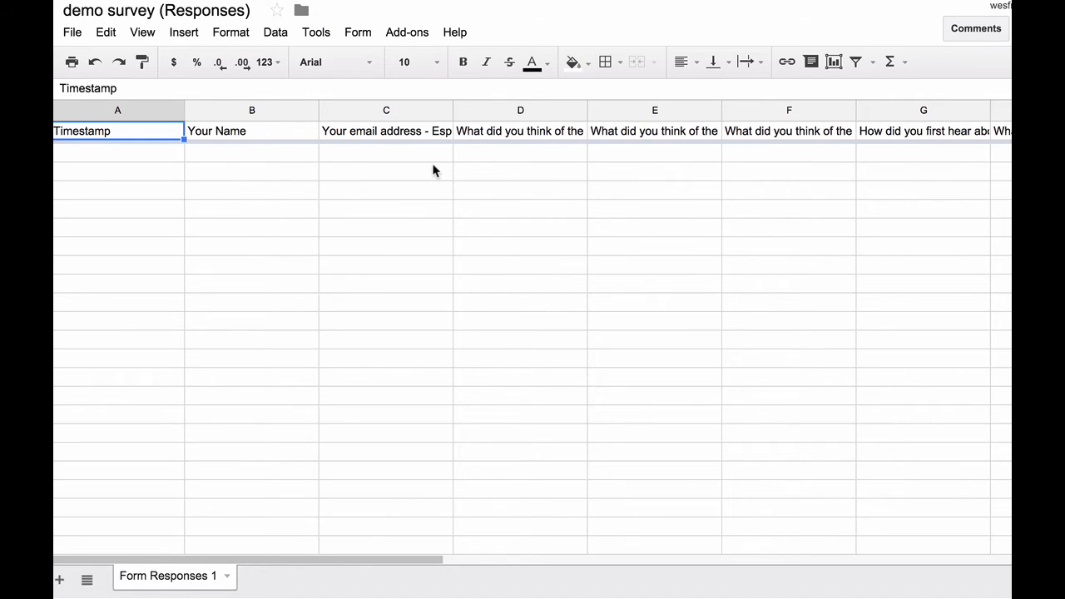
mouse_move(490, 176)
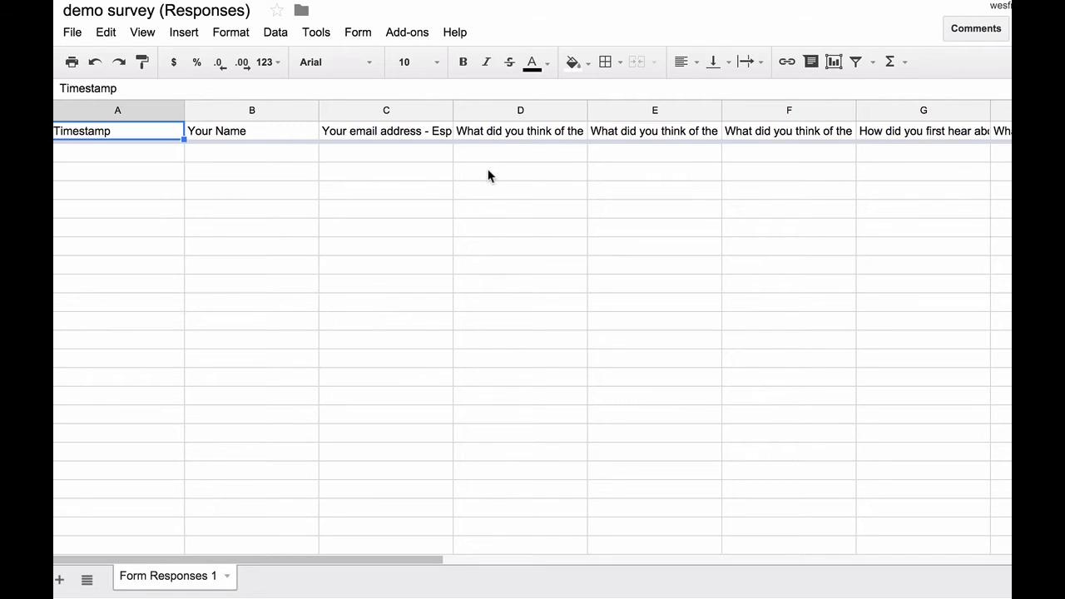
- Launch autoCrat from the Add-ons menu and start a New Merge Job in its sidebar
click(406, 32)
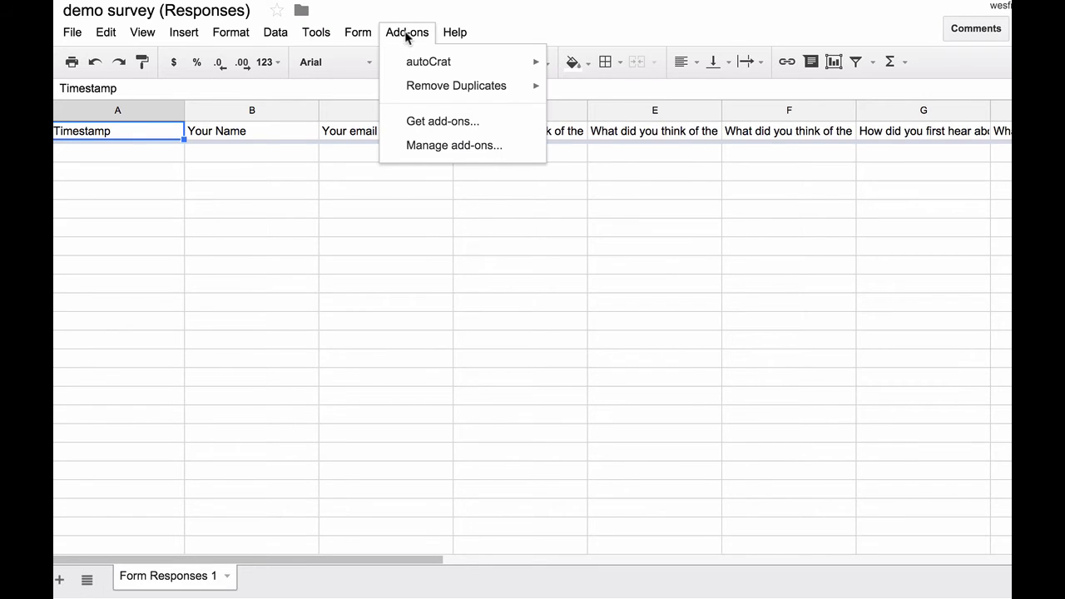
mouse_move(429, 62)
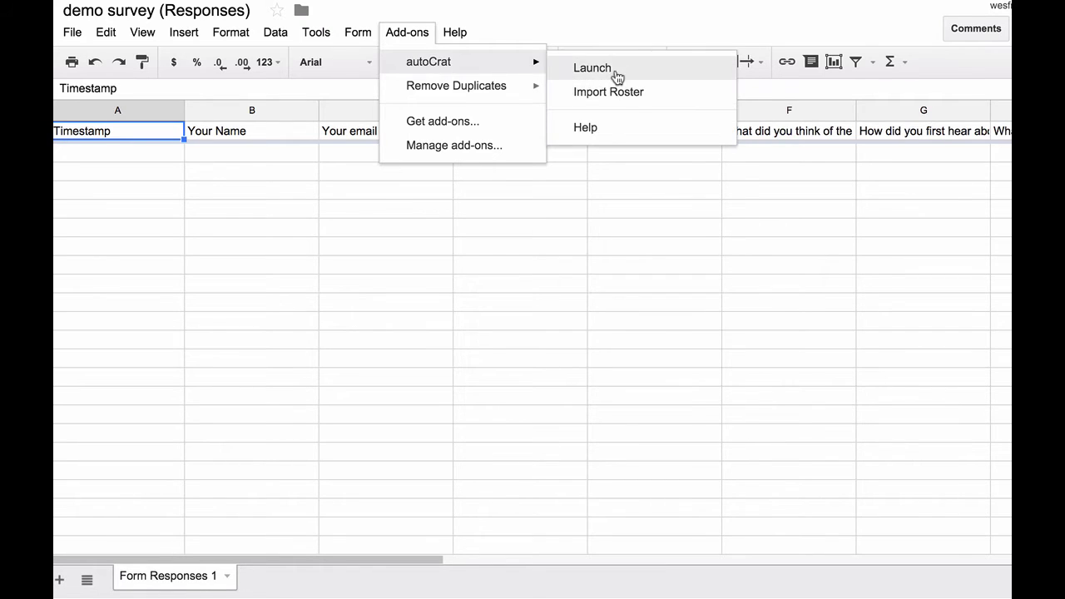
click(592, 66)
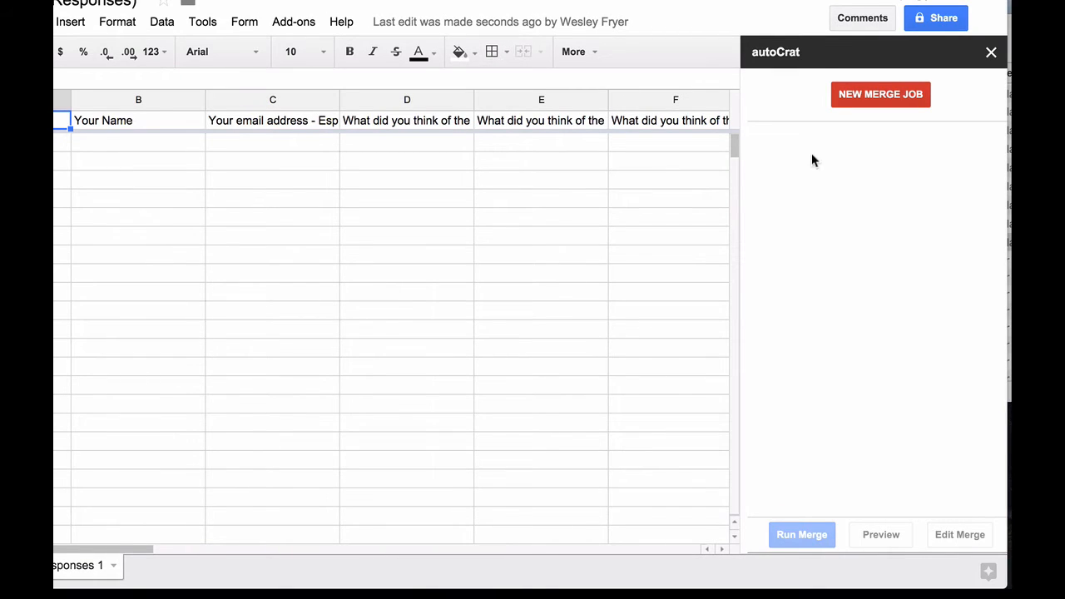
click(880, 94)
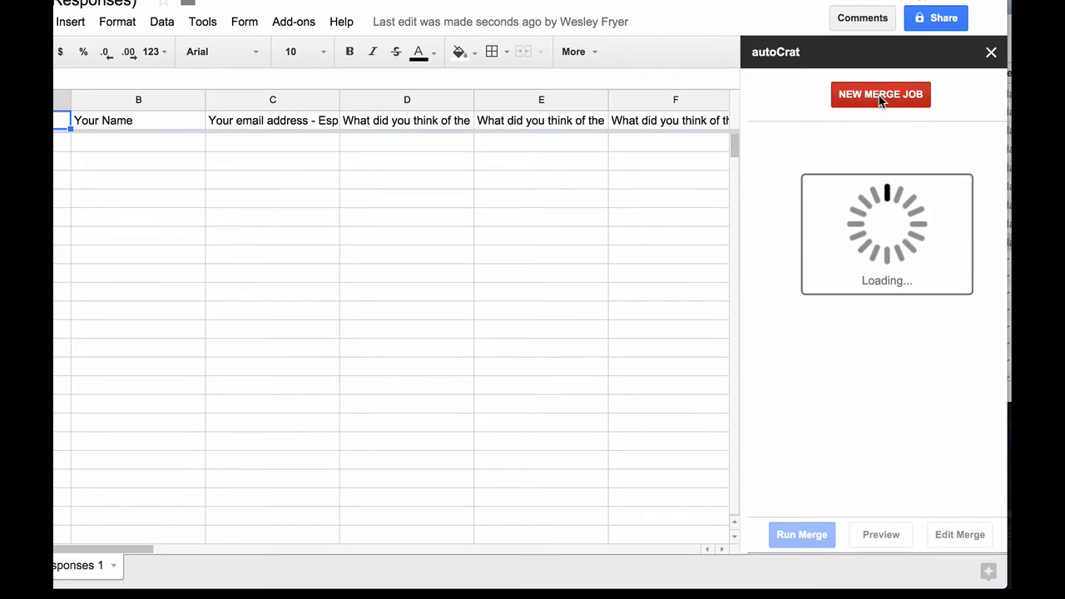
click(880, 93)
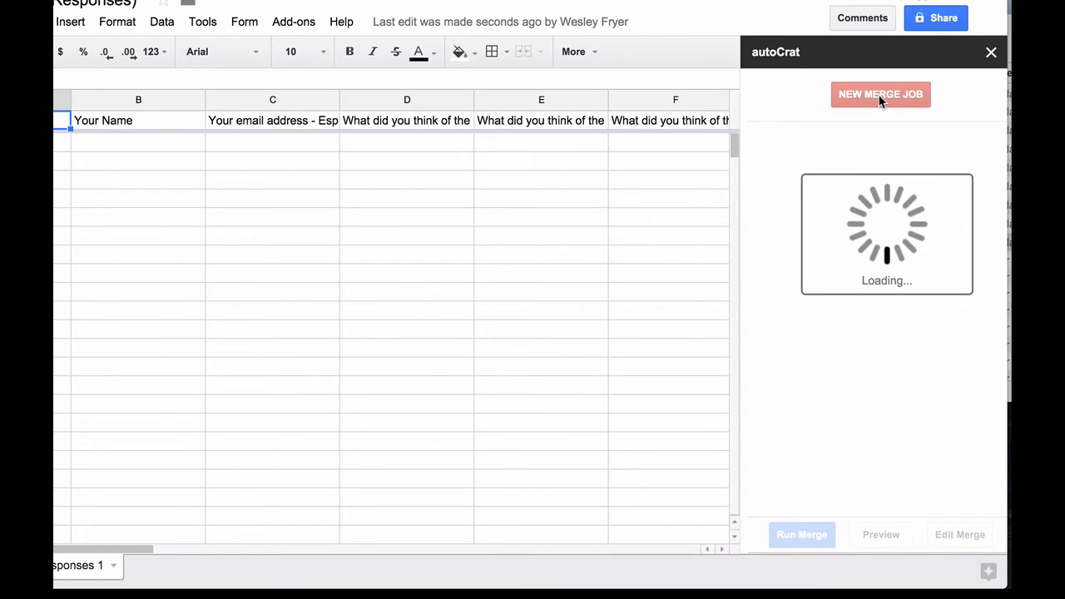
- Search Drive for 'certificate' and choose the demo certificate document as the merge template
click(880, 93)
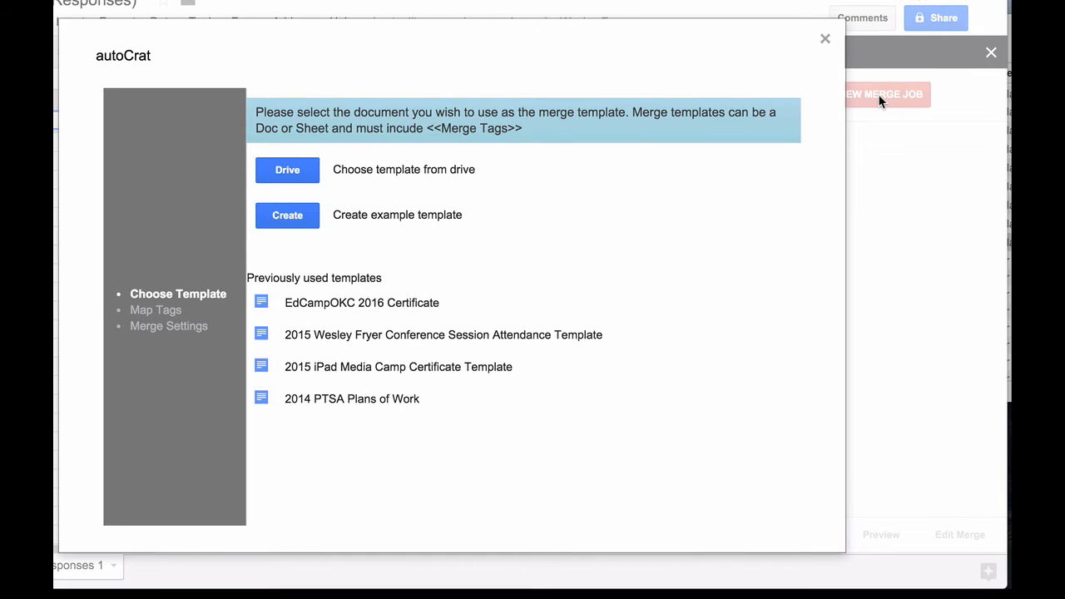
mouse_move(536, 241)
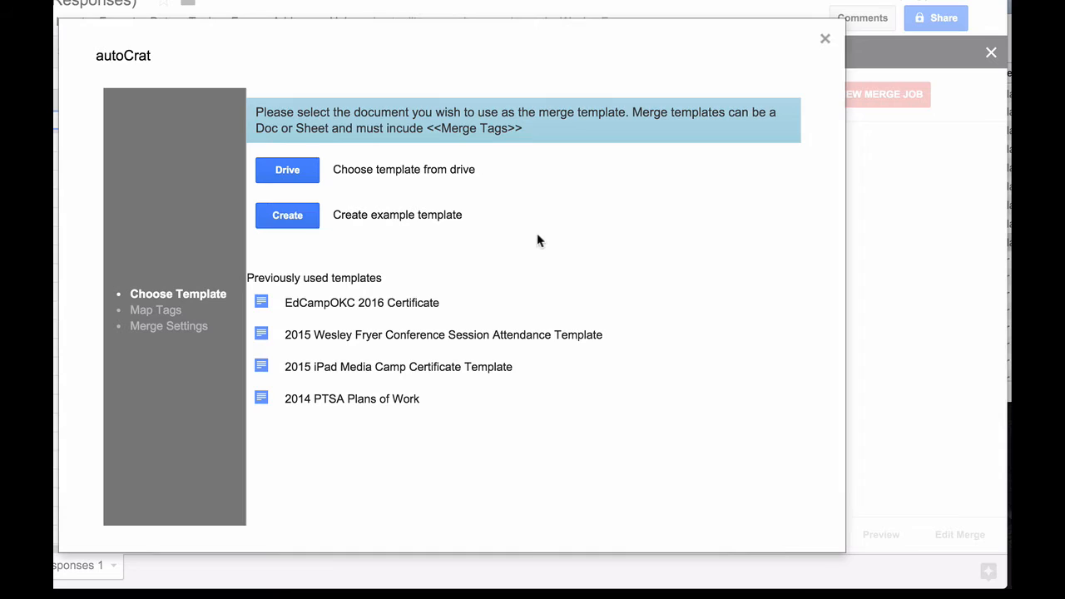
mouse_move(361, 198)
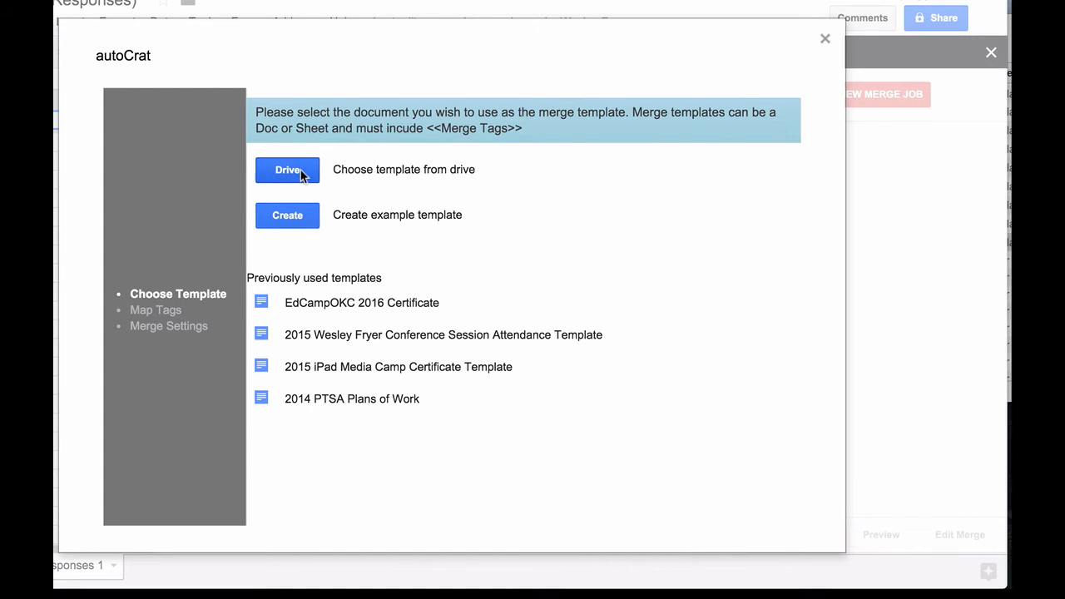
click(287, 169)
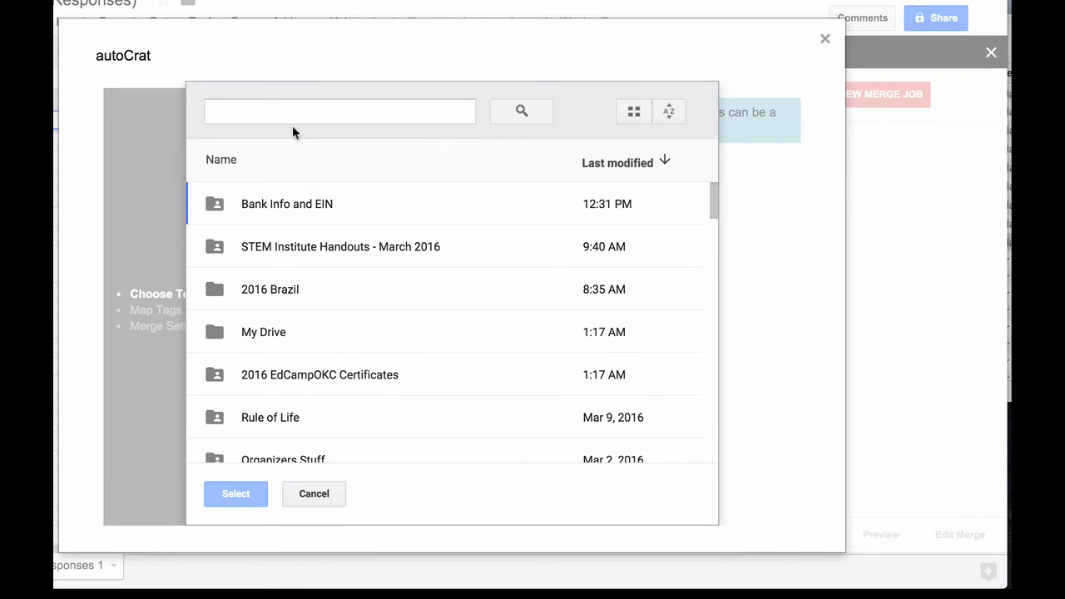
text(c)
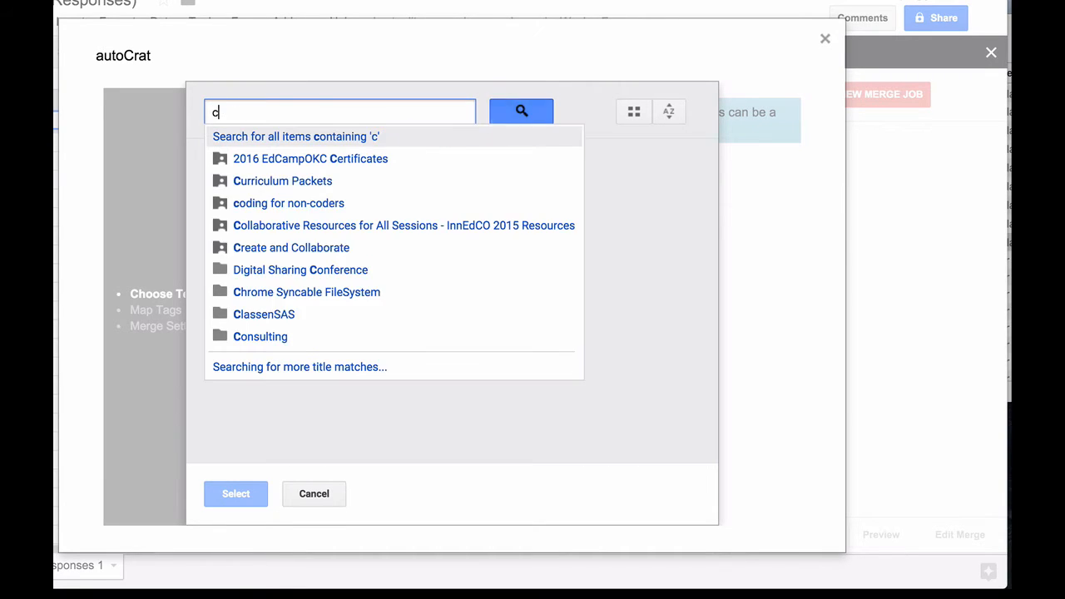
text(ertificate)
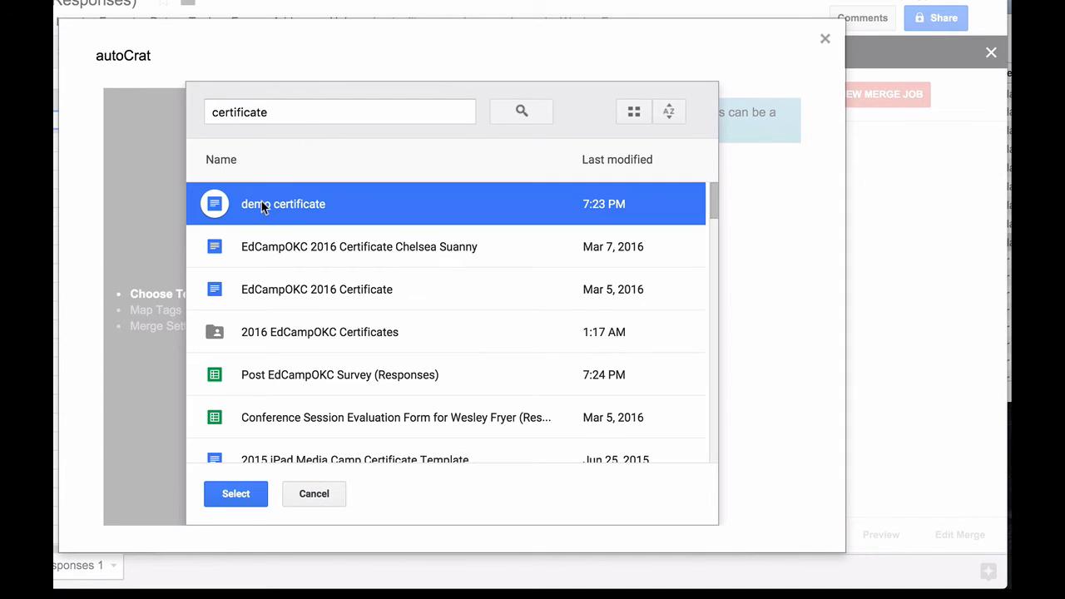
mouse_move(214, 218)
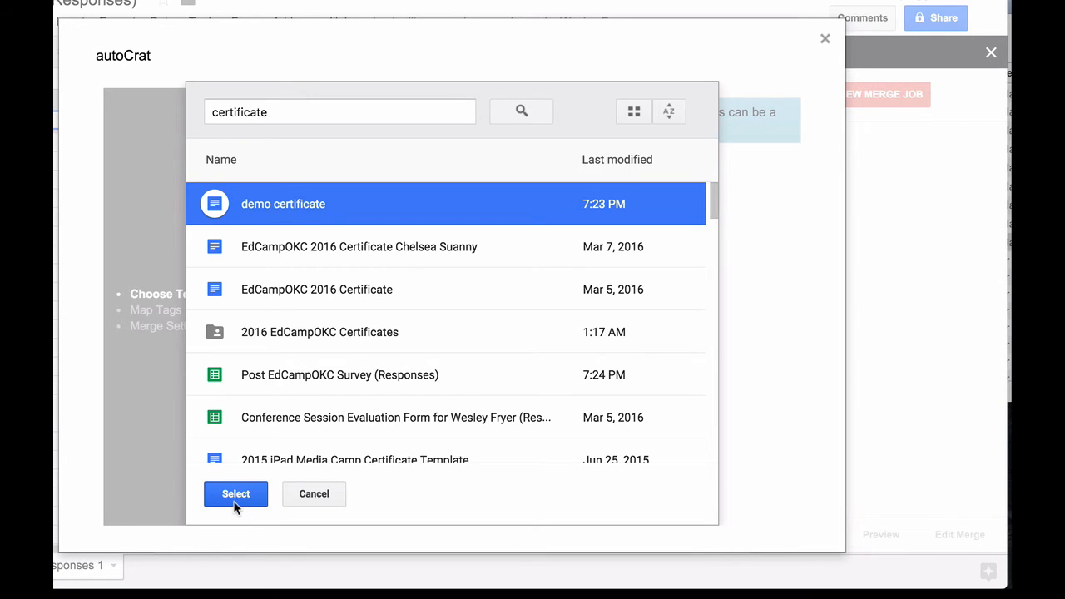
click(236, 493)
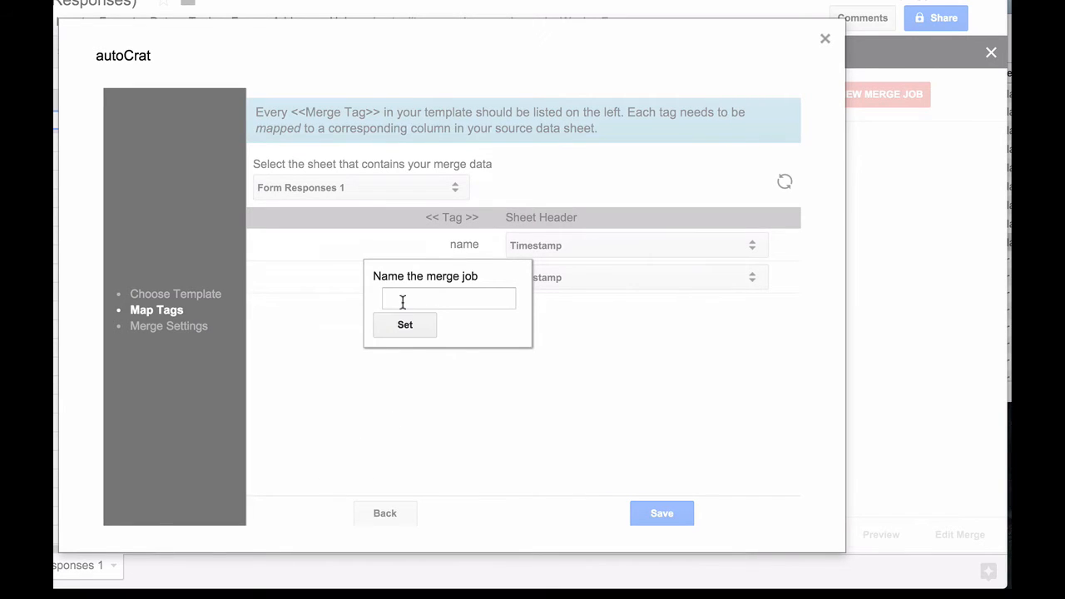
- Name the merge job 'demo' and keep Form Responses 1 as its data sheet
text(demo)
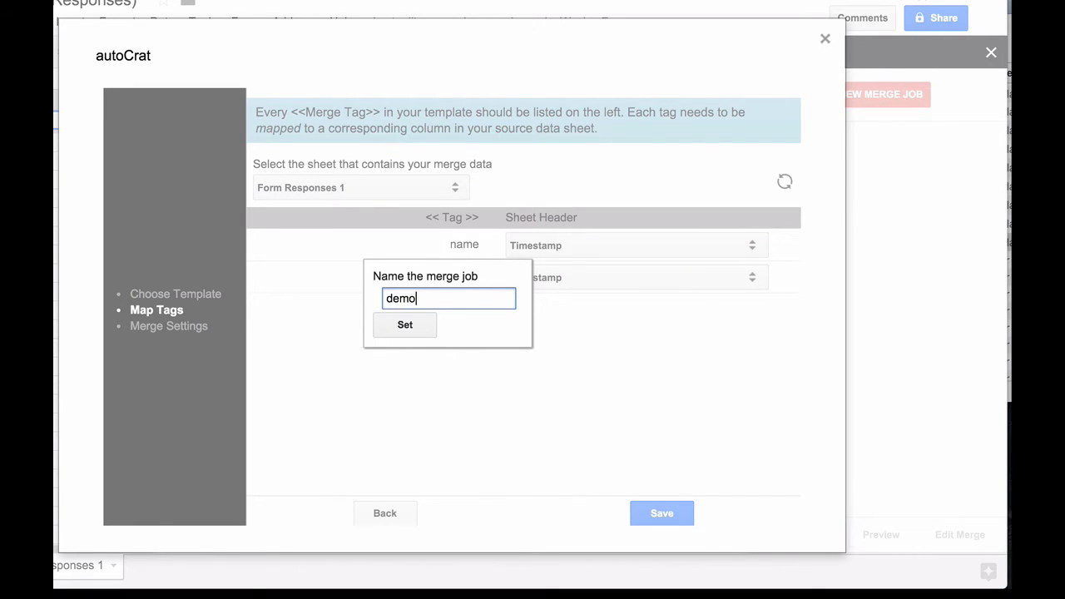
click(404, 324)
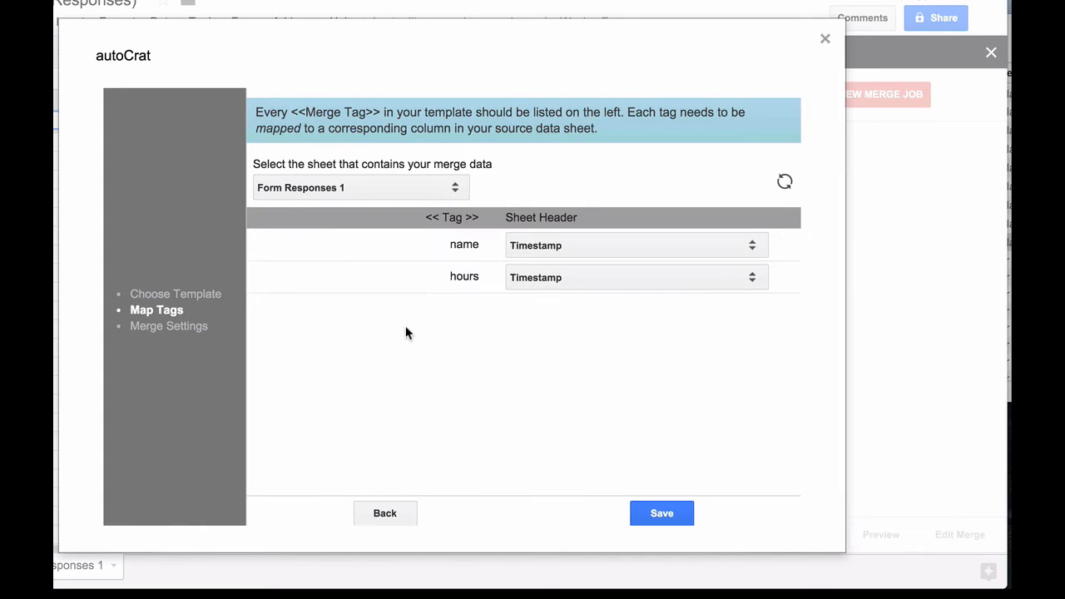
mouse_move(416, 202)
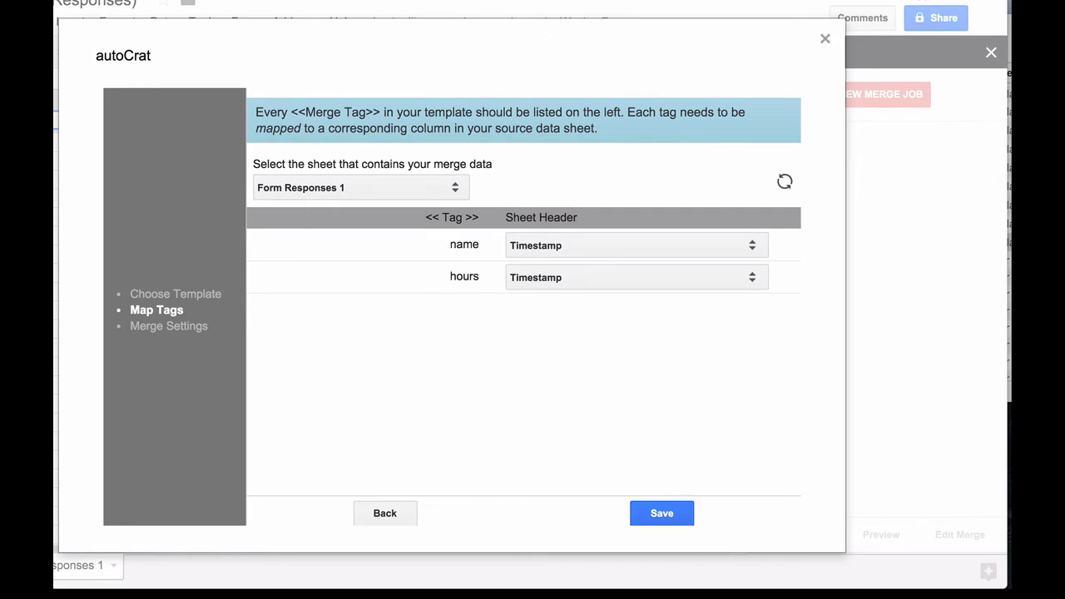
click(359, 186)
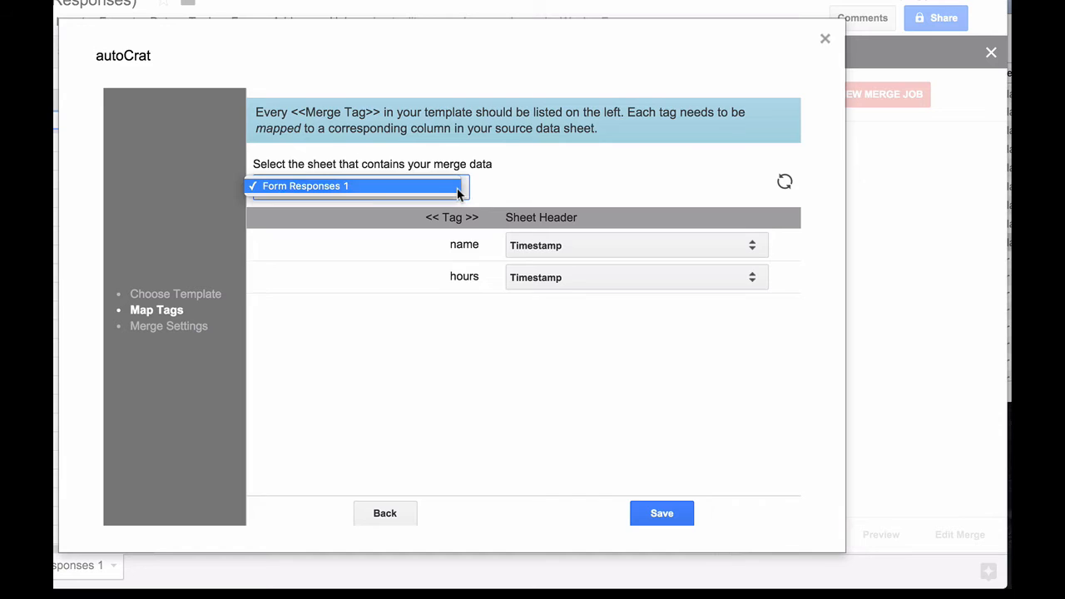
click(359, 186)
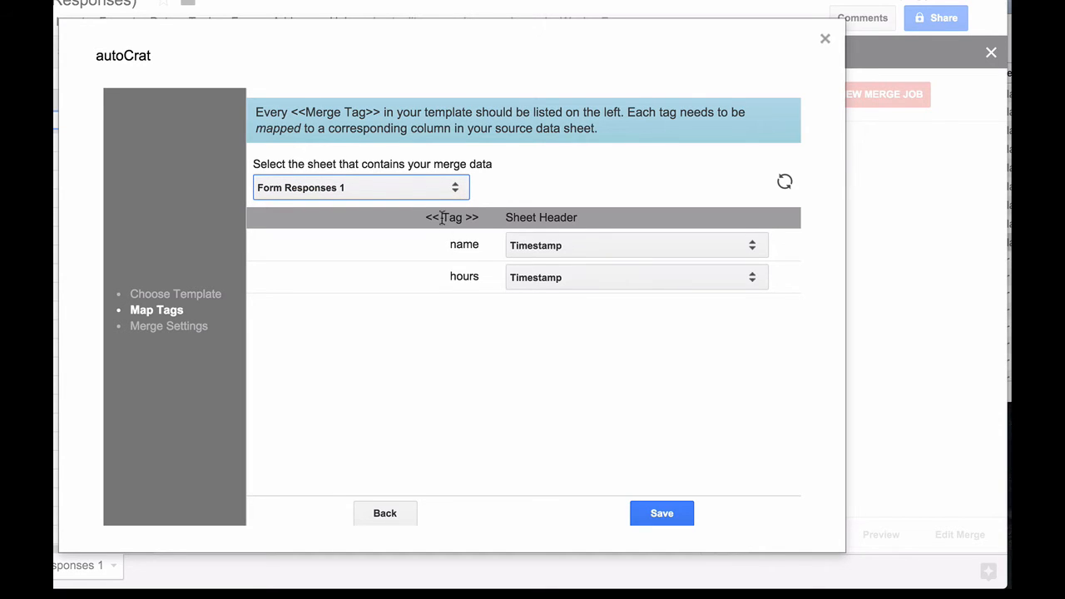
mouse_move(464, 210)
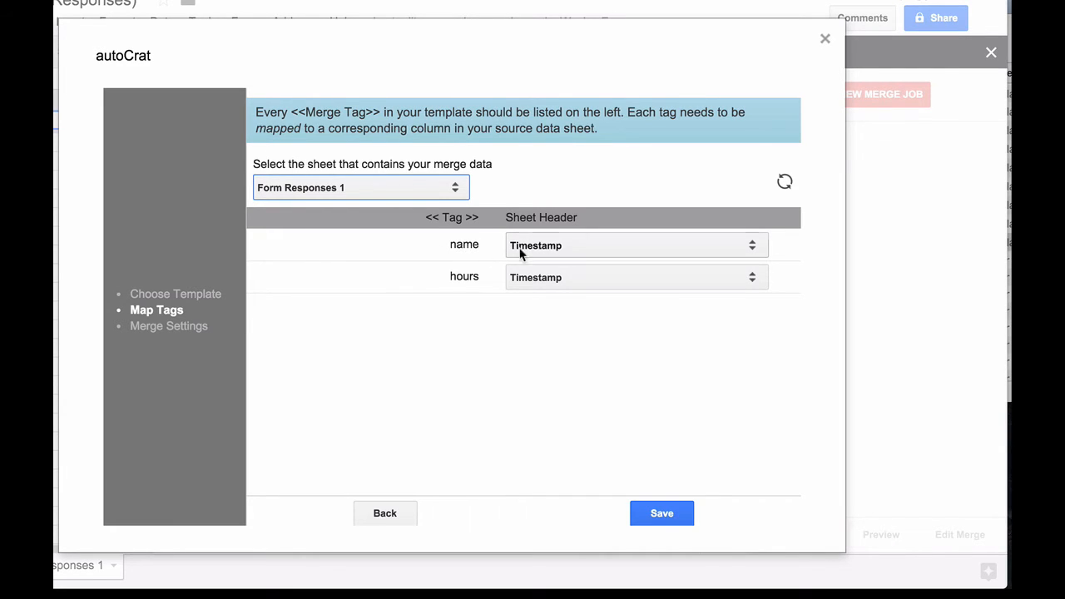
- Map the name tag to the Your Name column and save the tag mapping
click(636, 245)
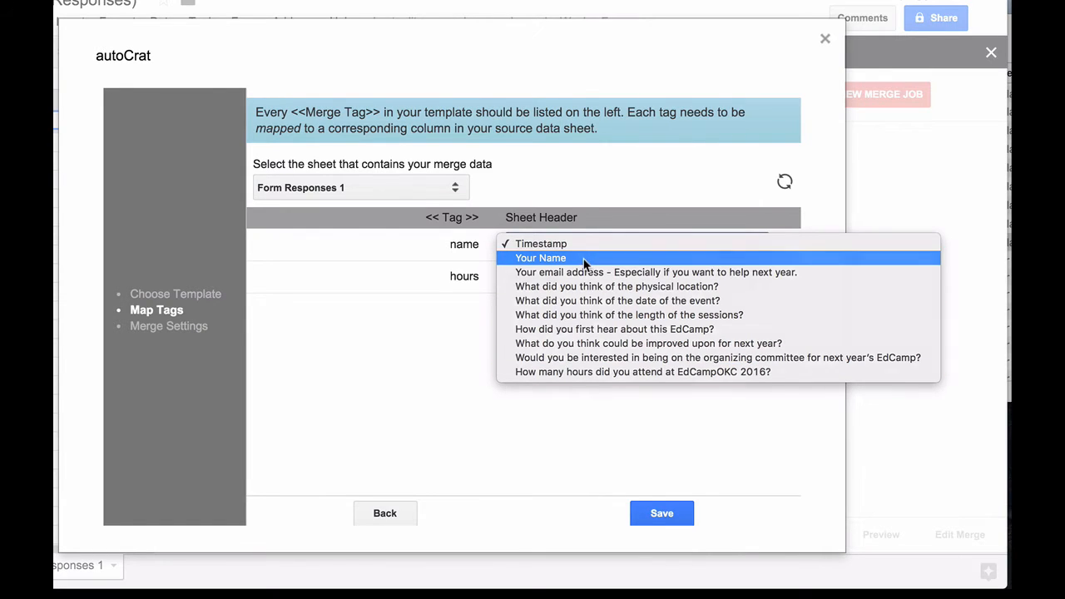
click(541, 257)
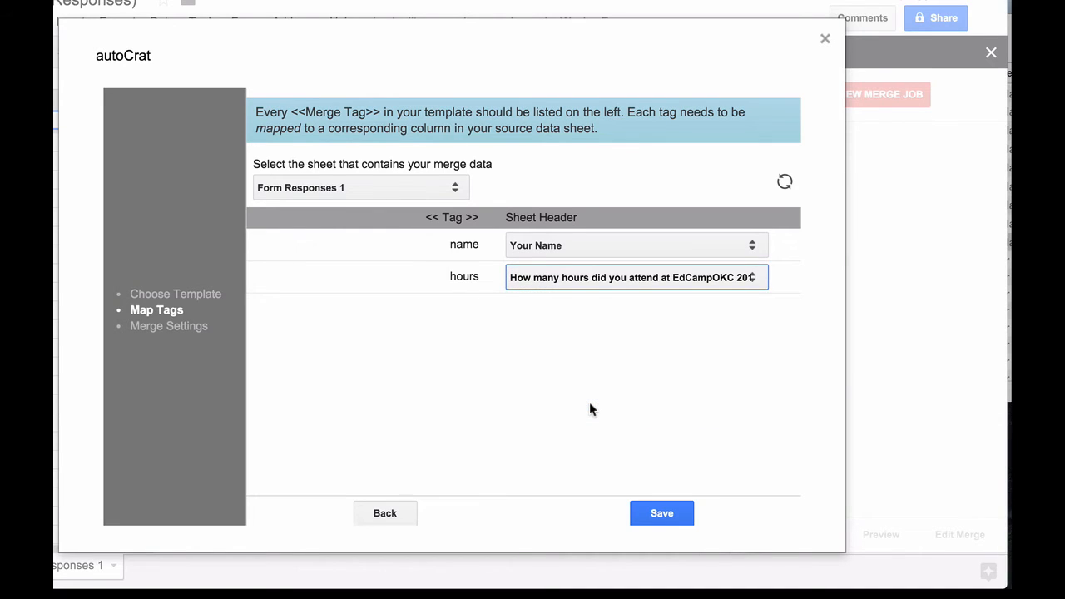
mouse_move(503, 380)
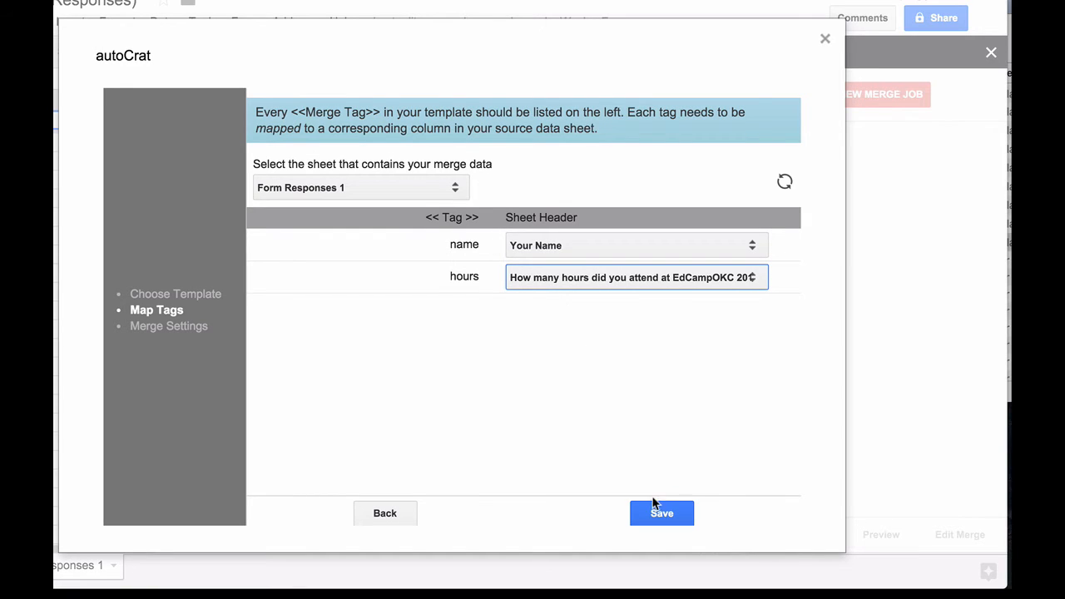
click(662, 512)
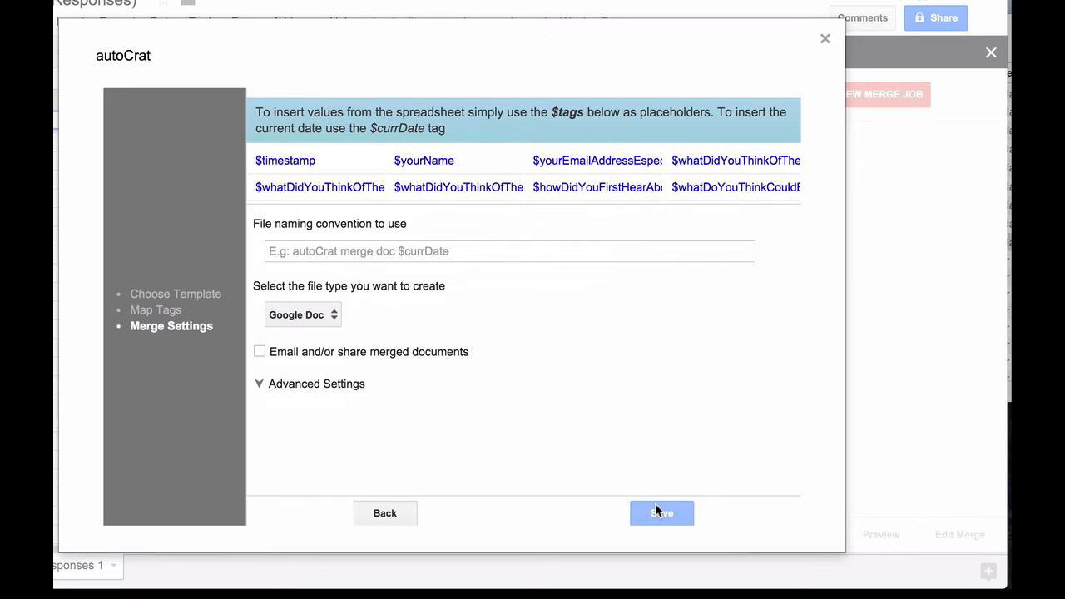
mouse_move(319, 243)
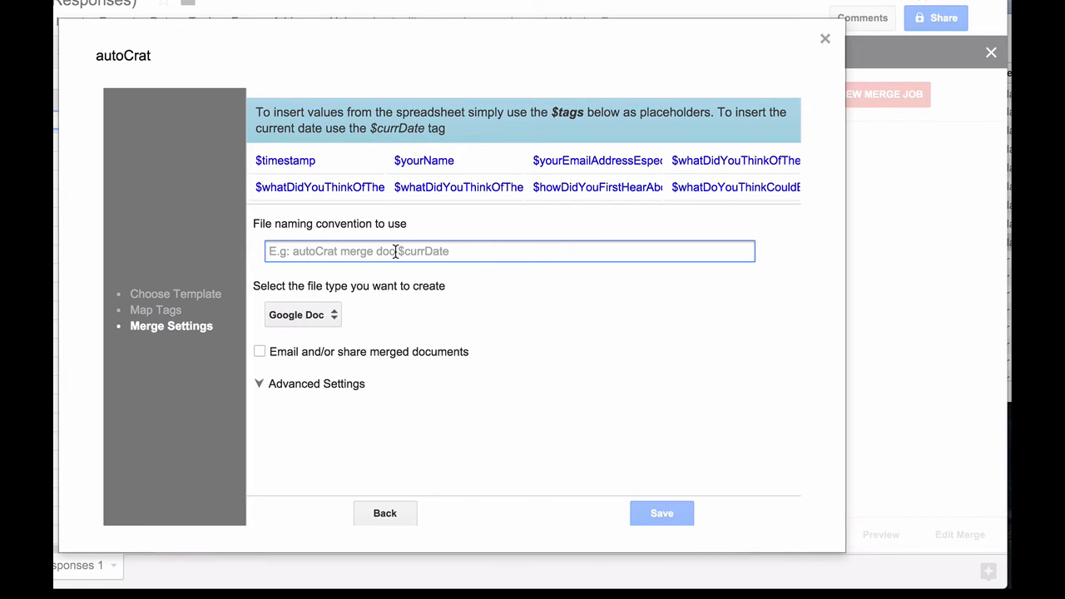
- Name the merged files 'demo certificate $yourName' using the name tag
text(demo c)
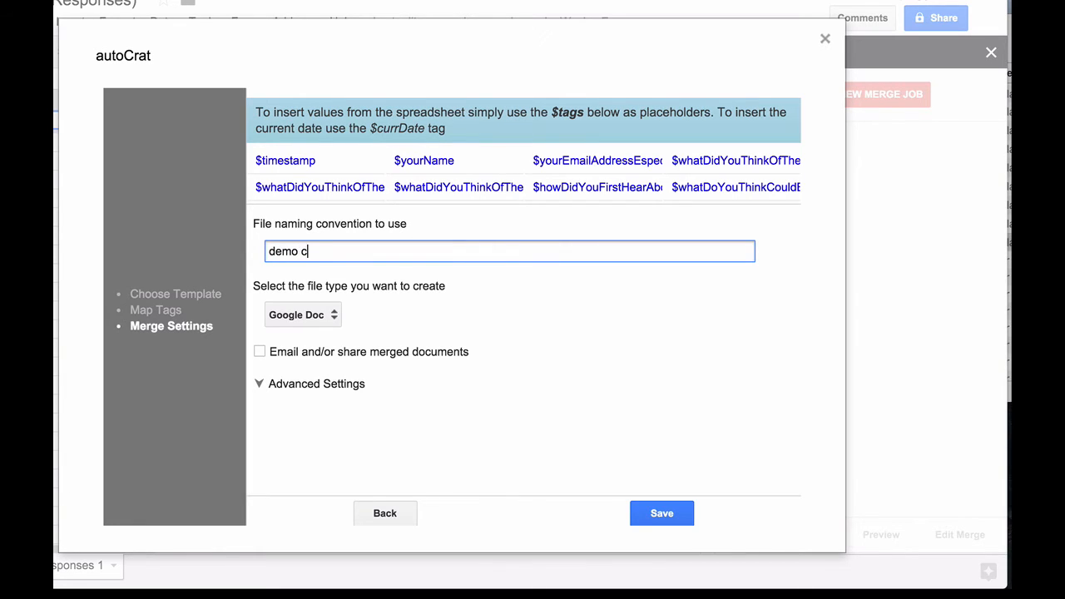
text(erti)
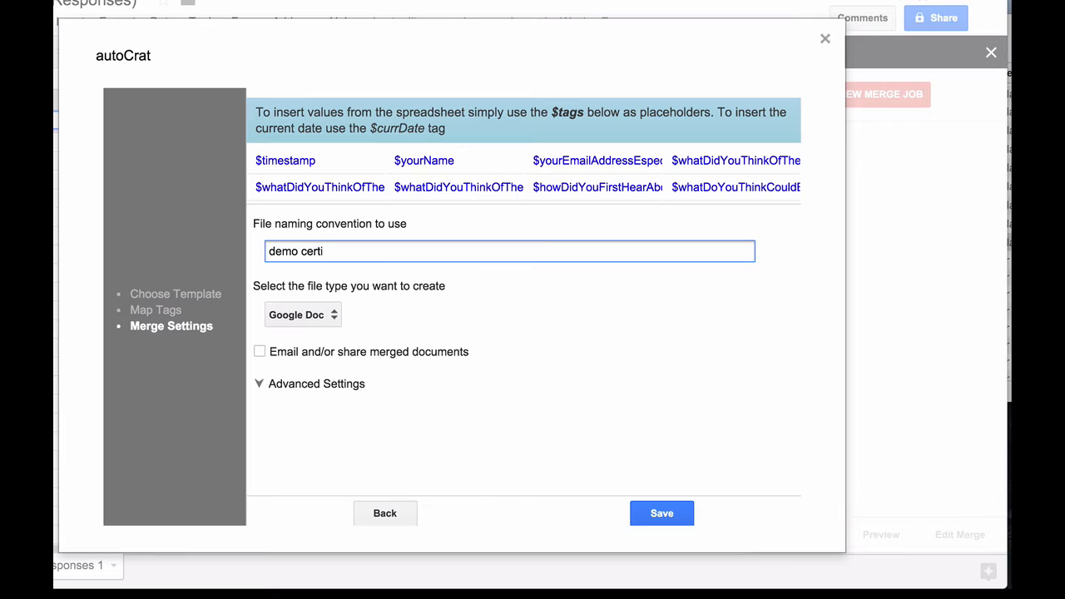
text(ficate)
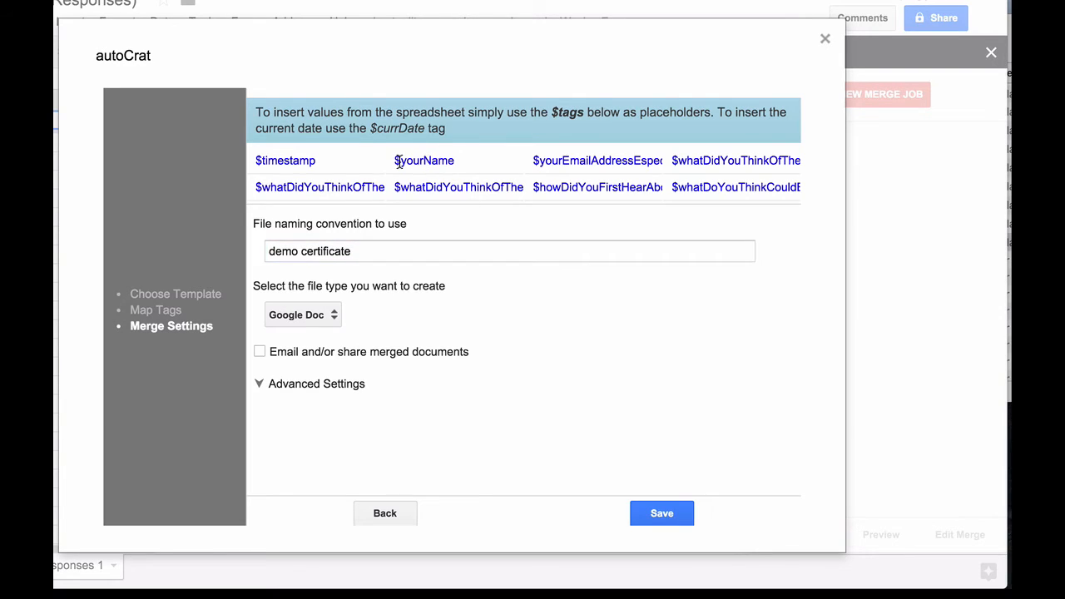
double_click(423, 159)
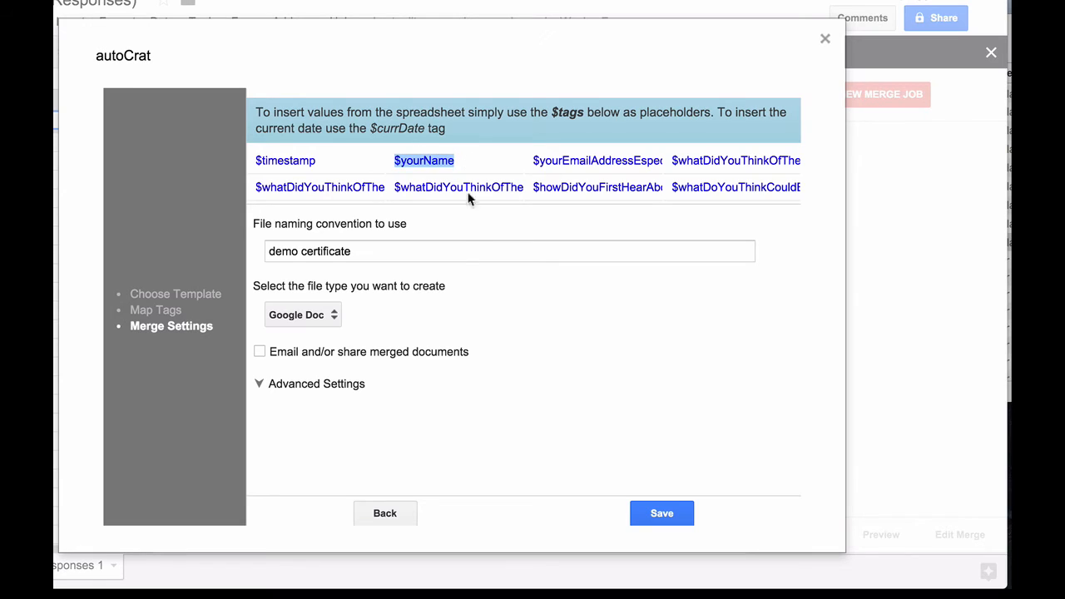
click(422, 160)
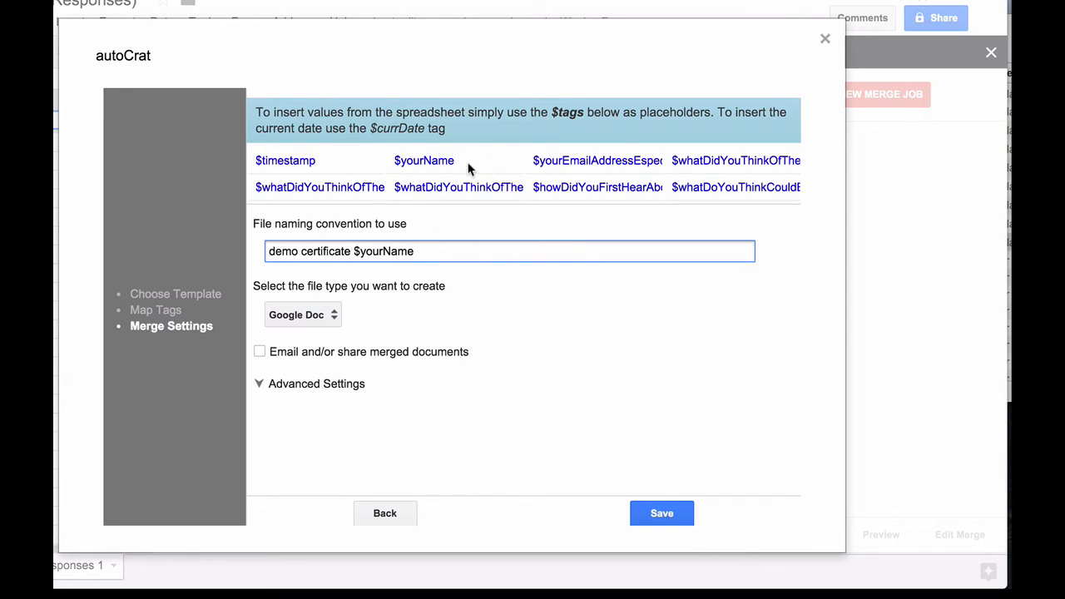
mouse_move(448, 256)
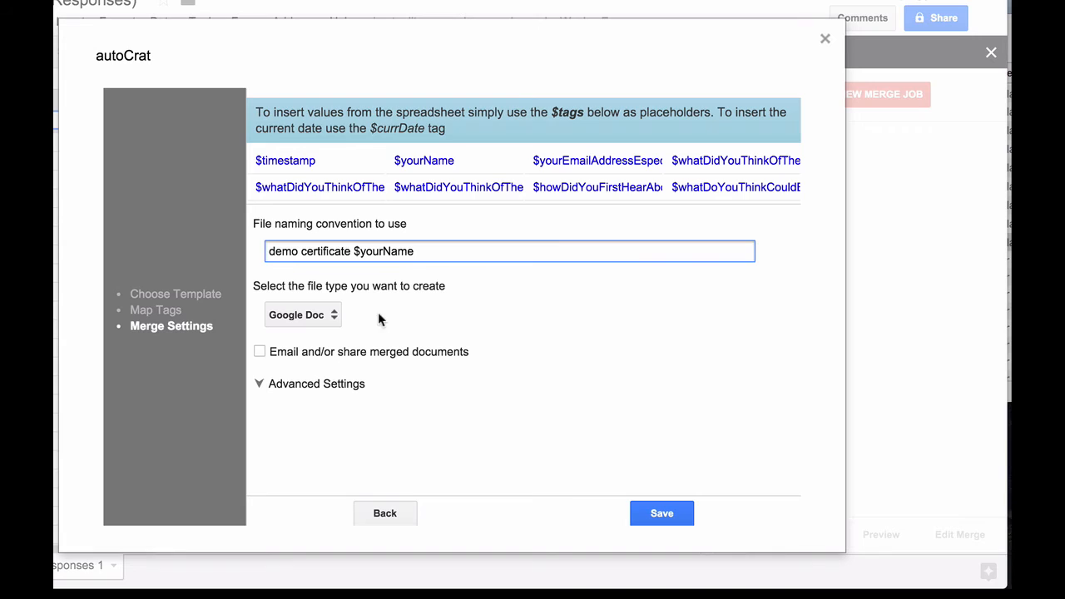
- Output PDFs, enable emailing merged documents, and send To the $yourEmailAddress… tag
click(303, 314)
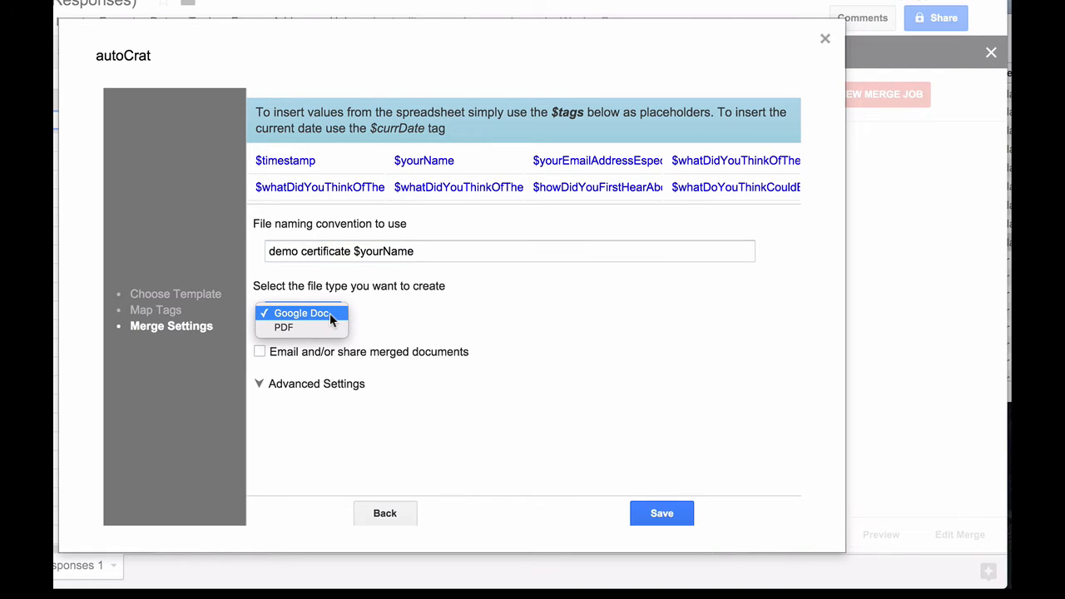
click(283, 326)
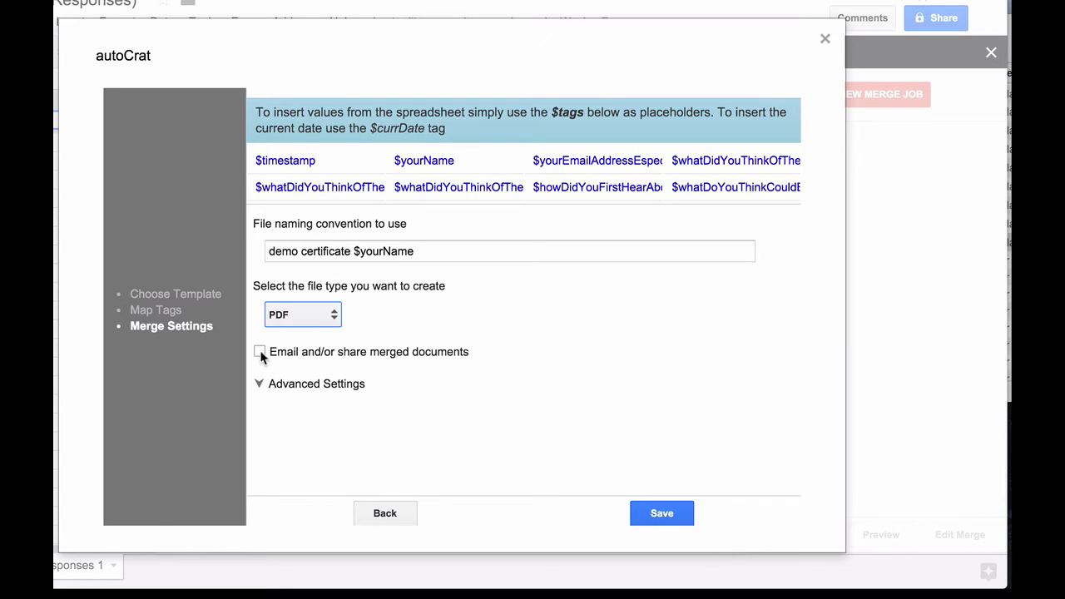
click(260, 351)
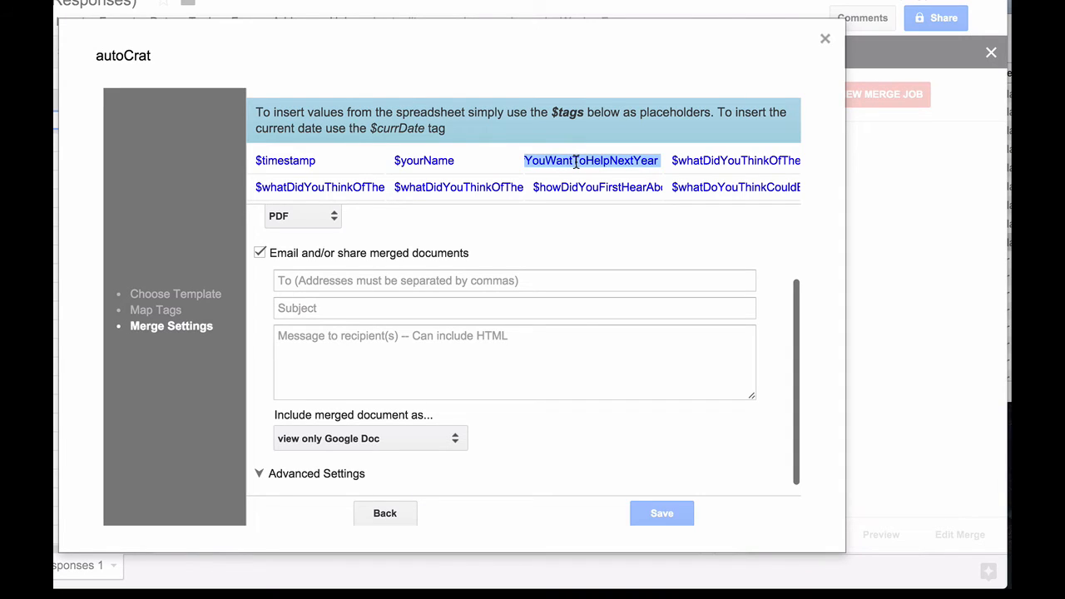
click(513, 280)
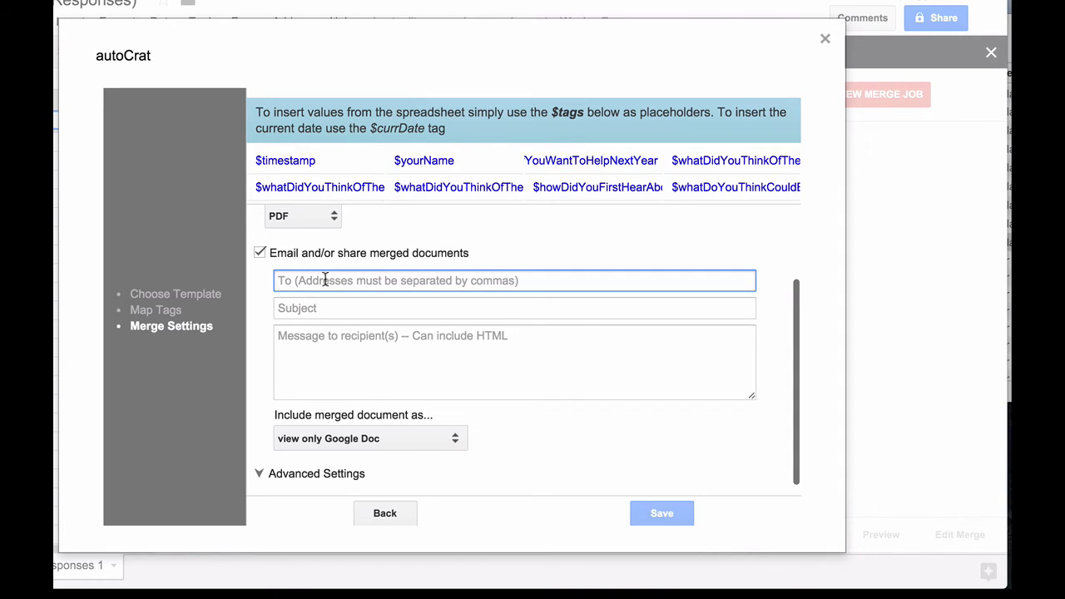
text($yourEmailAddressEspeciallyIfYouWantToHelpNextYear)
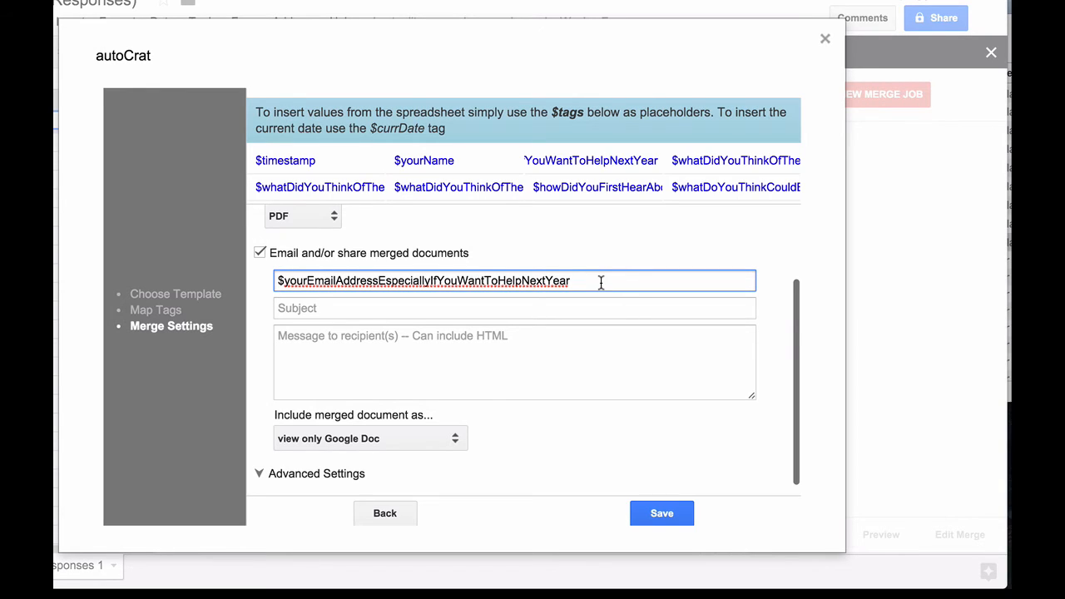
mouse_move(483, 279)
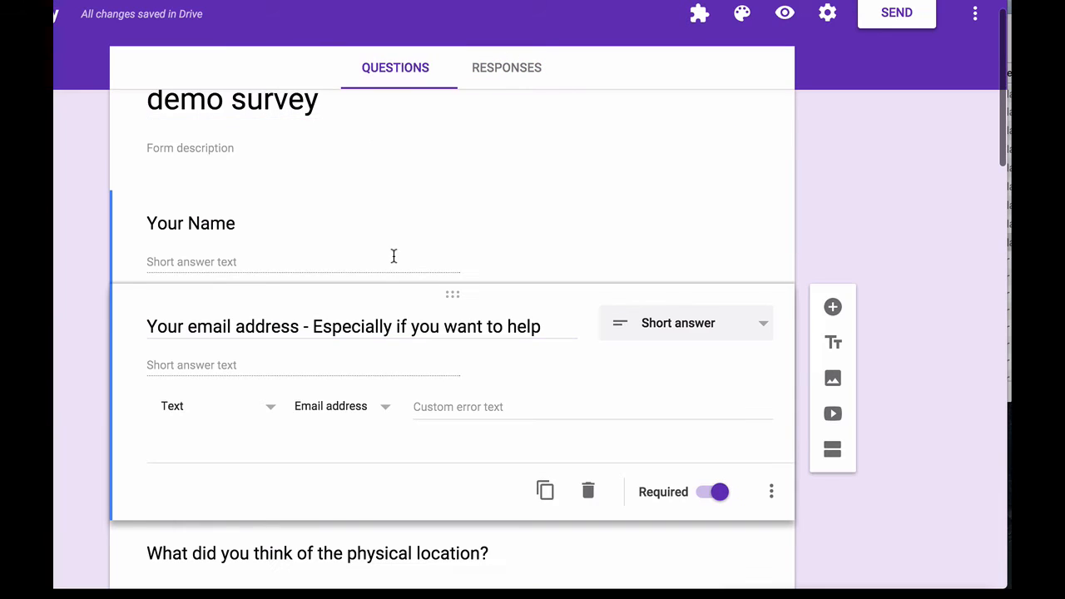
mouse_move(280, 320)
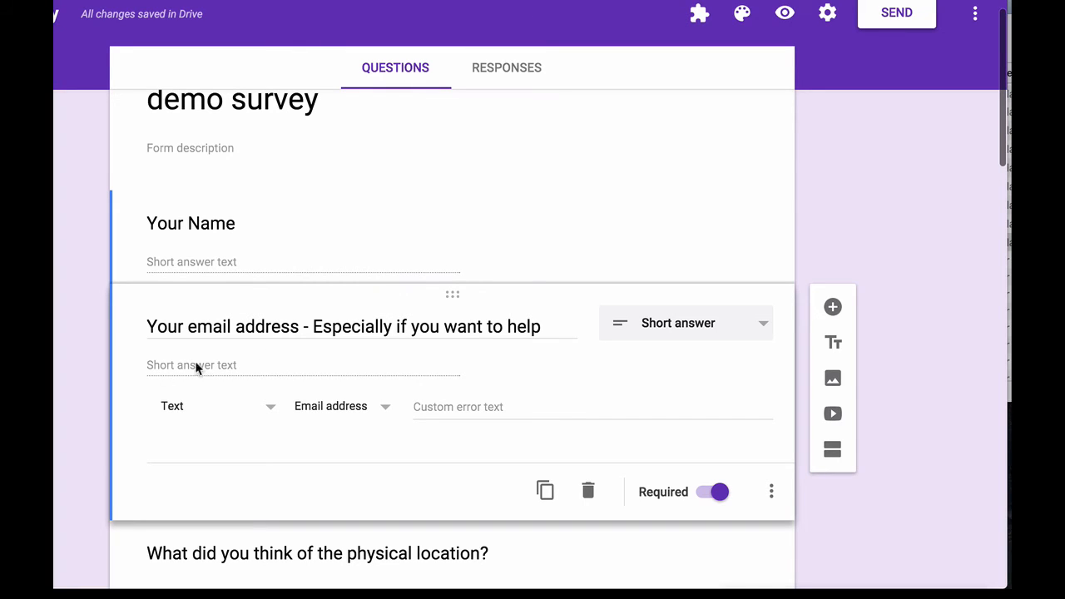
mouse_move(173, 320)
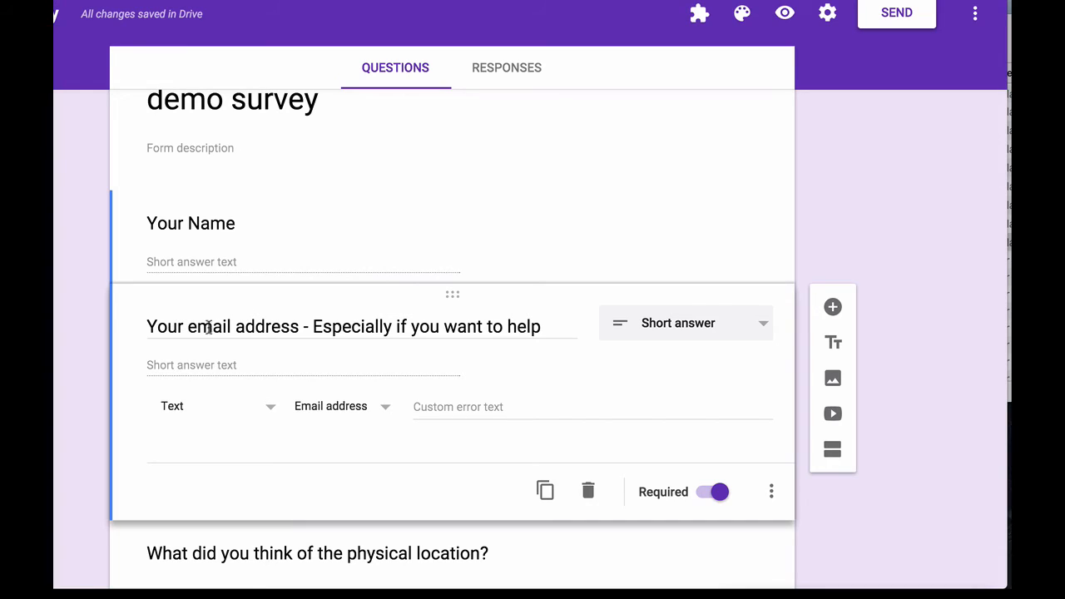
mouse_move(199, 369)
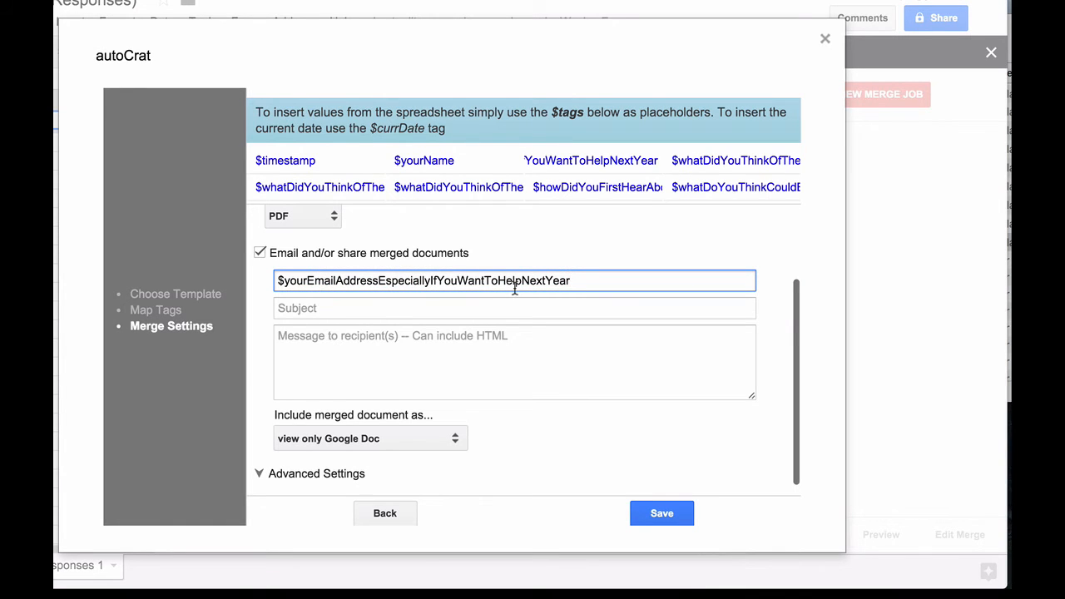
- Give the email the subject 'Your PD Certificate!' and begin the body 'HI $yourName'
click(514, 308)
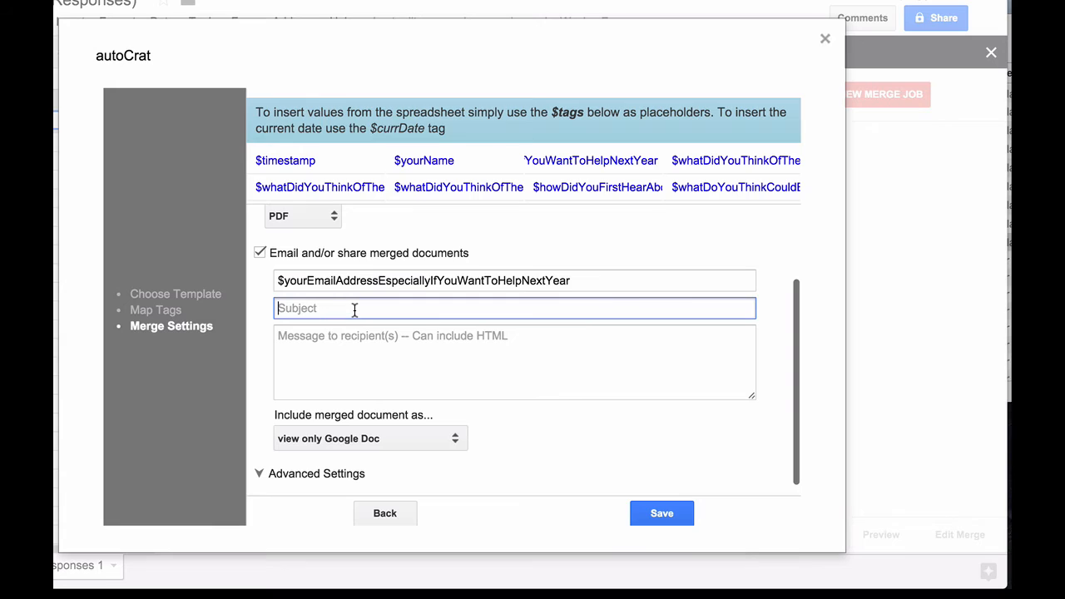
text(Your PD Certificate)
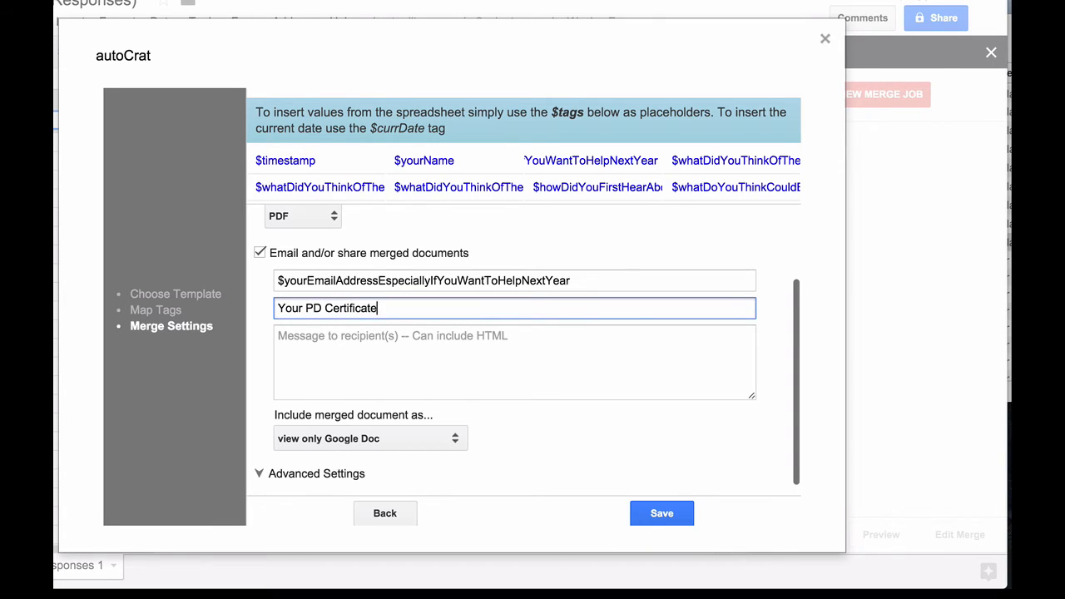
text(!)
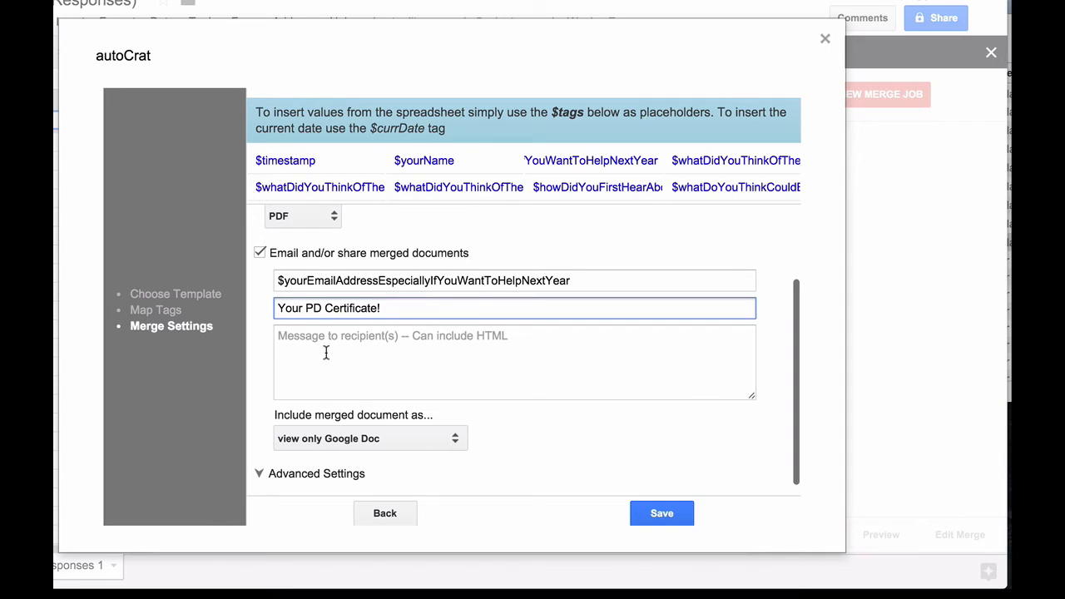
text(HI)
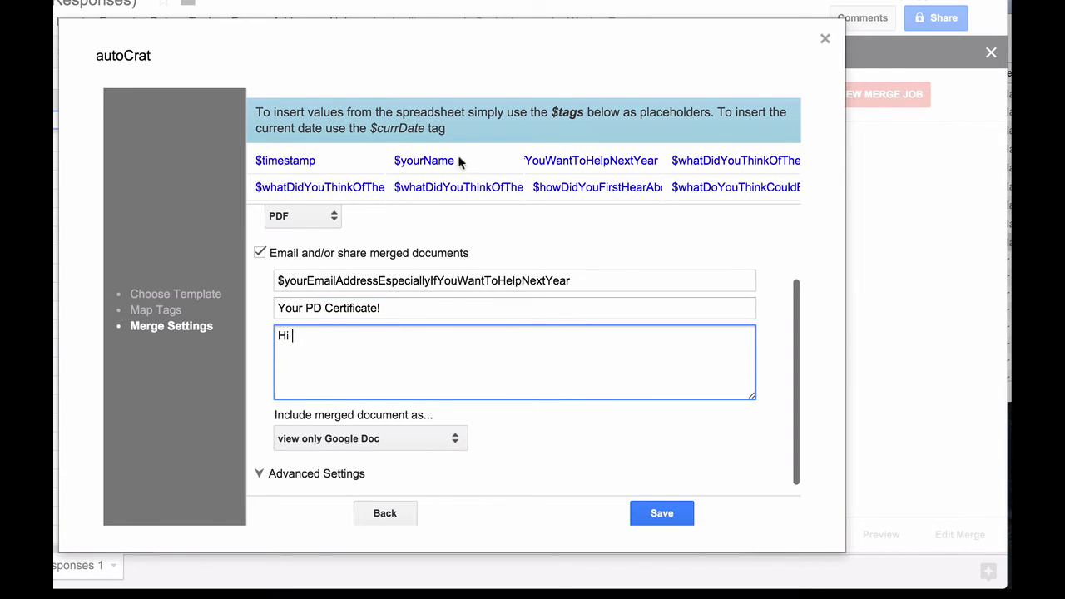
click(423, 159)
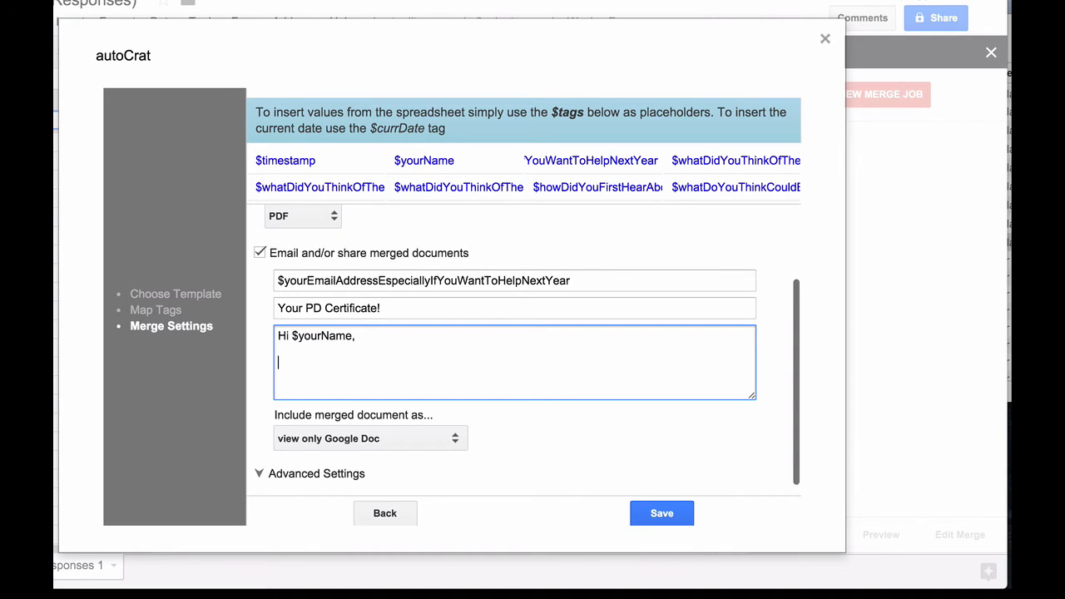
- Write the thank-you message signed 'From Wes' and include the certificate as a PDF file attachment
text(Thanks for attending our workshop! He)
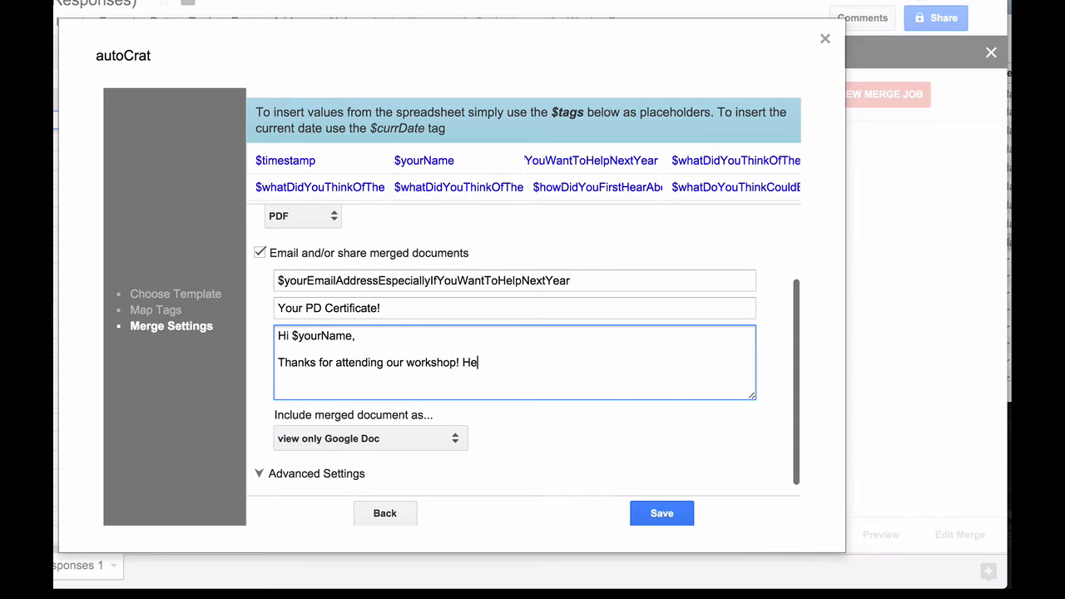
text(re is your certific)
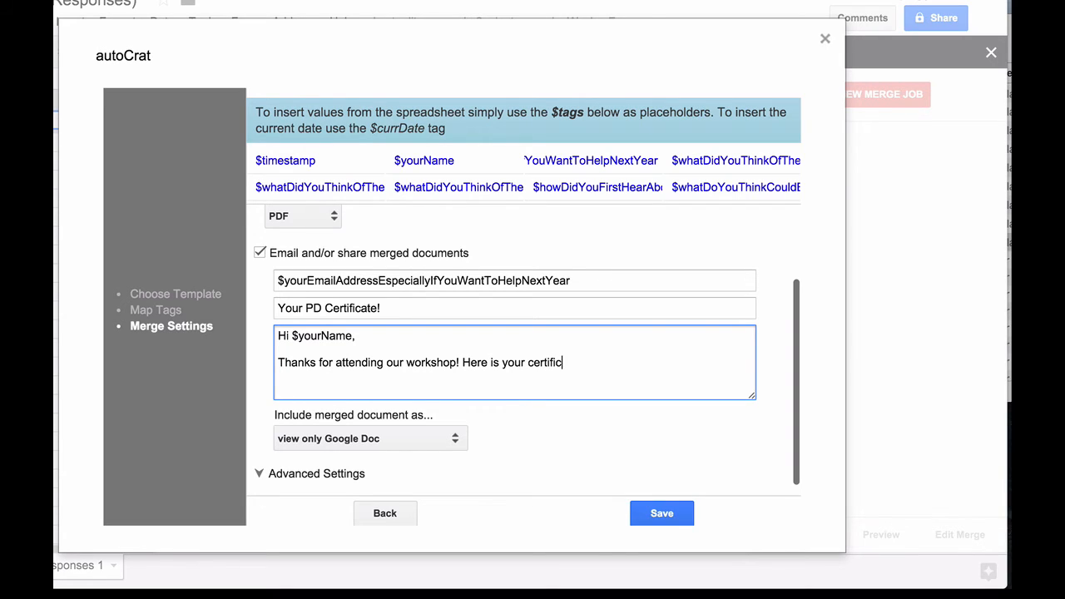
text(ate!)
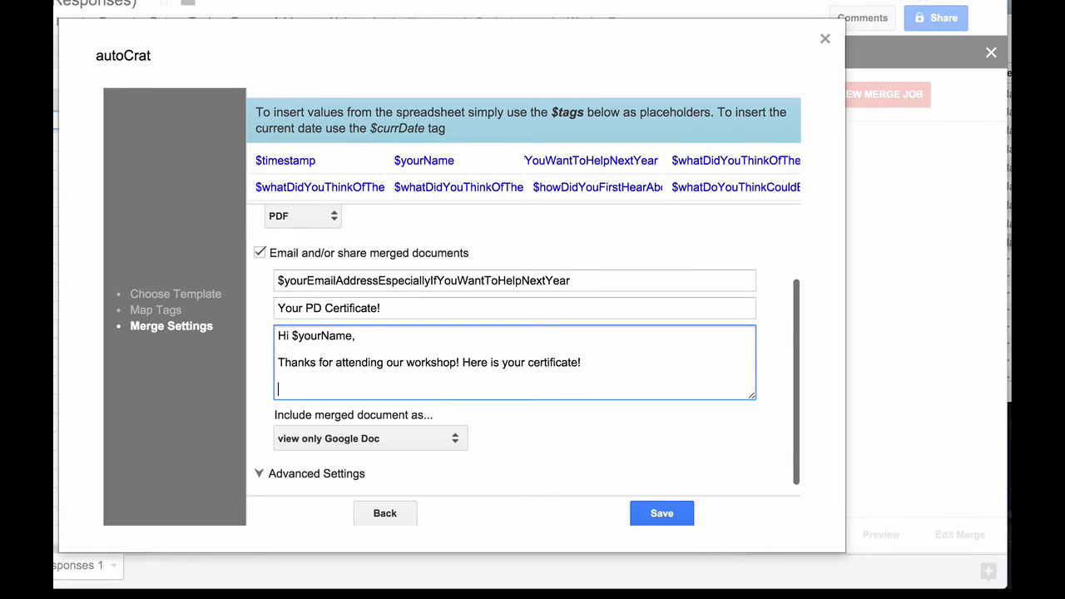
text(From Wes)
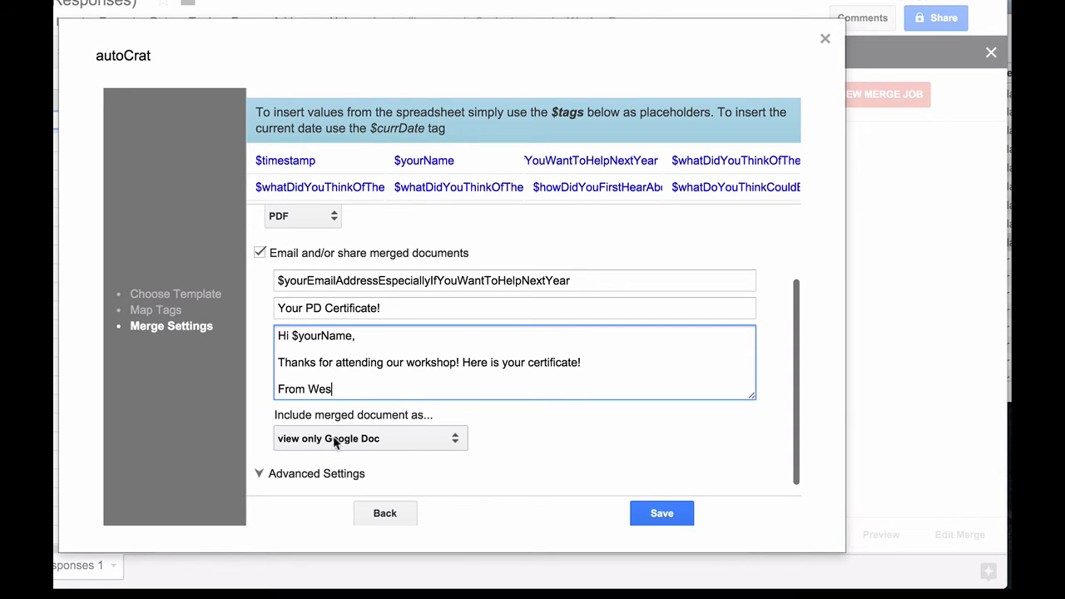
click(370, 439)
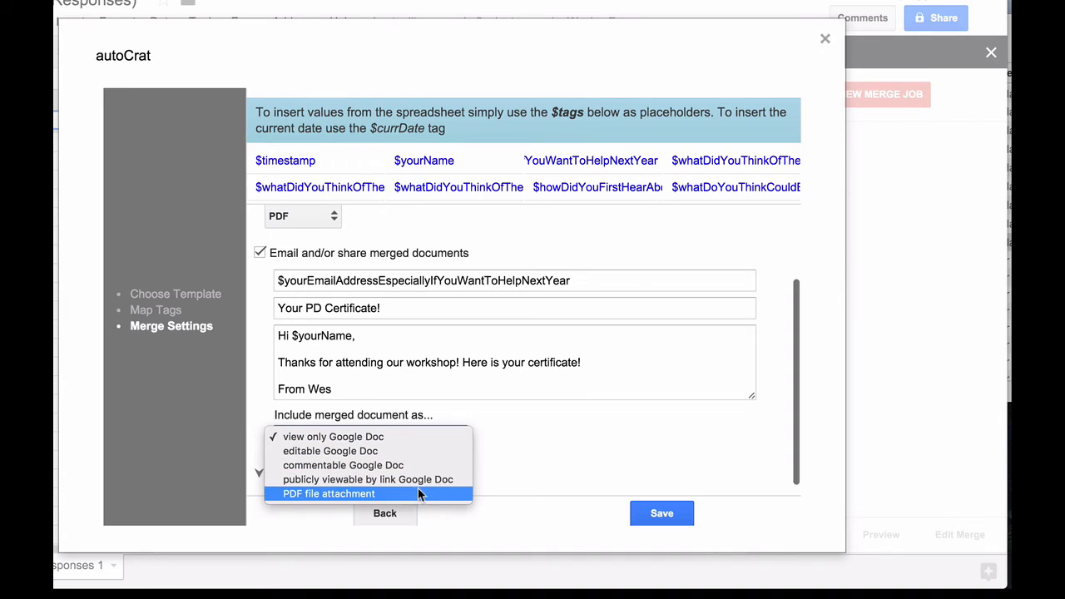
click(329, 493)
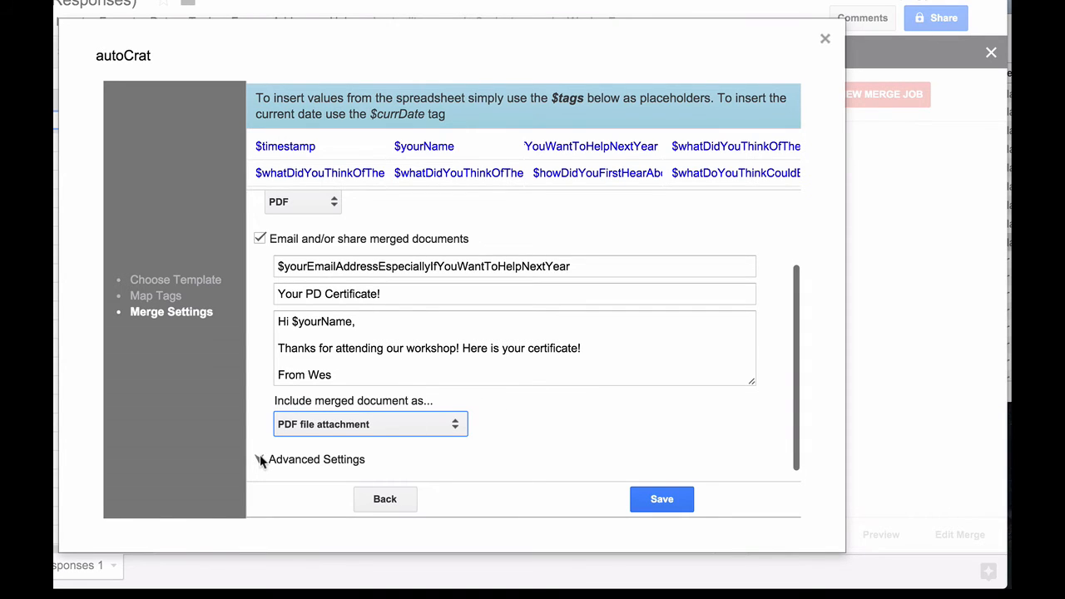
- In the advanced settings, tick 'Run autoCrat when new forms are submitted'
click(260, 459)
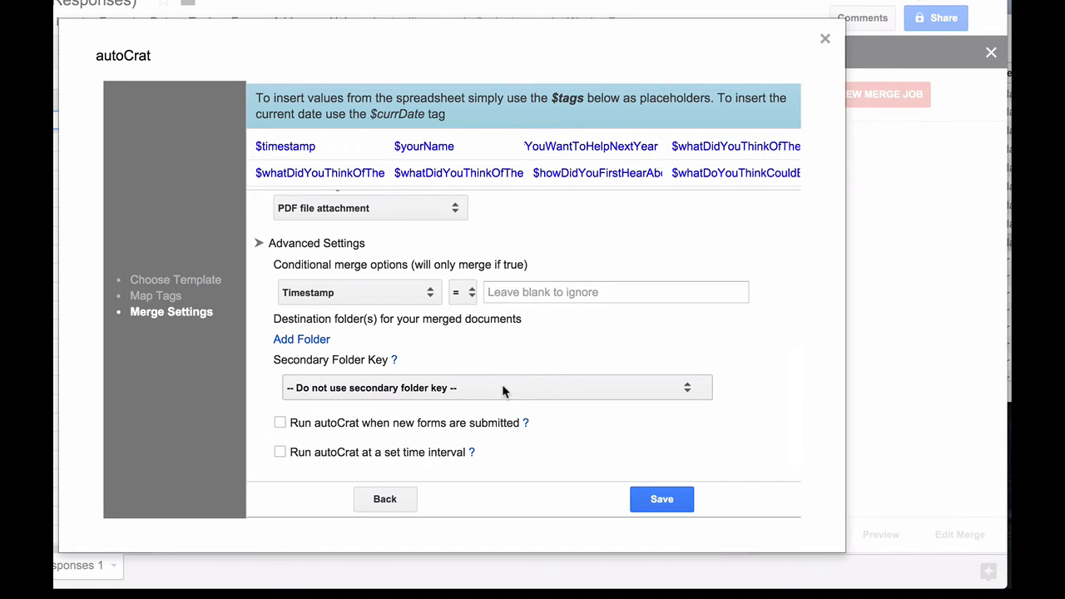
mouse_move(291, 433)
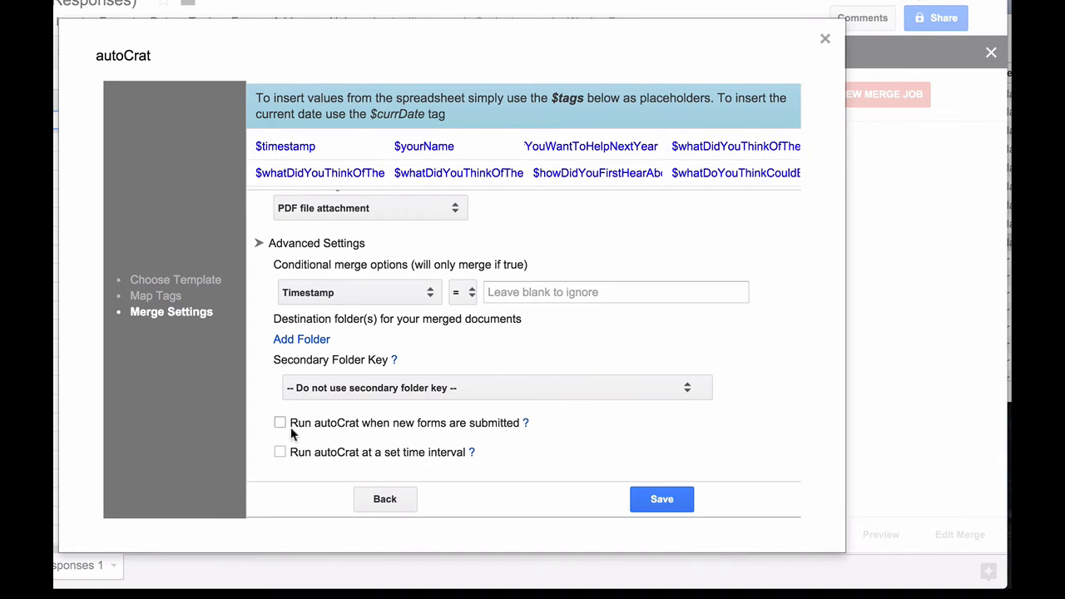
click(279, 423)
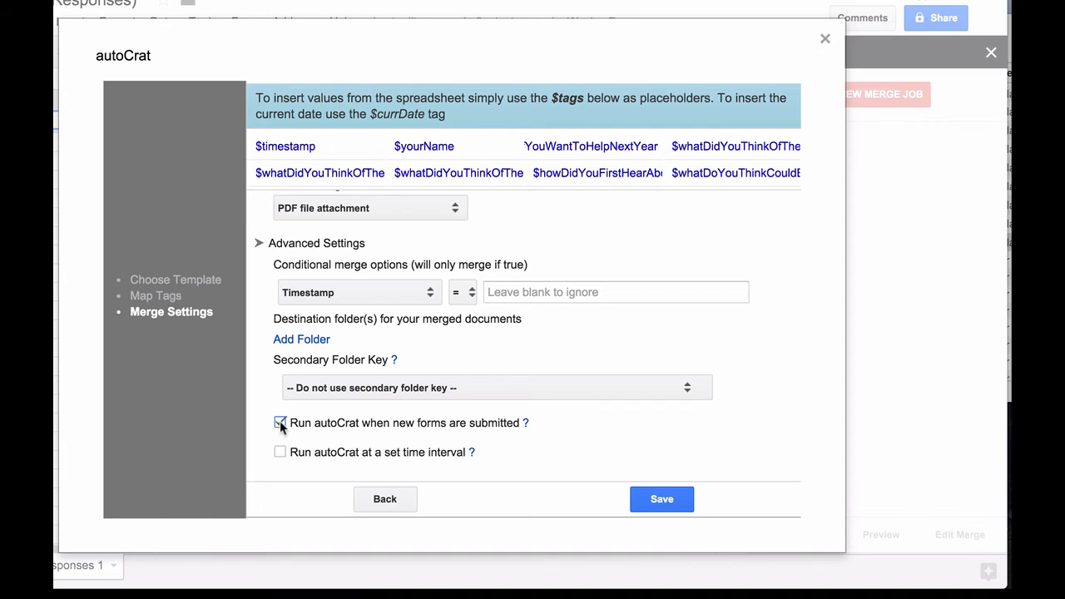
click(279, 423)
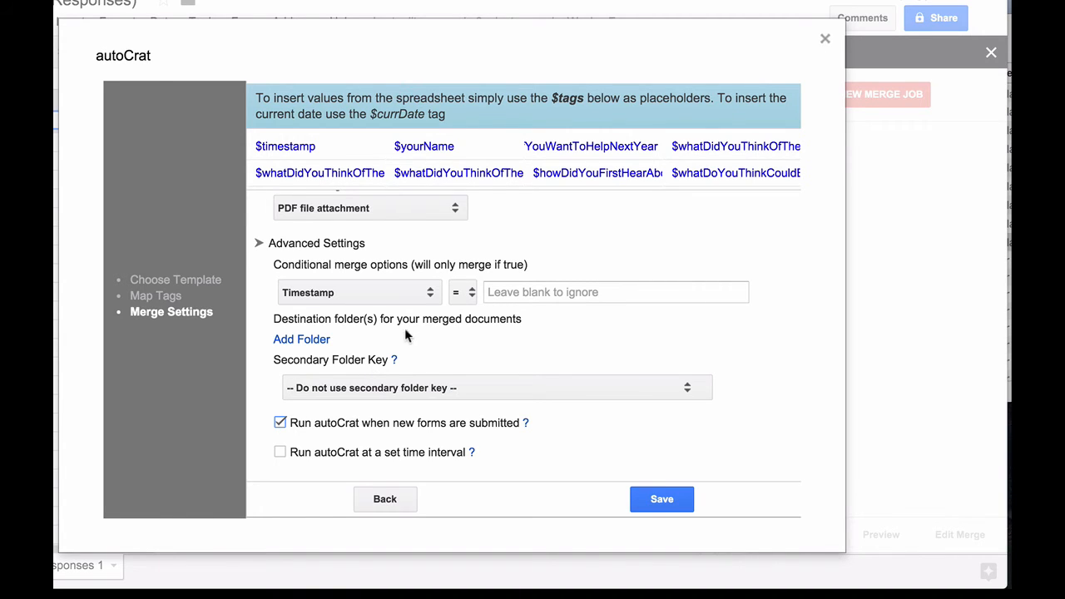
mouse_move(465, 347)
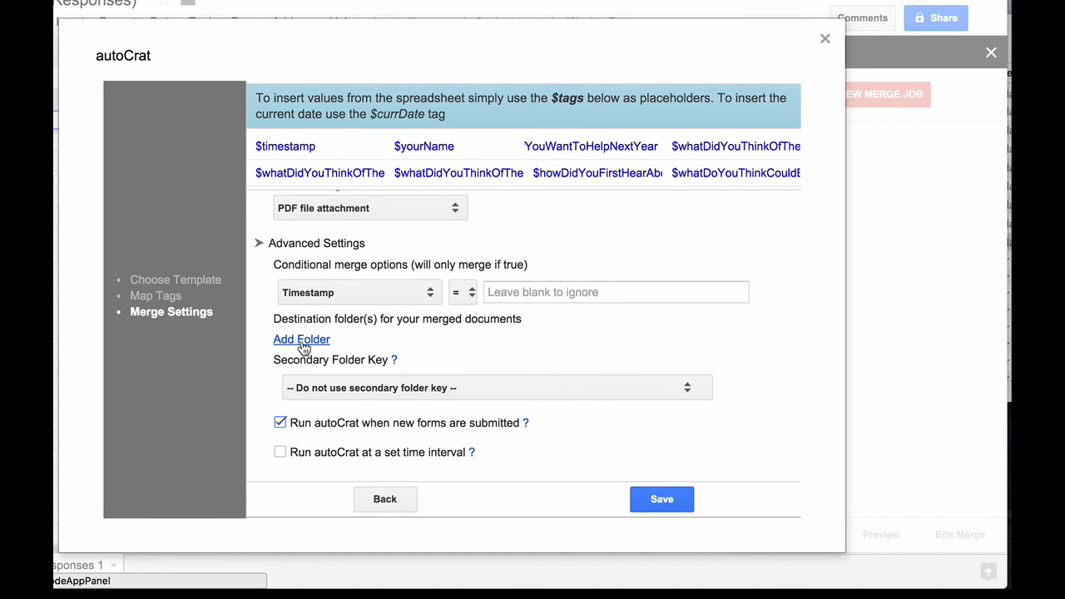
- Keep EdCampOKC as the destination folder and save the merge job
click(301, 340)
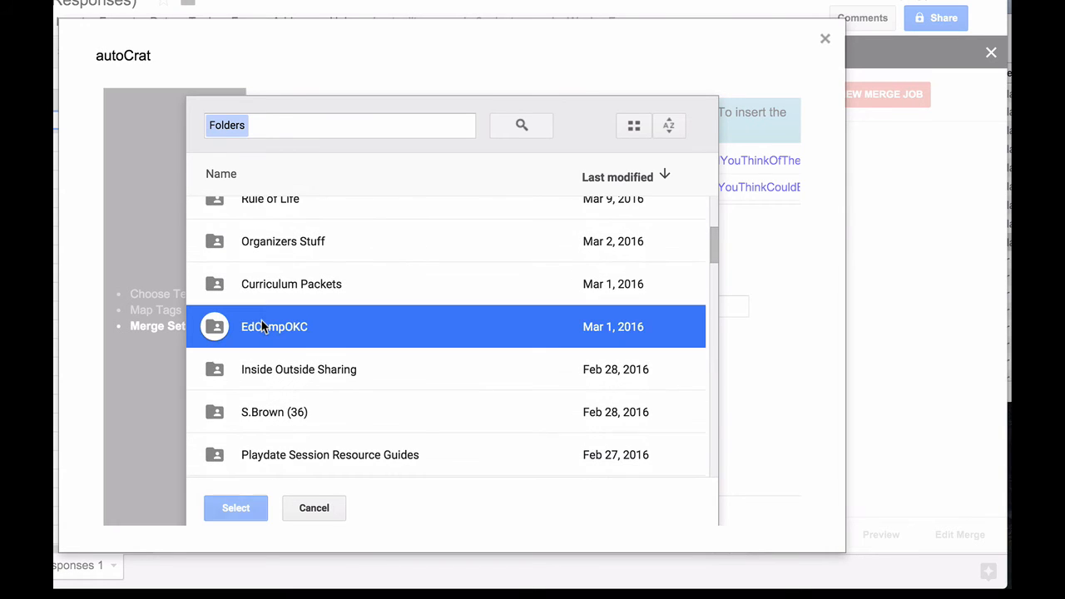
click(236, 508)
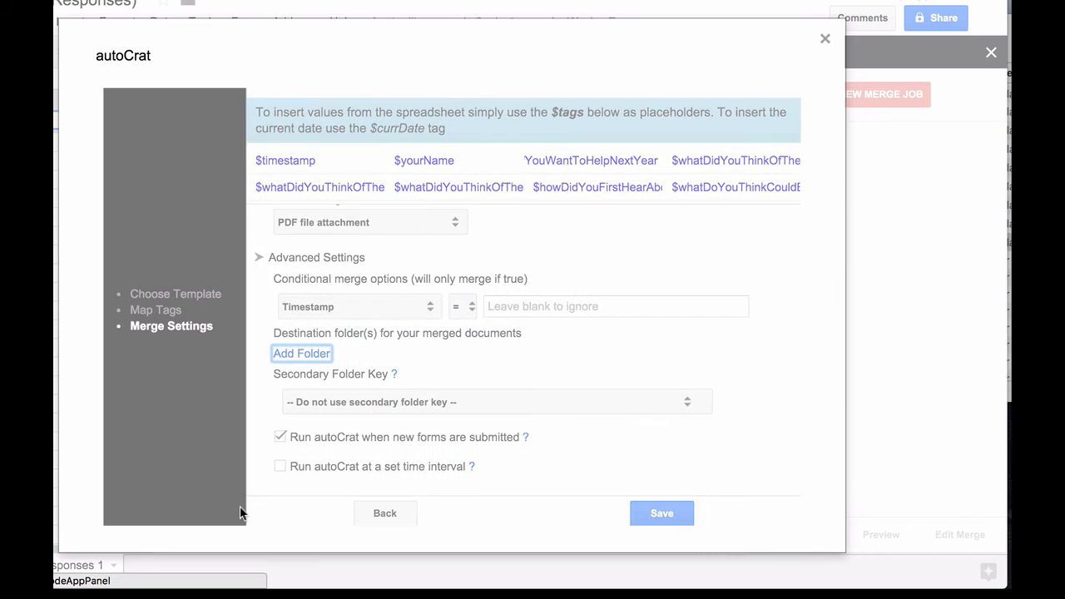
click(301, 353)
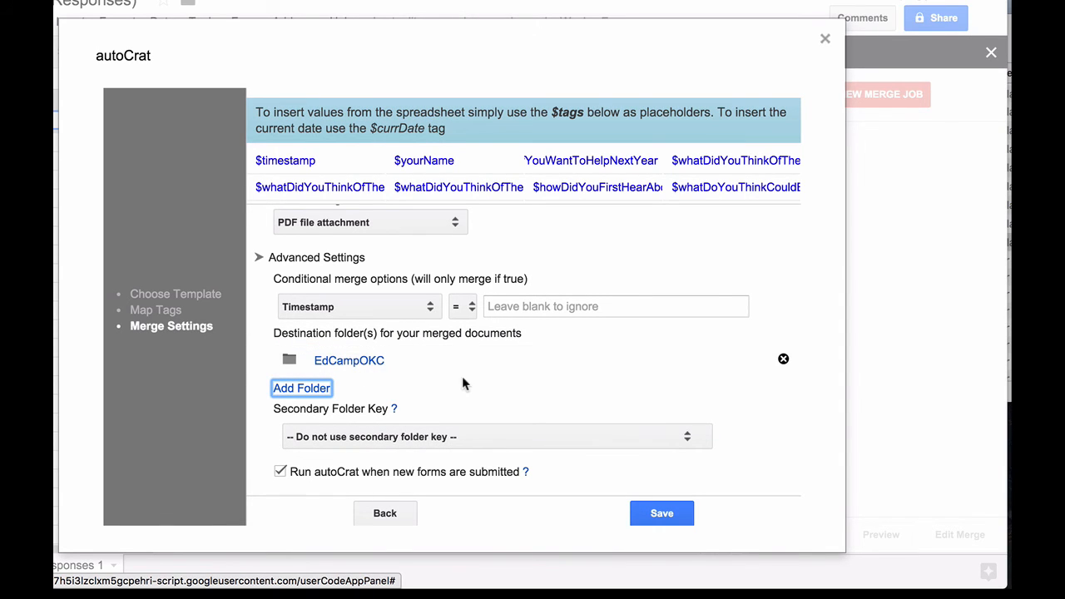
mouse_move(443, 379)
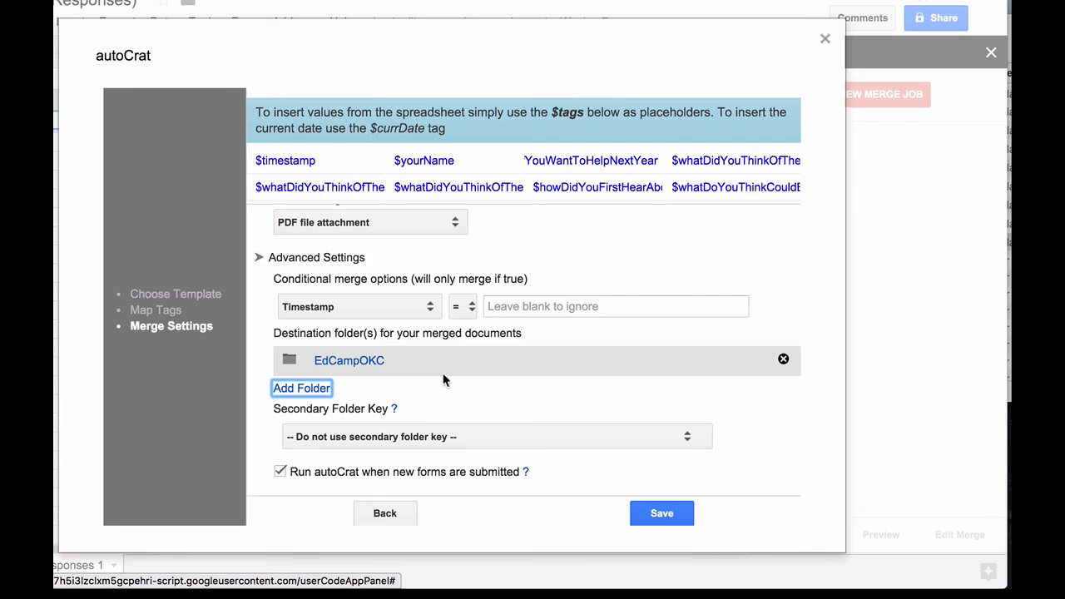
mouse_move(592, 492)
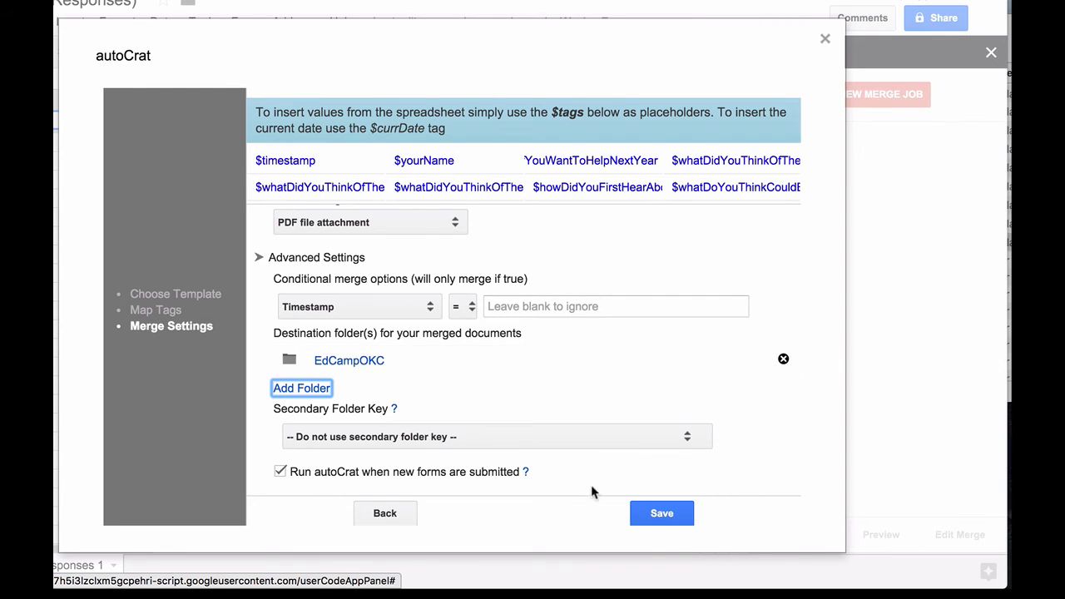
click(662, 512)
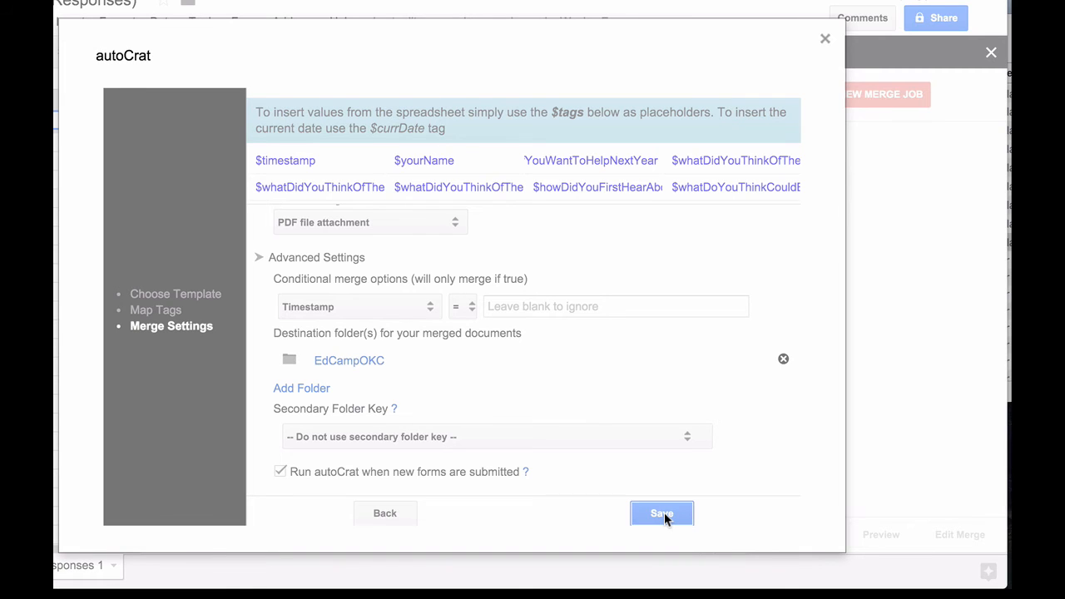
click(662, 513)
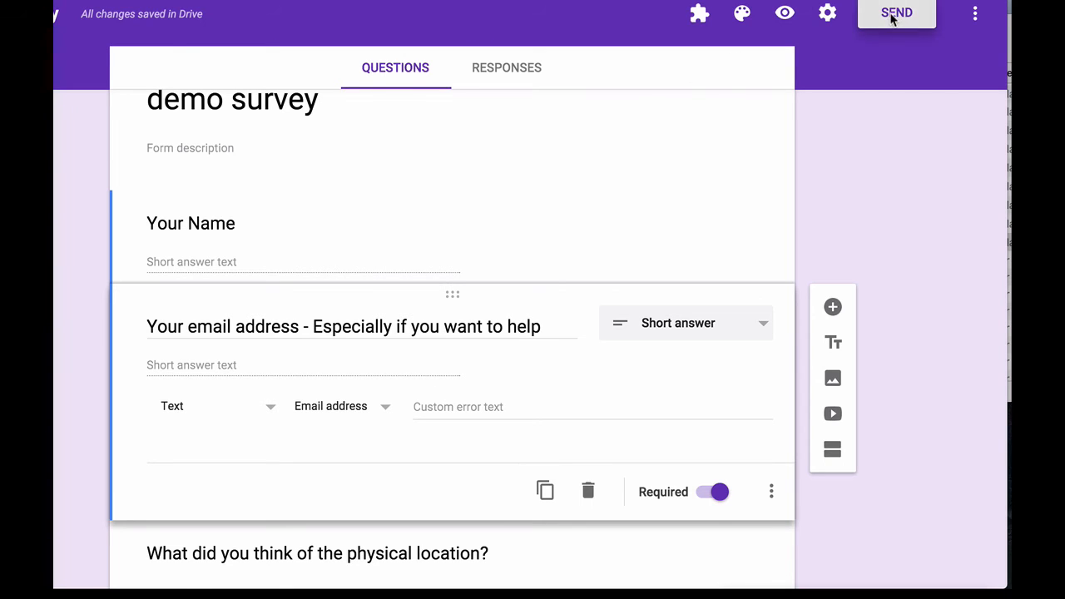
- Use Send form's link tab to open the live demo survey for answering
click(895, 13)
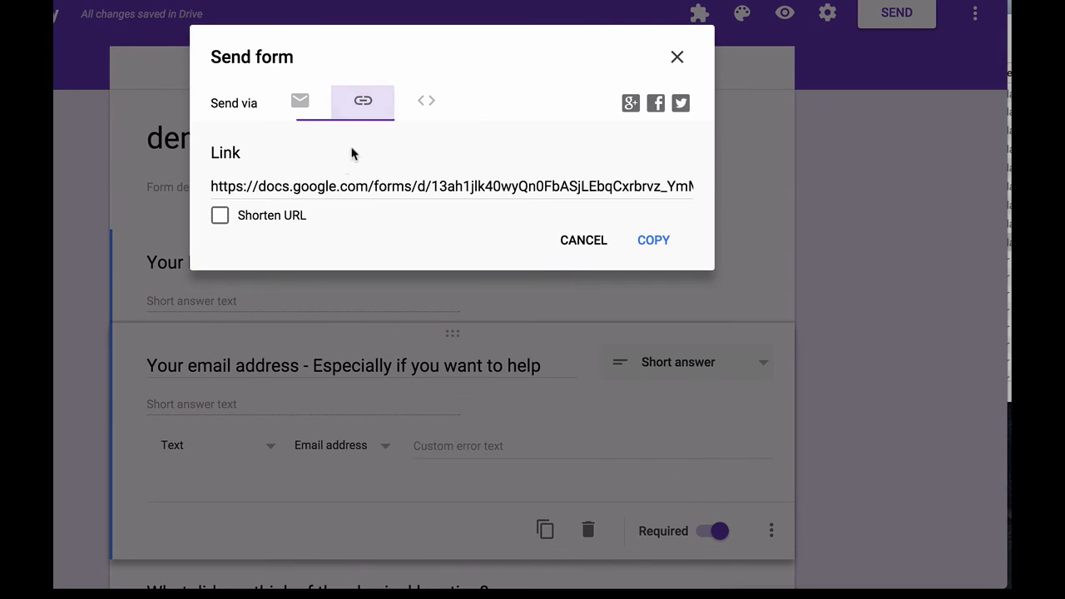
click(453, 186)
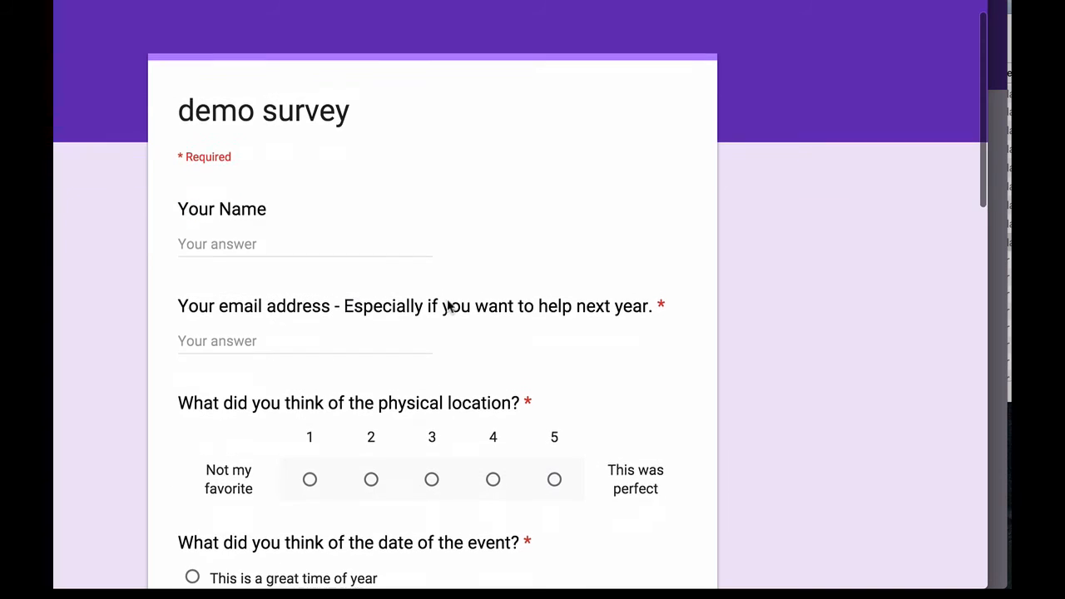
- Answer as Wes Fryer with 'Just right' session length and 8 hours attended, then submit the response
text(Wes)
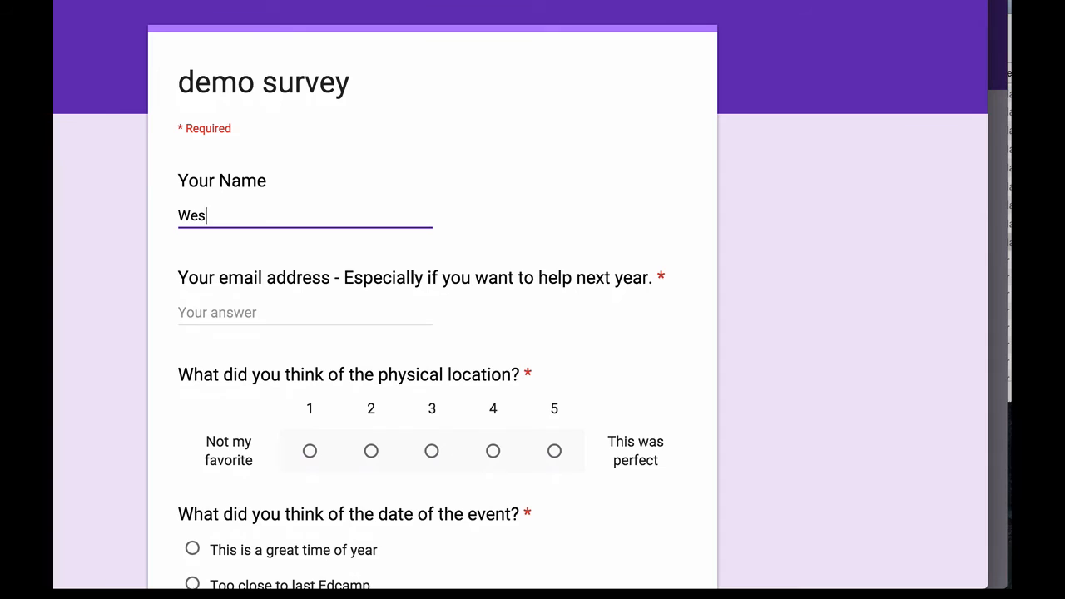
text(Fryer)
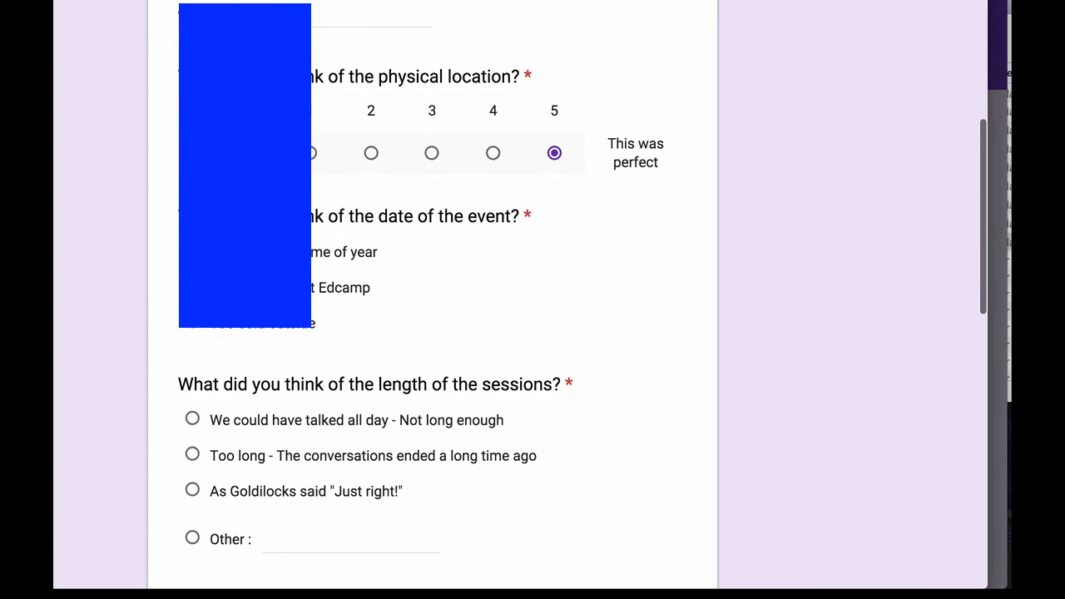
scroll(down, 3)
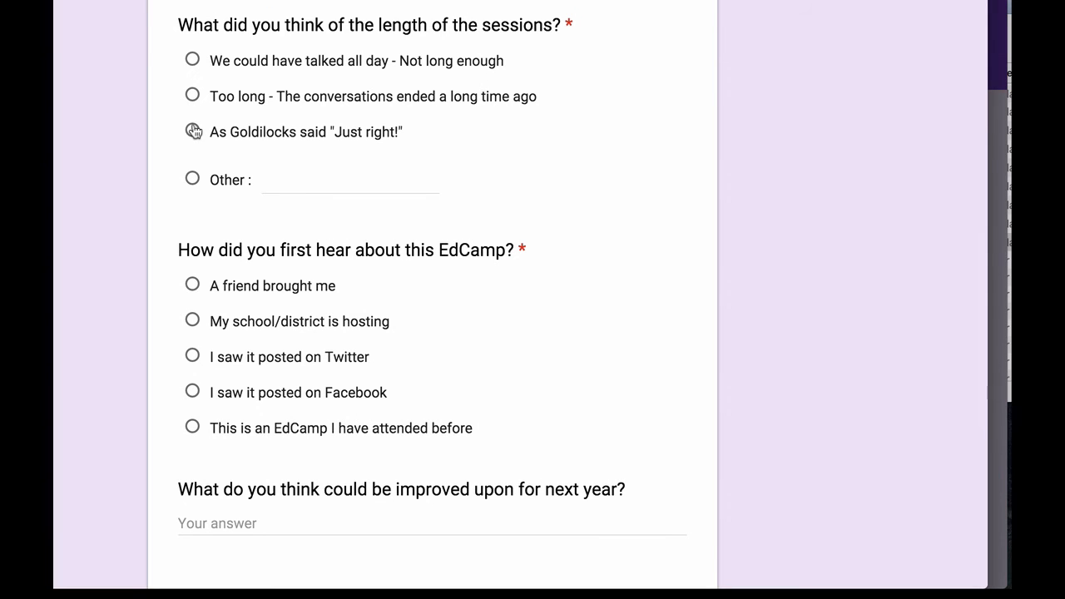
click(193, 132)
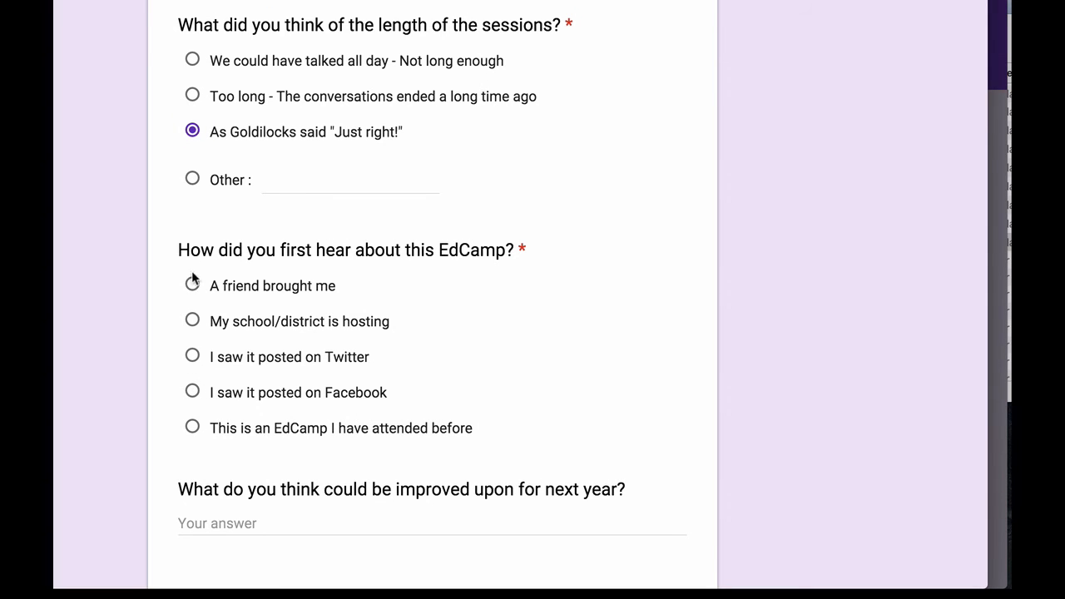
scroll(down, 3)
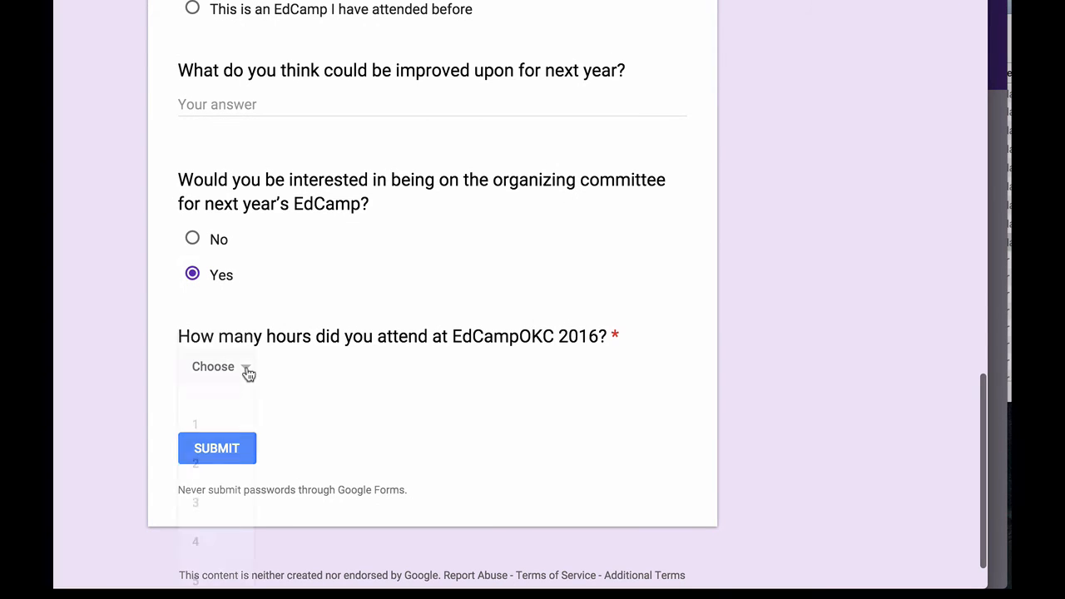
click(213, 367)
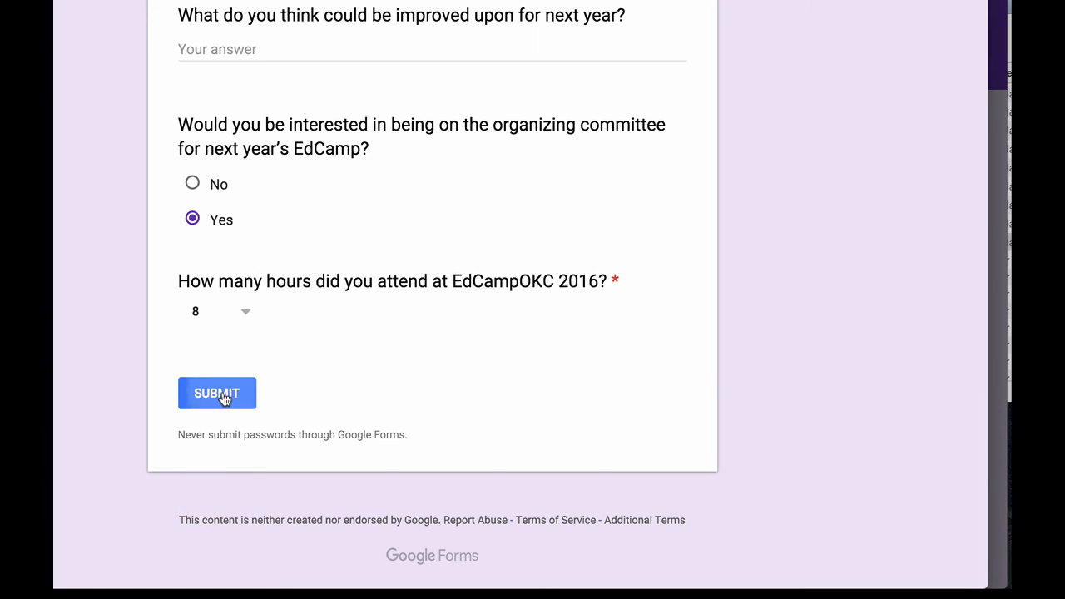
click(216, 393)
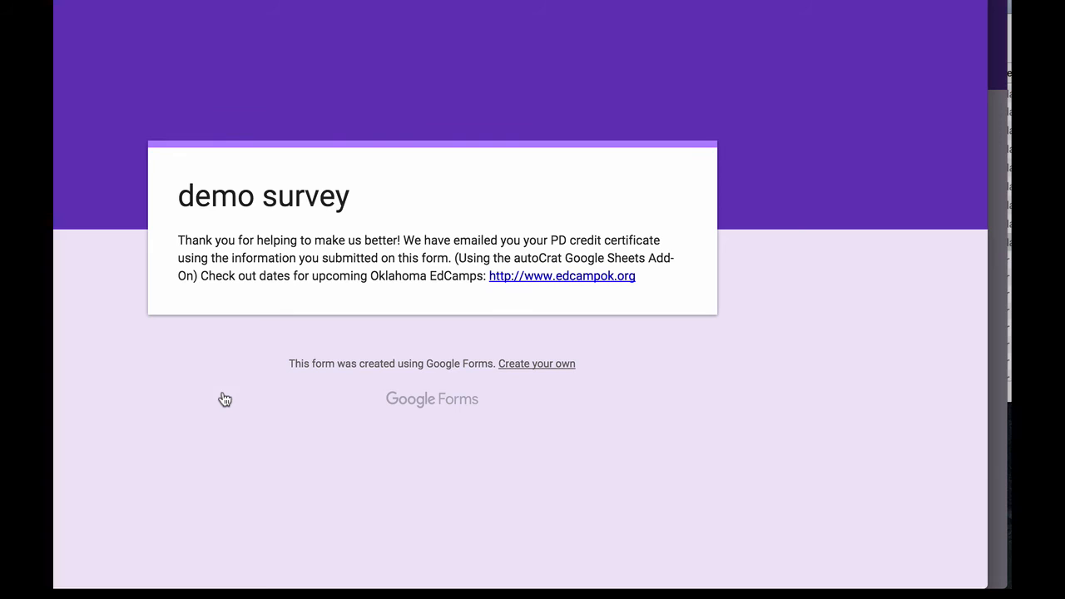
mouse_move(122, 23)
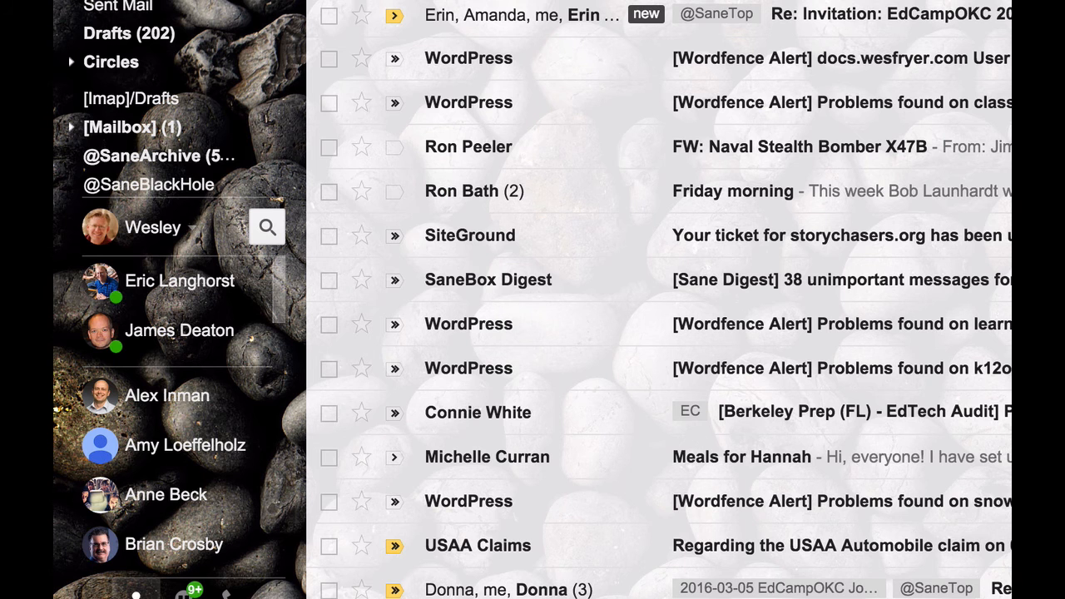
- Switch from the Gmail inbox back to the Sheets tab with autoCrat's template step
click(519, 14)
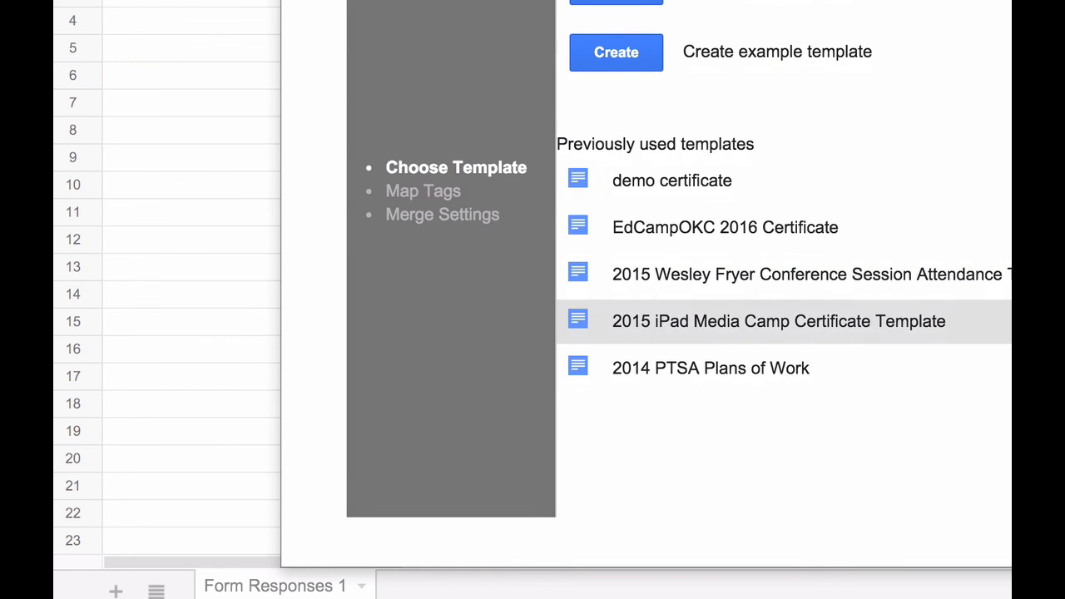
- Load the demo certificate template, review its merge and advanced settings, then leave the dialog
click(672, 180)
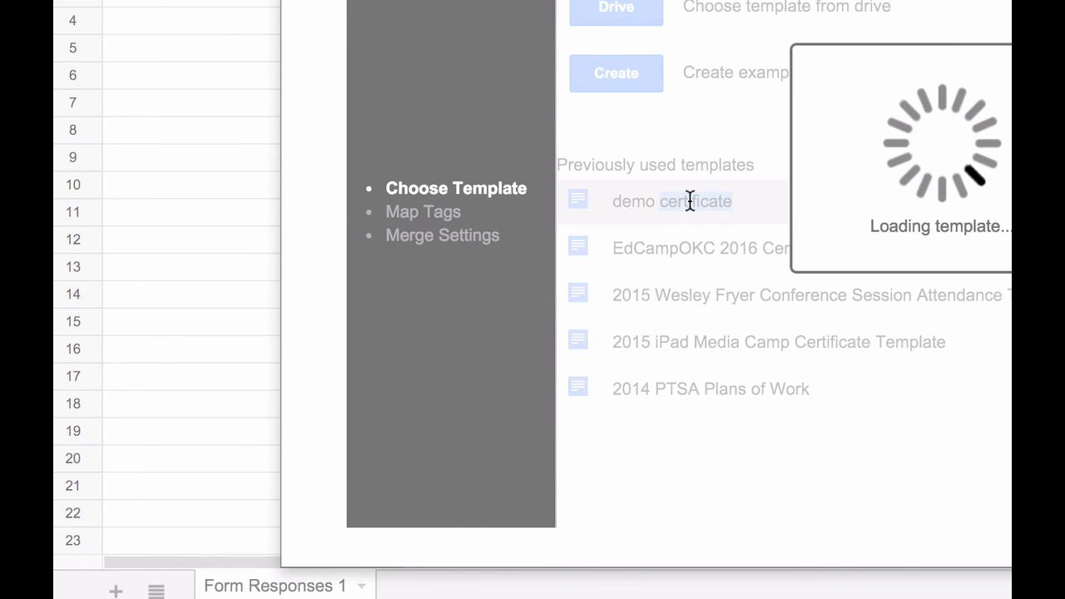
mouse_move(732, 206)
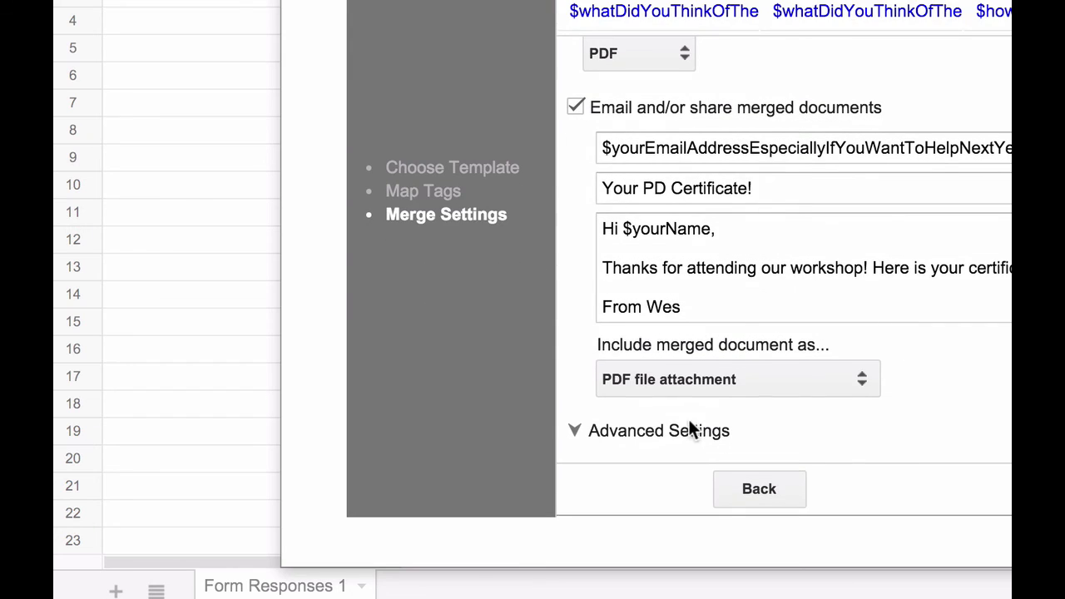
mouse_move(591, 440)
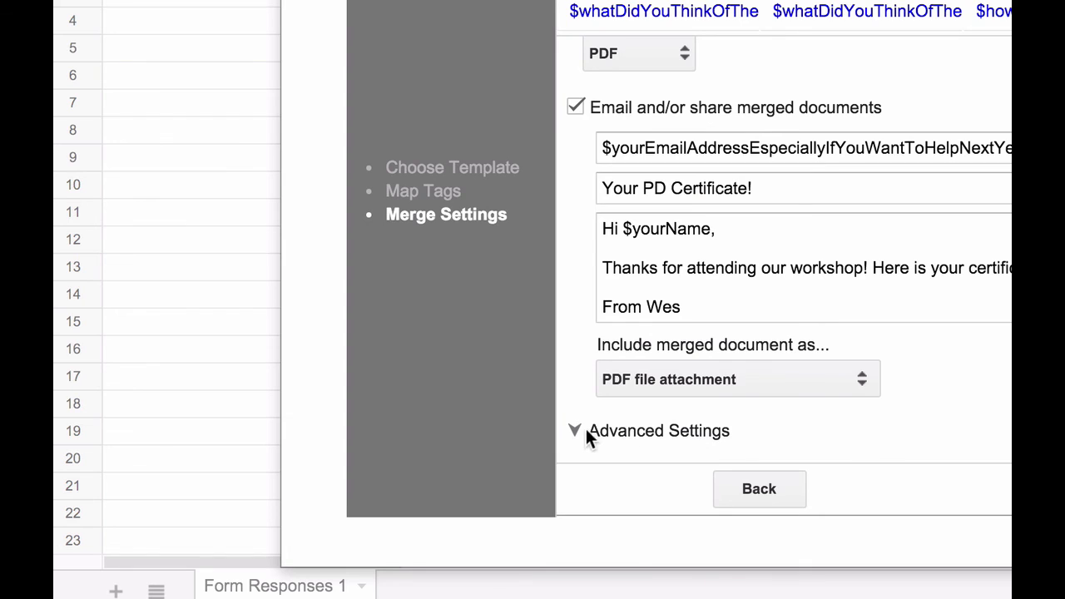
mouse_move(689, 416)
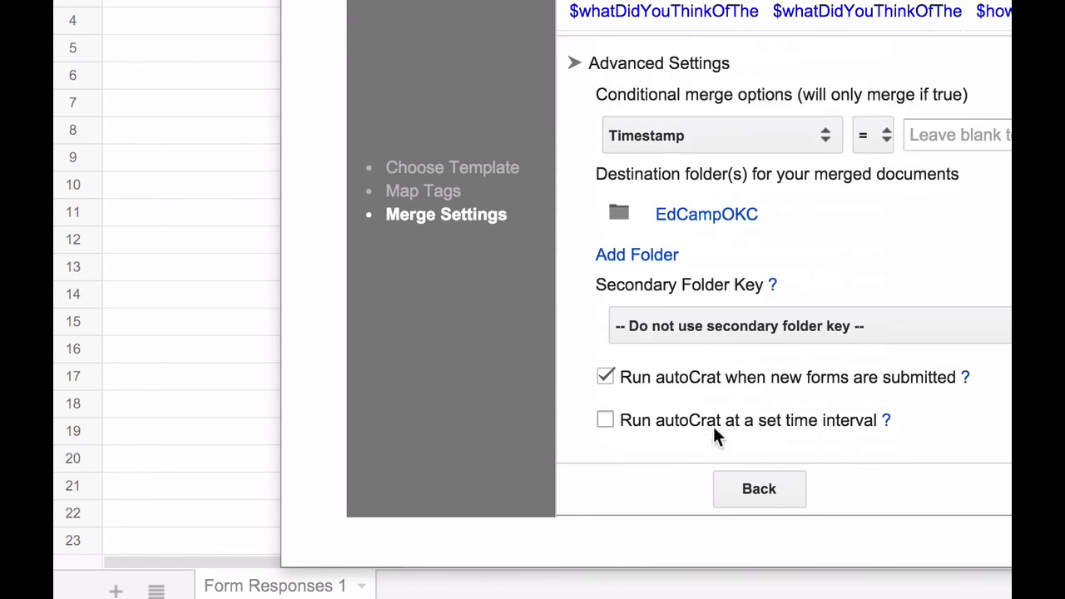
mouse_move(851, 408)
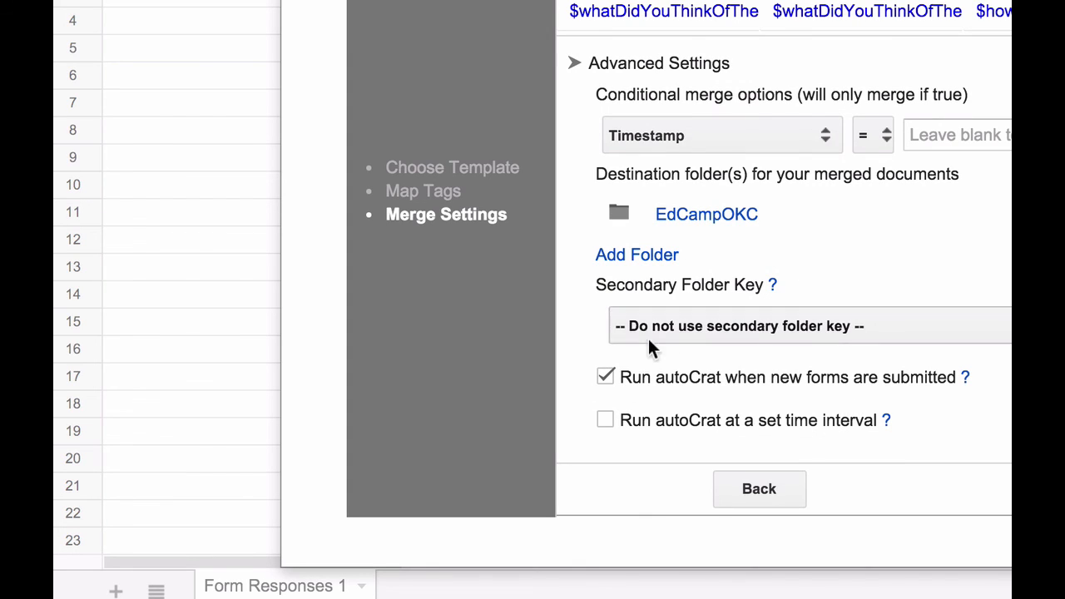
mouse_move(705, 319)
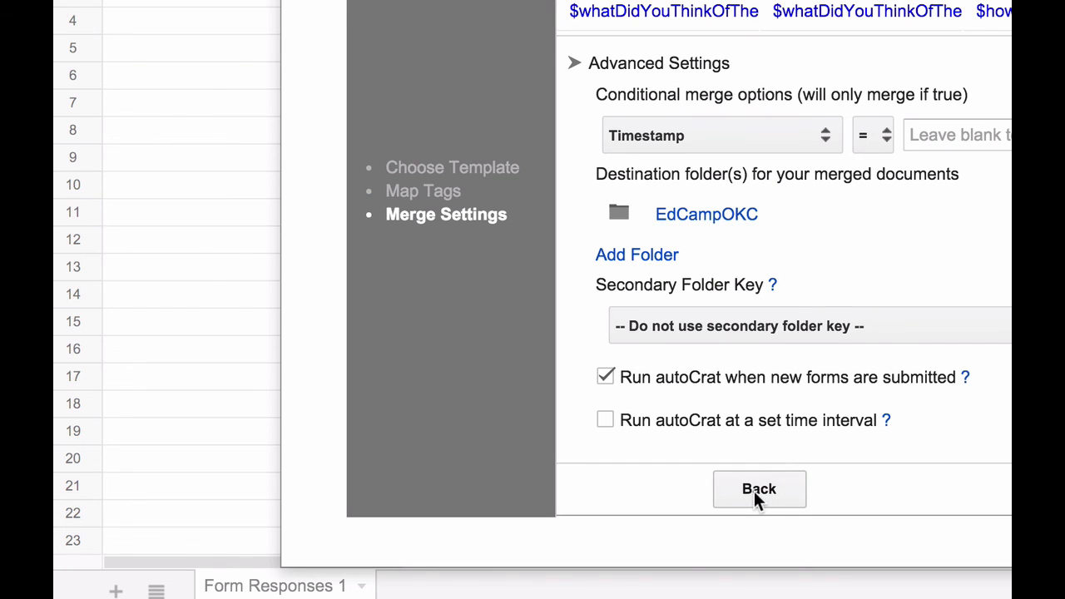
mouse_move(757, 495)
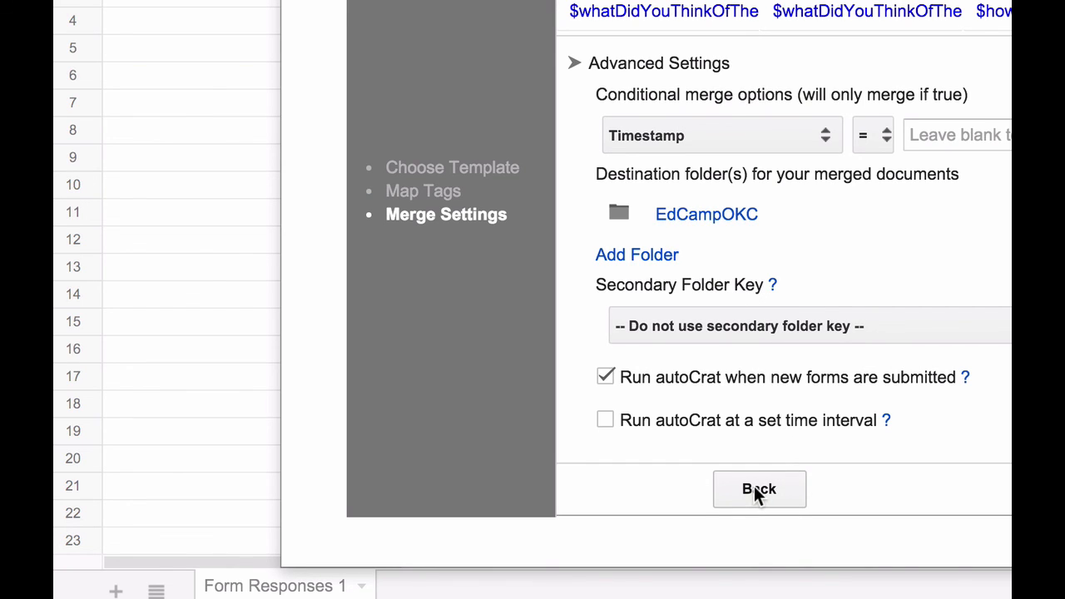
click(758, 490)
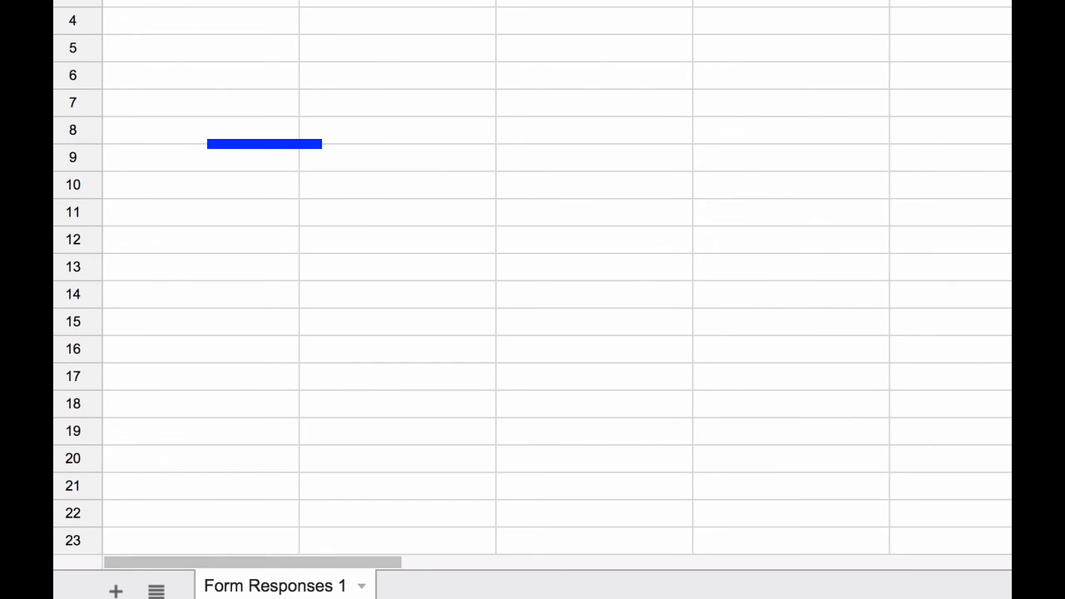